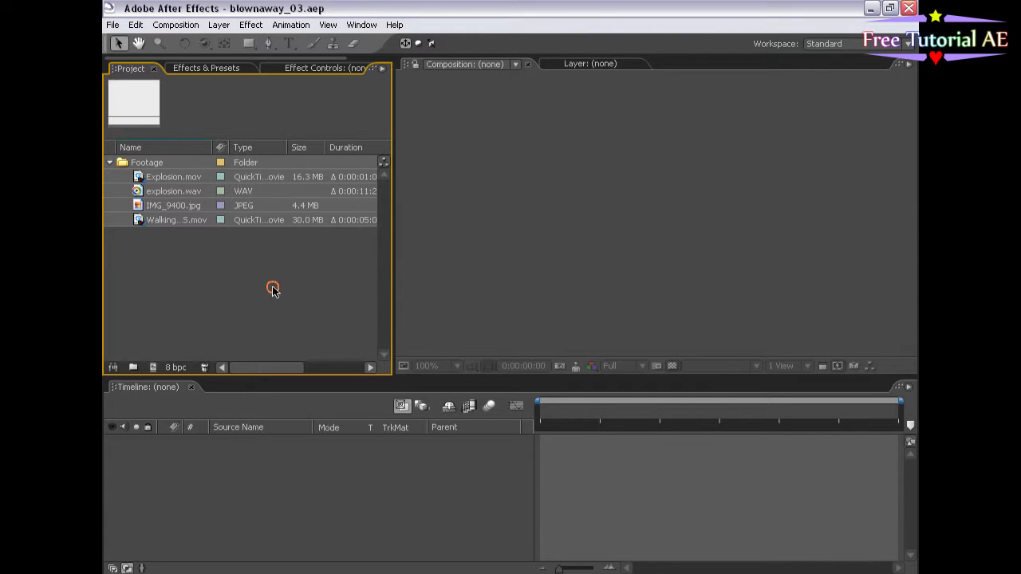
Preview WalkingWide_GS.mov in the footage viewer, scrubbing through the men walking, reacting and leaping.
double_click(177, 220)
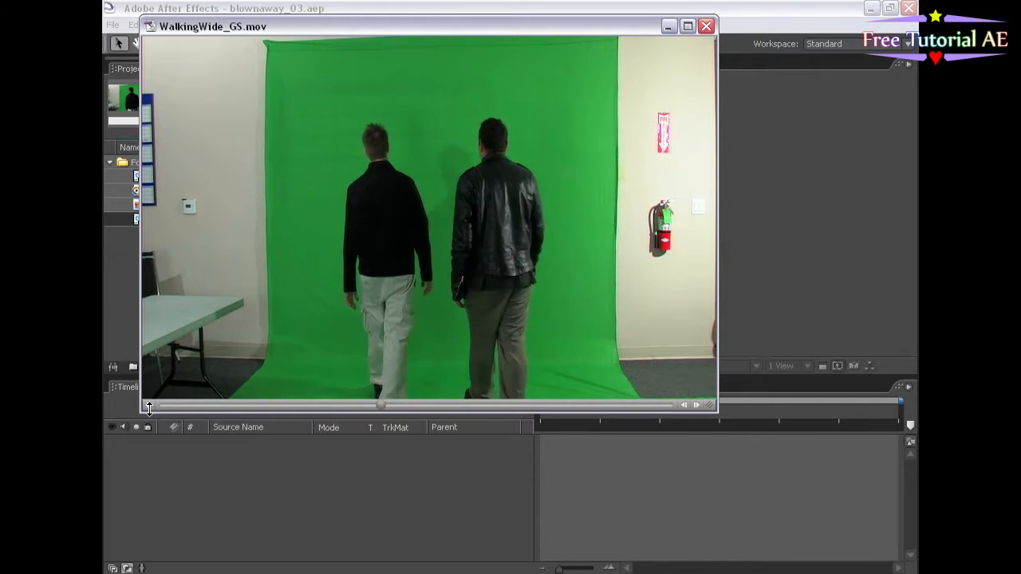
left_click_drag(381, 405, 598, 405)
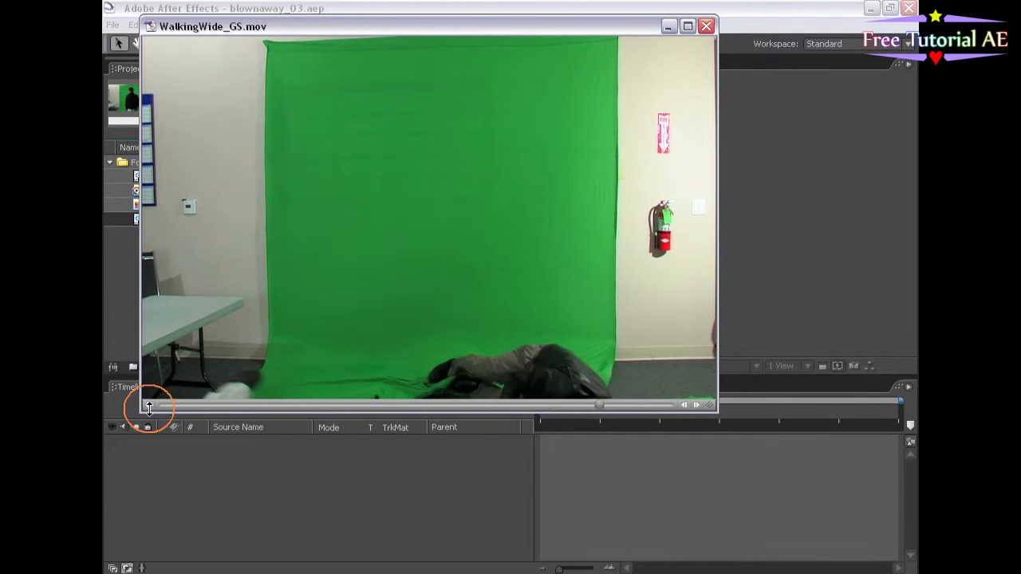
left_click_drag(149, 406, 499, 407)
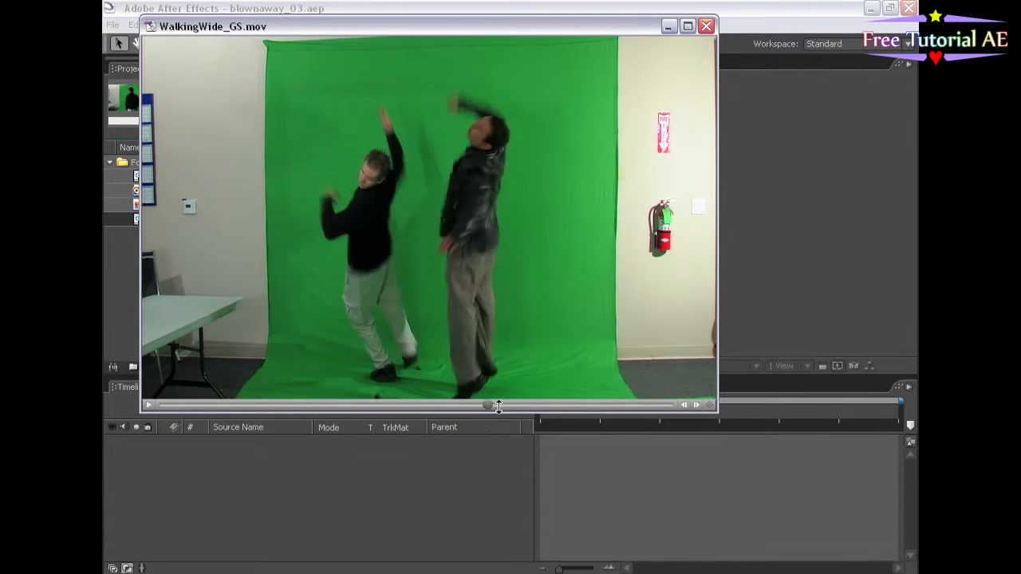
left_click_drag(489, 406, 333, 405)
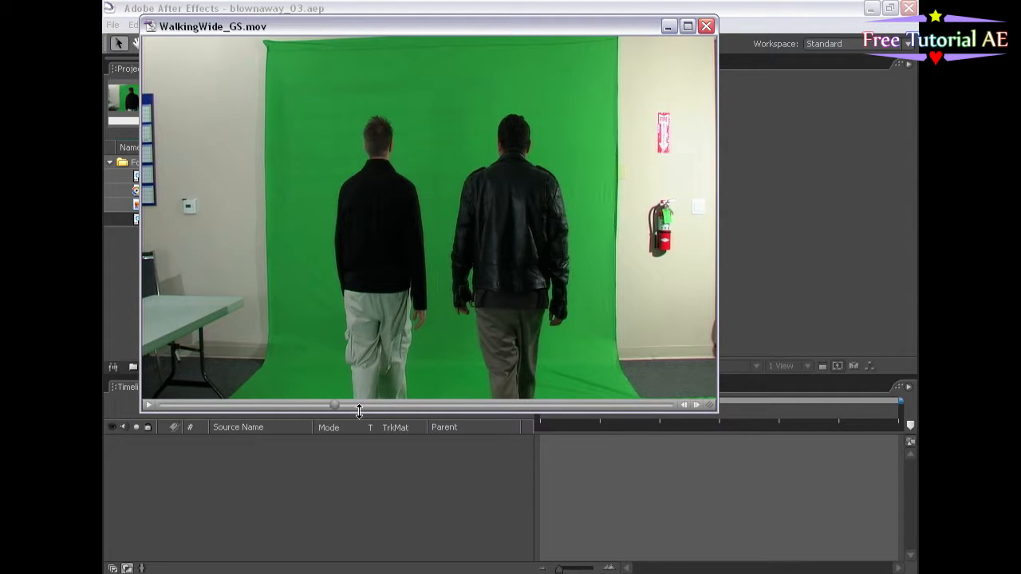
left_click_drag(334, 406, 493, 405)
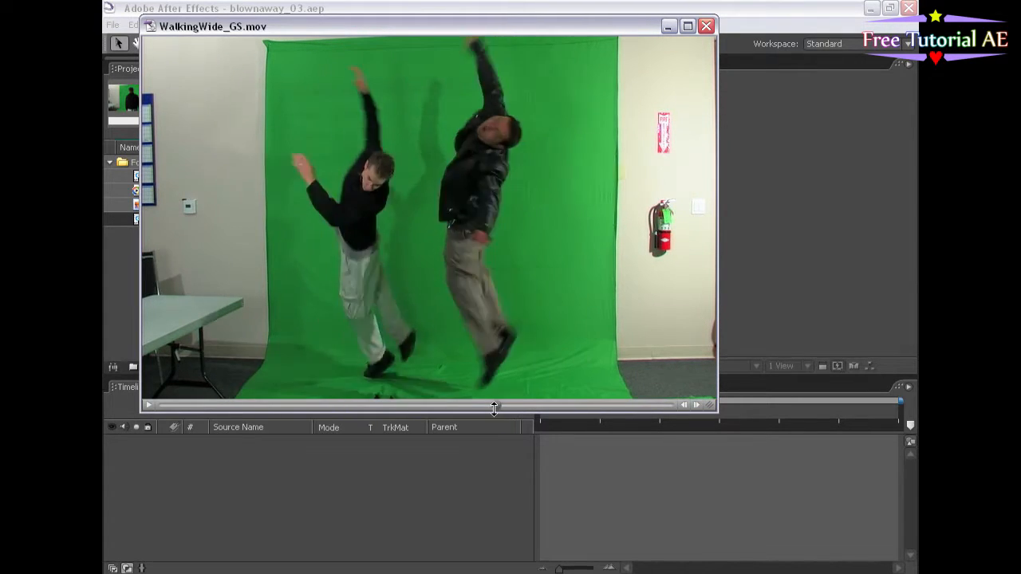
left_click_drag(494, 407, 435, 407)
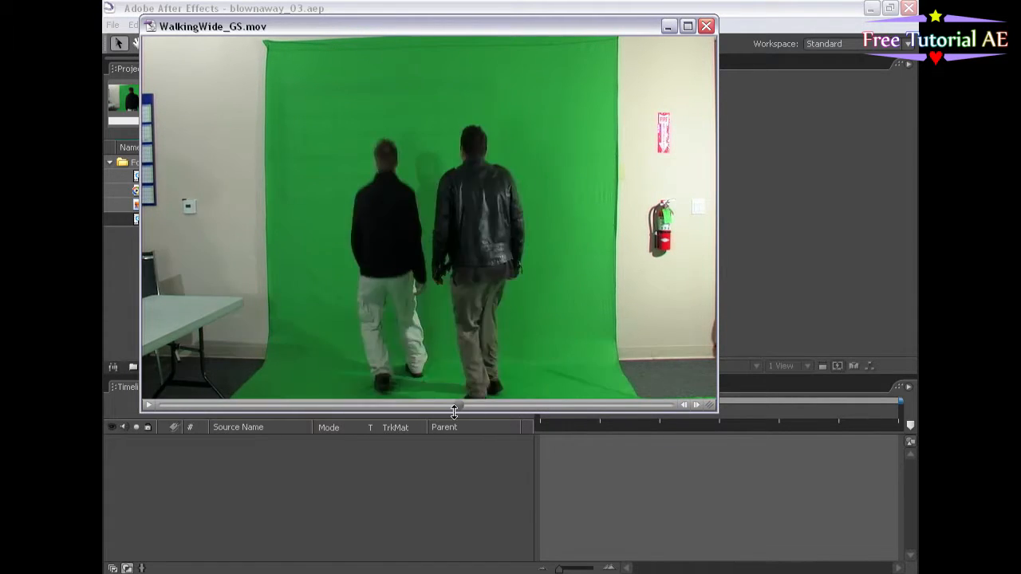
left_click_drag(453, 406, 513, 406)
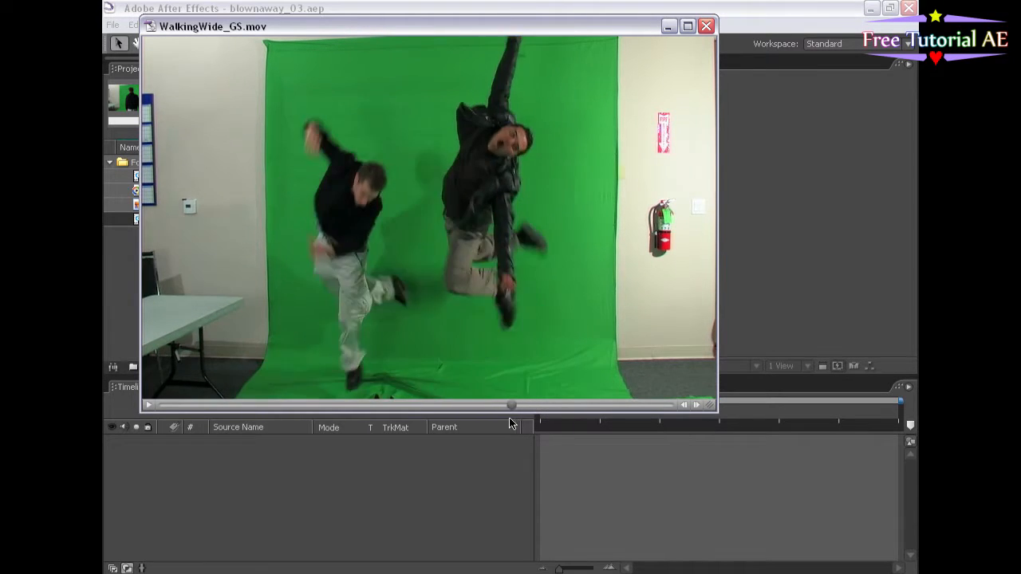
left_click_drag(511, 406, 531, 405)
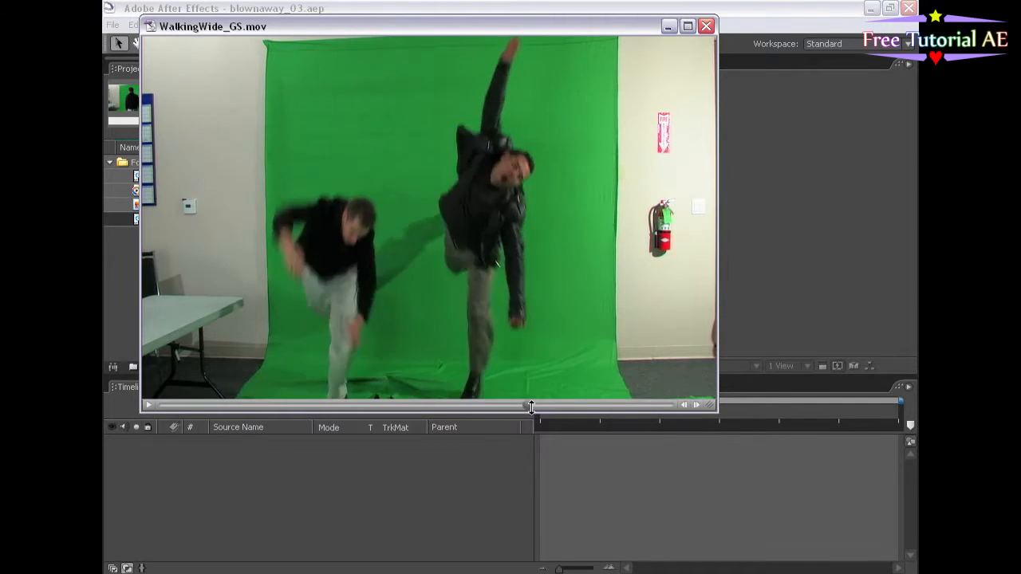
Close the footage viewer, build a WalkingWide_GS comp, and apply Keylight to the clip.
left_click(705, 26)
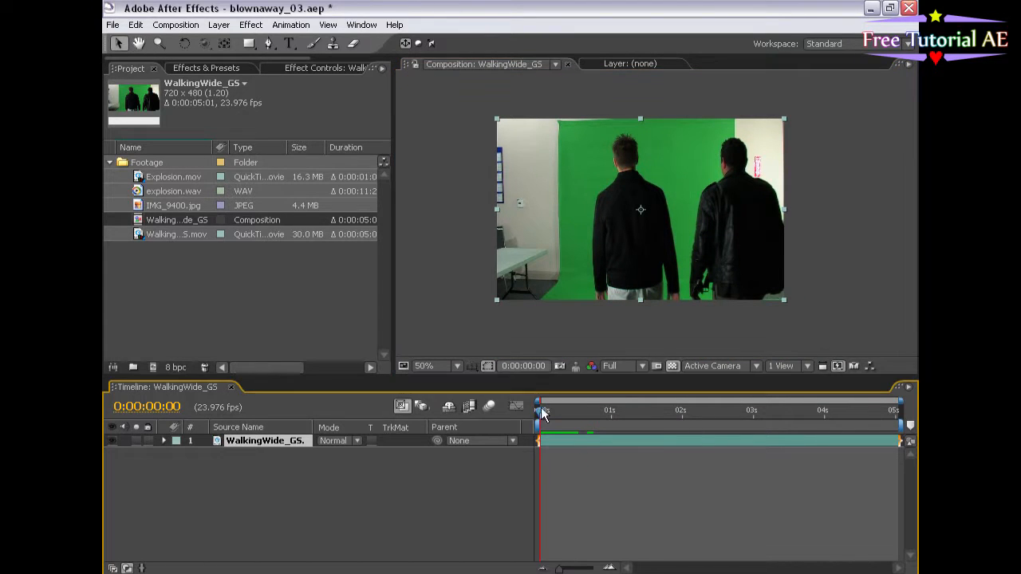
left_click(251, 25)
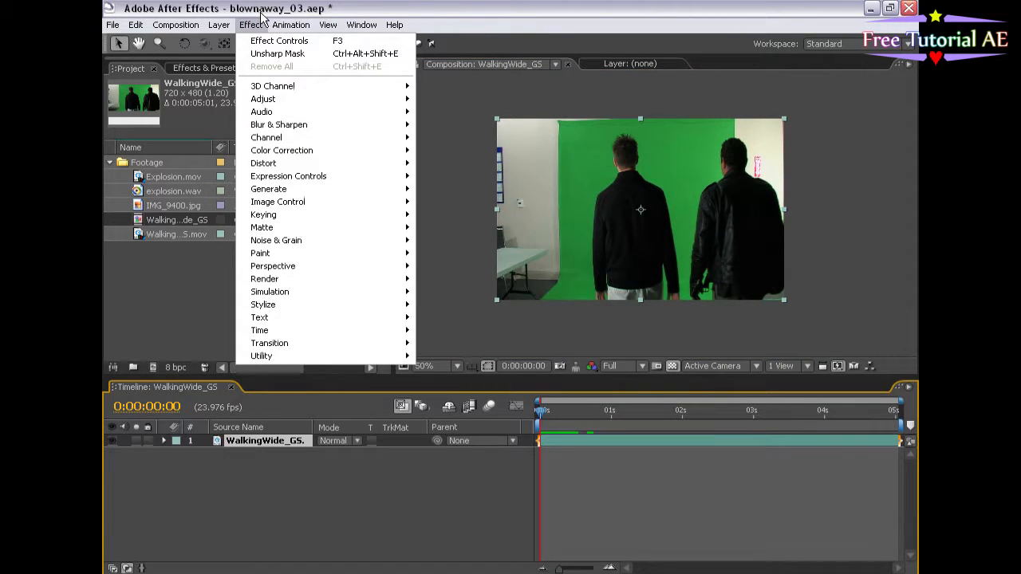
mouse_move(263, 214)
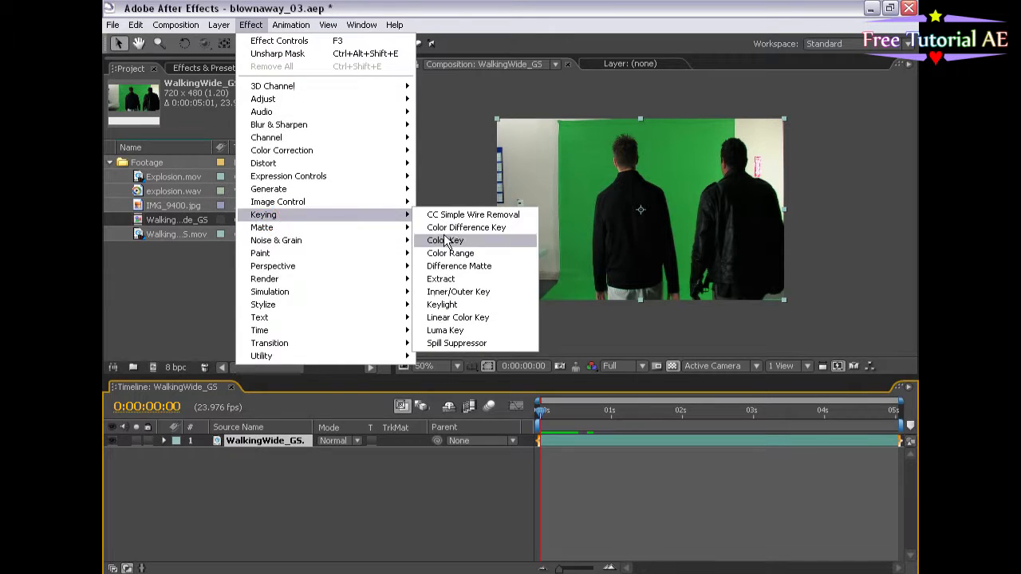
left_click(442, 304)
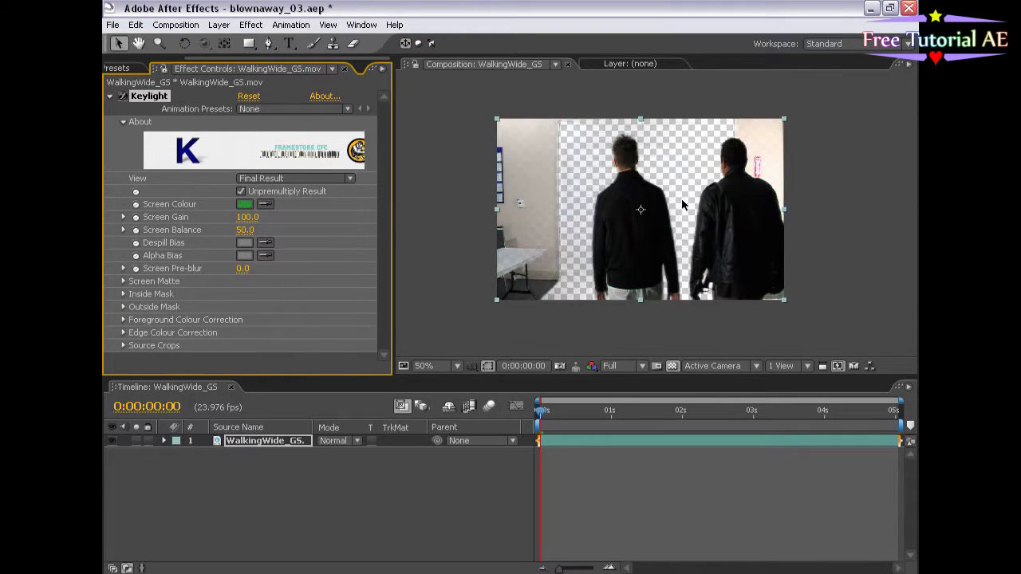
Set Keylight's Screen Matte Clip Black to 25 and Clip White to 35.
left_click(430, 365)
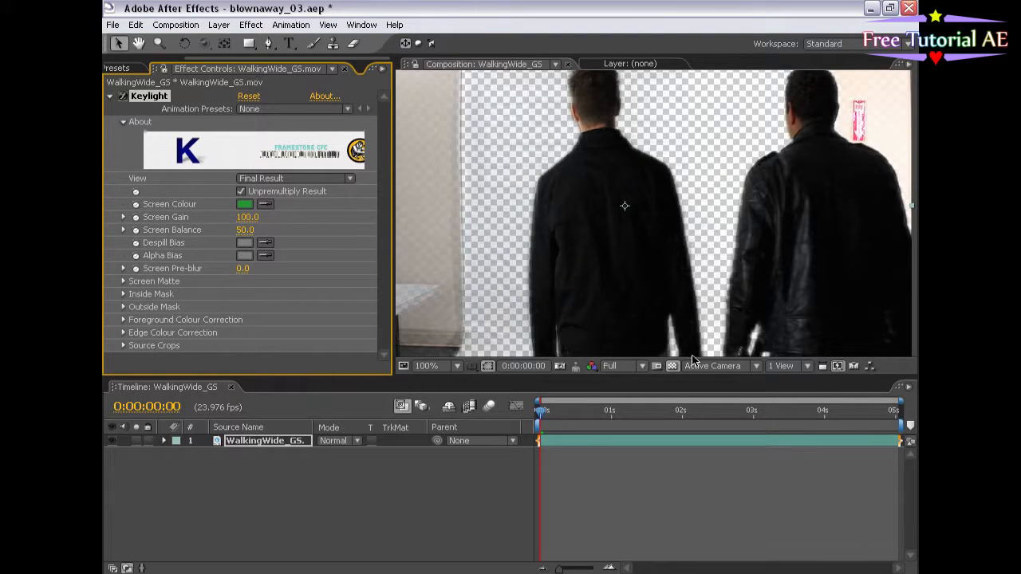
left_click_drag(541, 411, 722, 411)
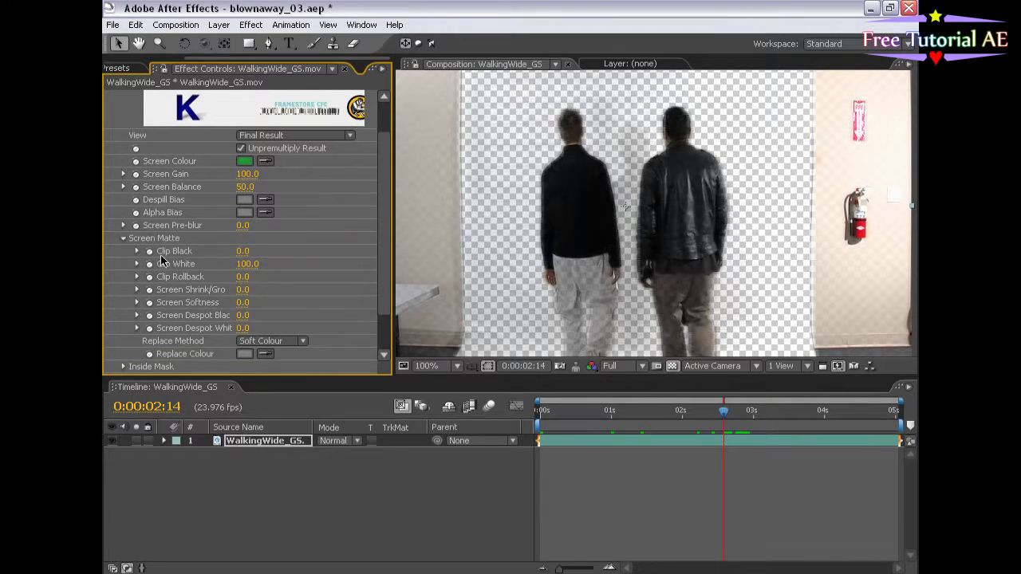
left_click(247, 250)
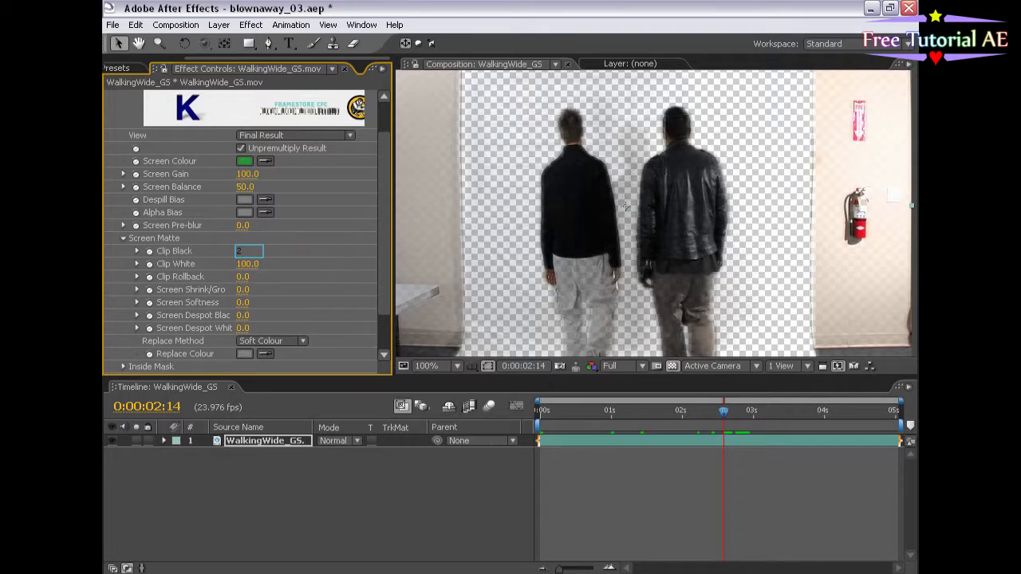
type("25.0")
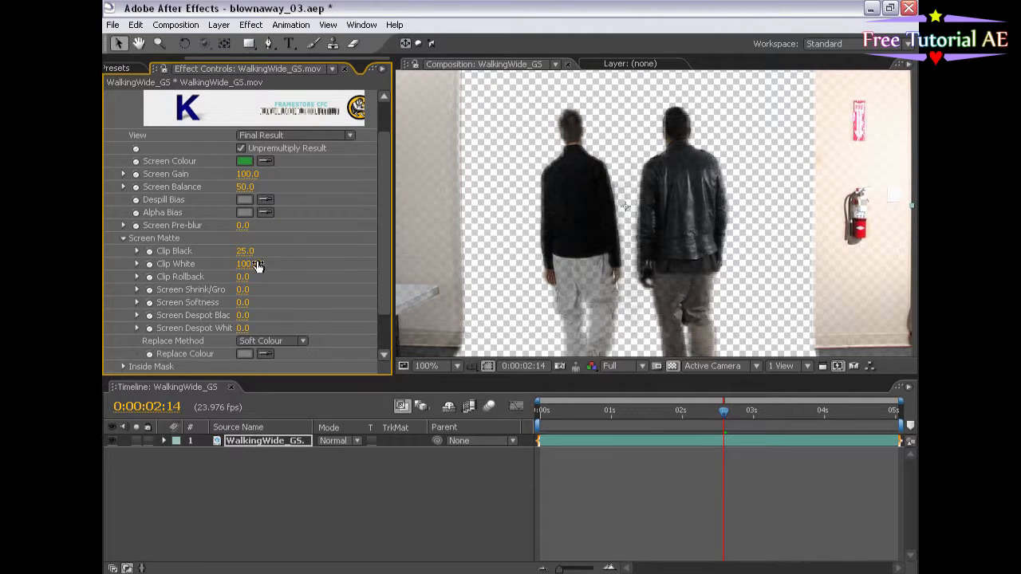
left_click(244, 263)
type("35")
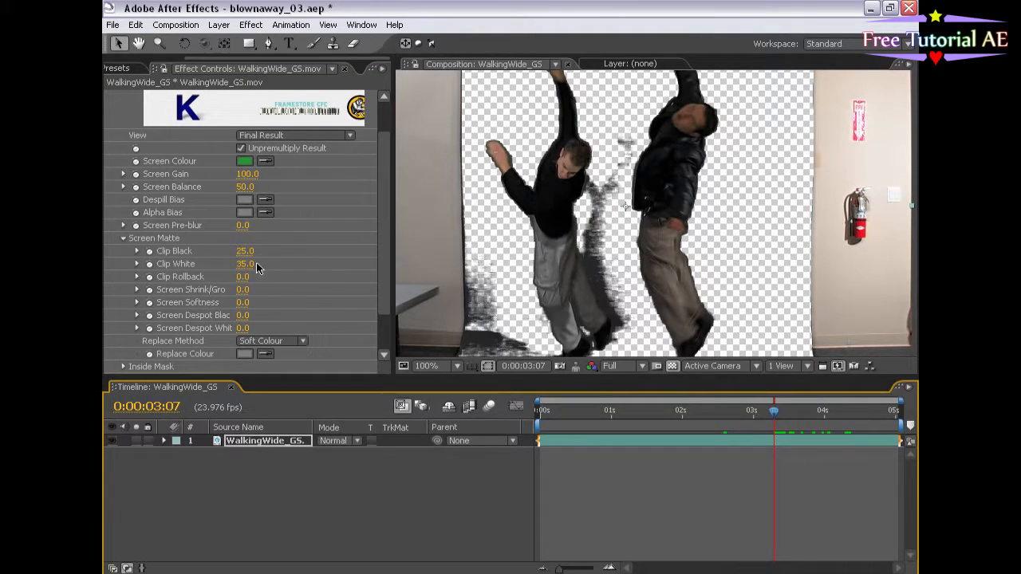
left_click_drag(245, 263, 245, 263)
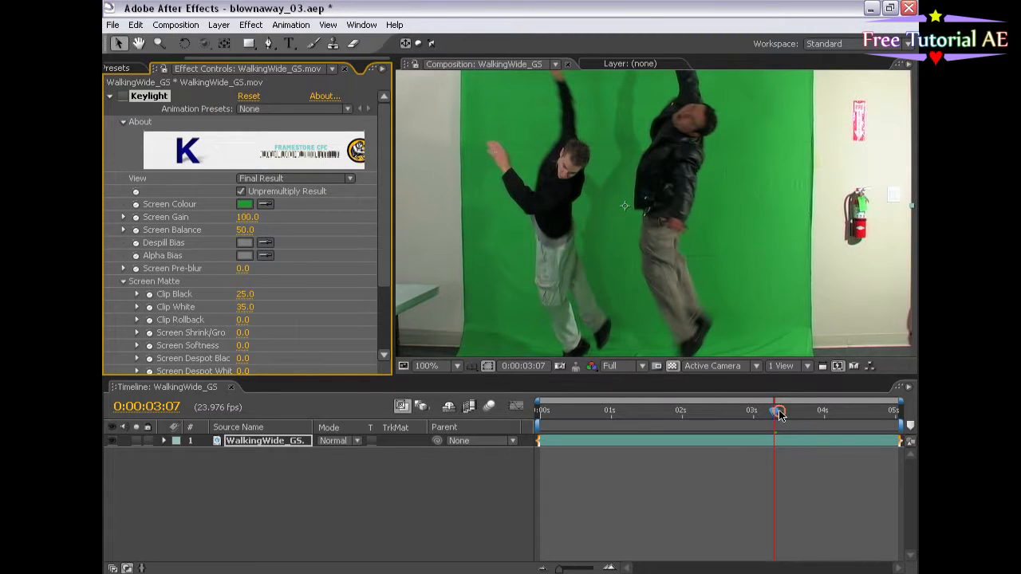
left_click_drag(778, 411, 754, 411)
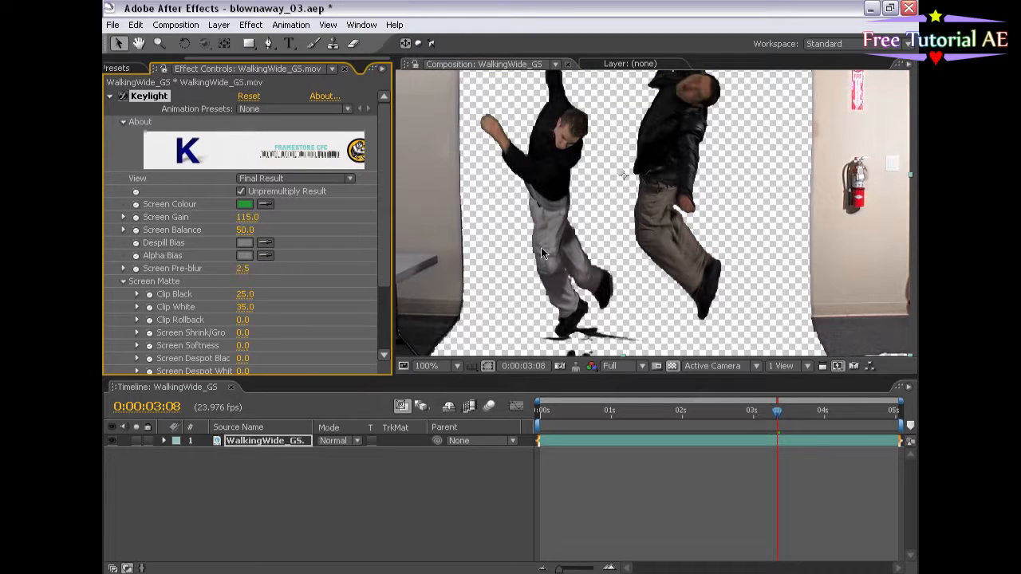
Use Hard Colour replacement with a dark green colour and Screen Shrink/Grow -1.0.
left_click(427, 365)
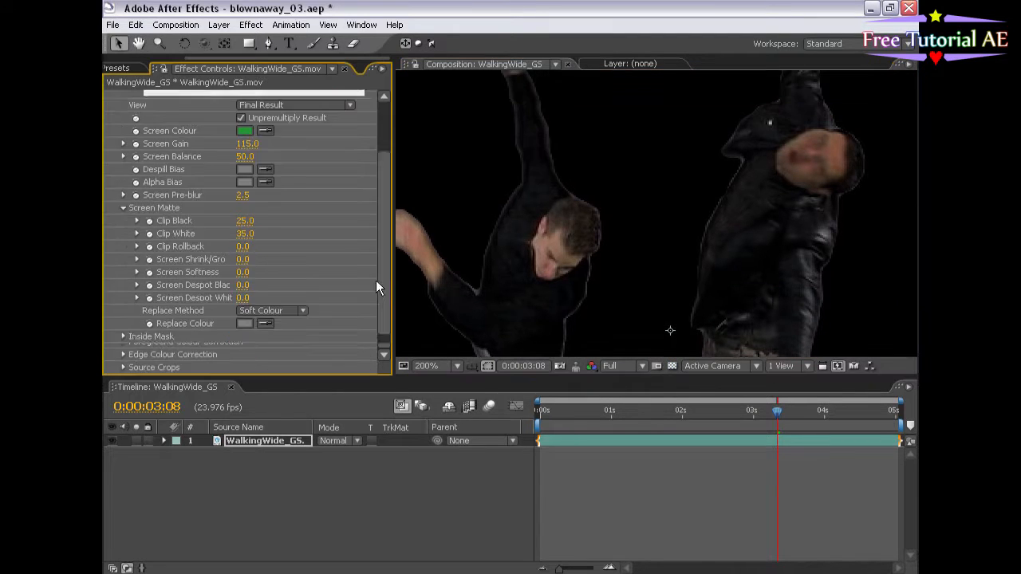
scroll("down", 3)
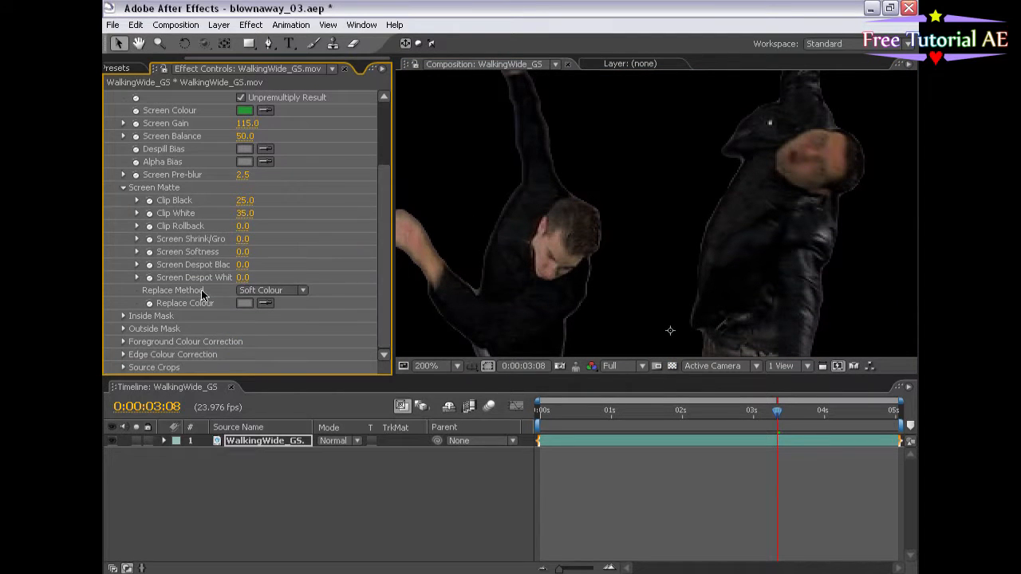
left_click(272, 289)
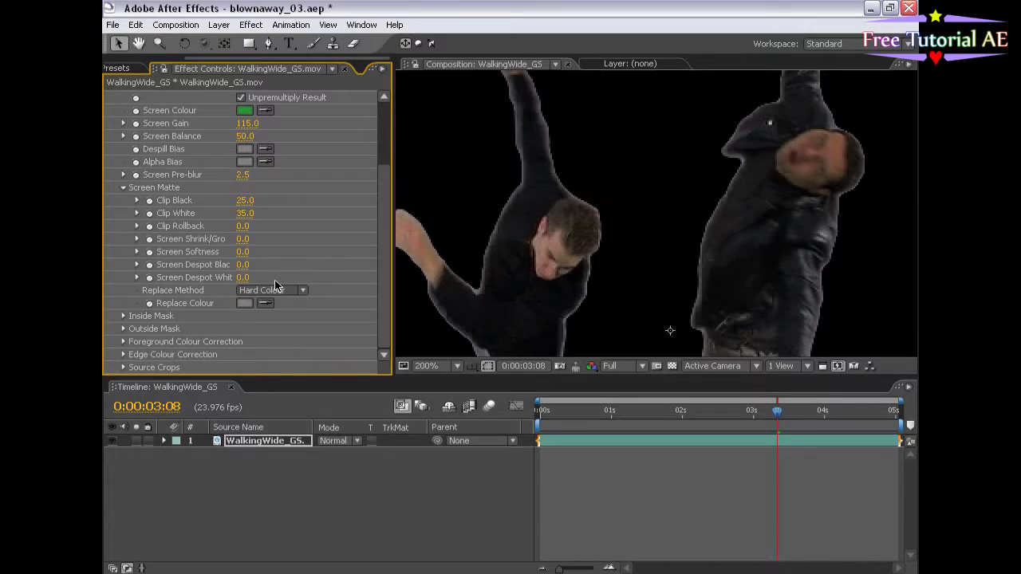
left_click(245, 303)
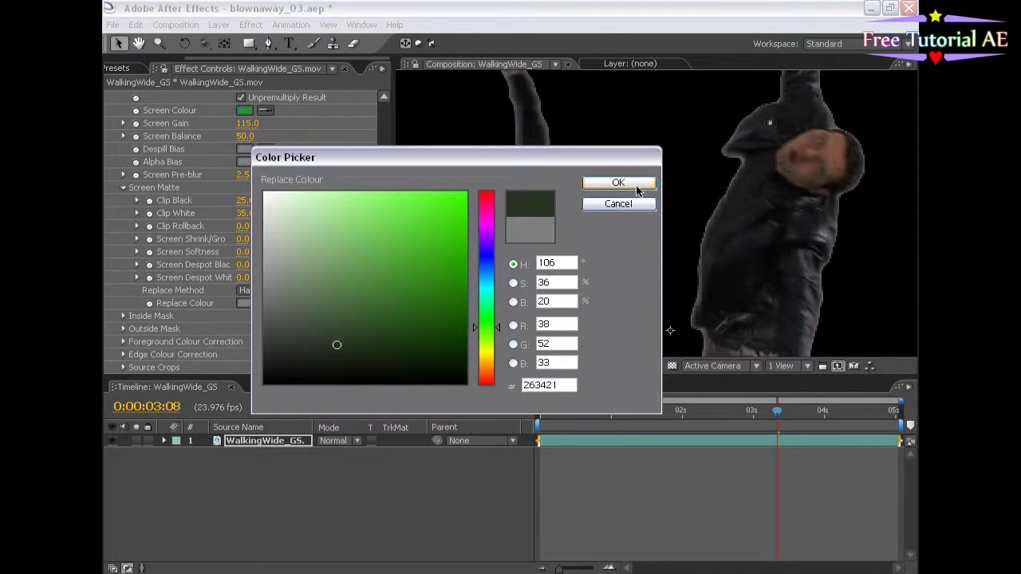
left_click(619, 182)
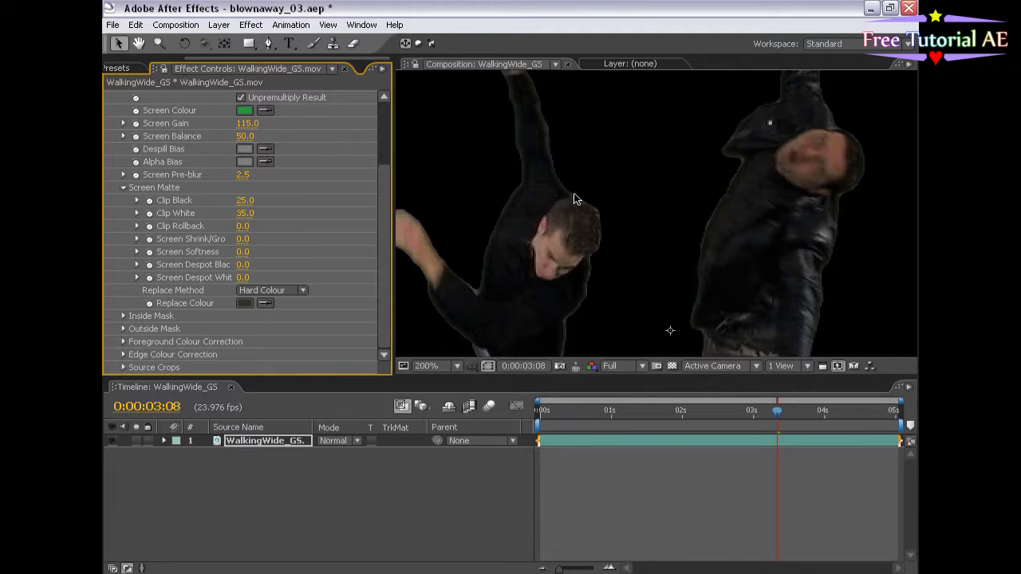
left_click(245, 303)
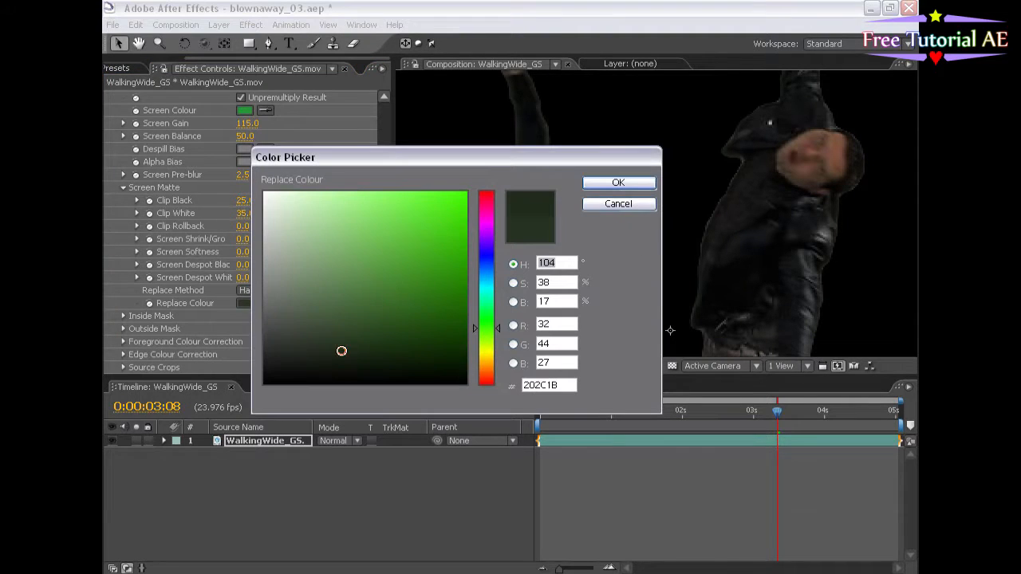
left_click(619, 182)
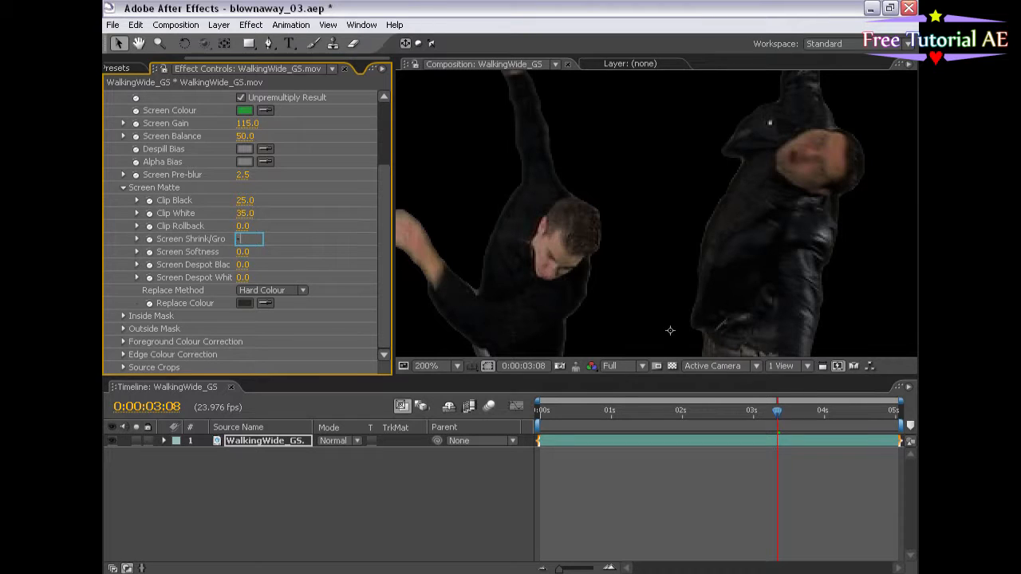
type("-1.0")
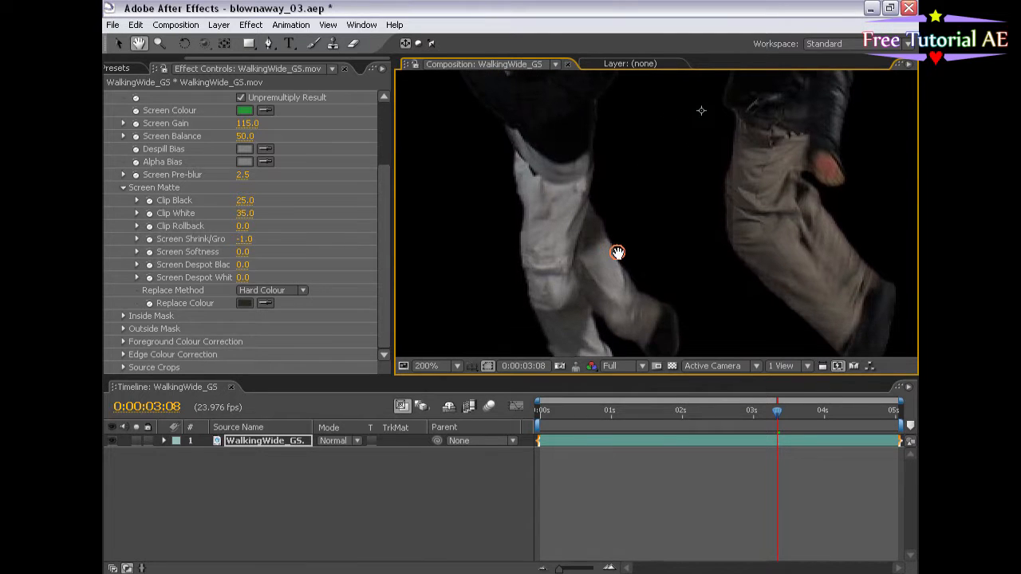
left_click(243, 252)
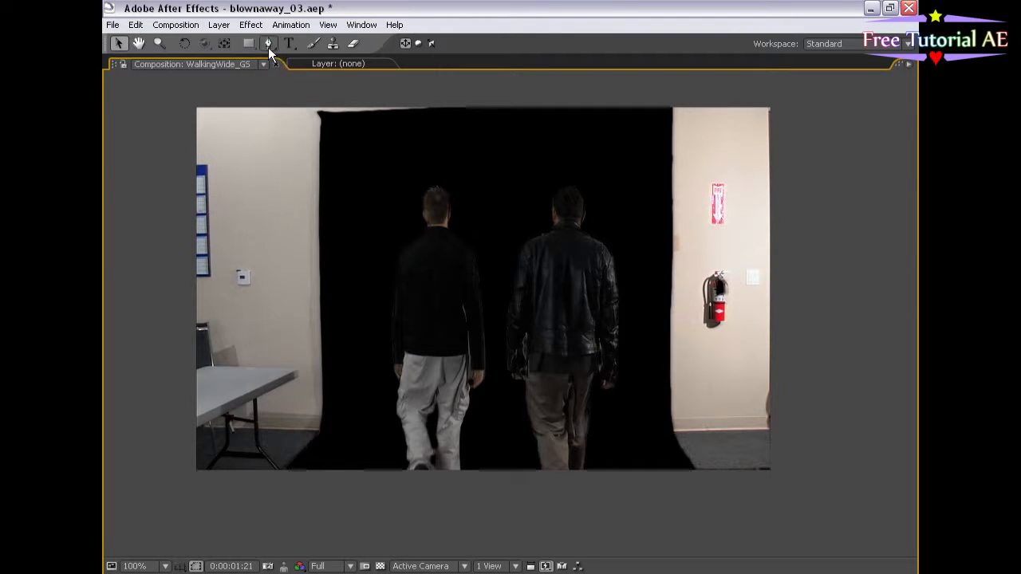
left_click(268, 43)
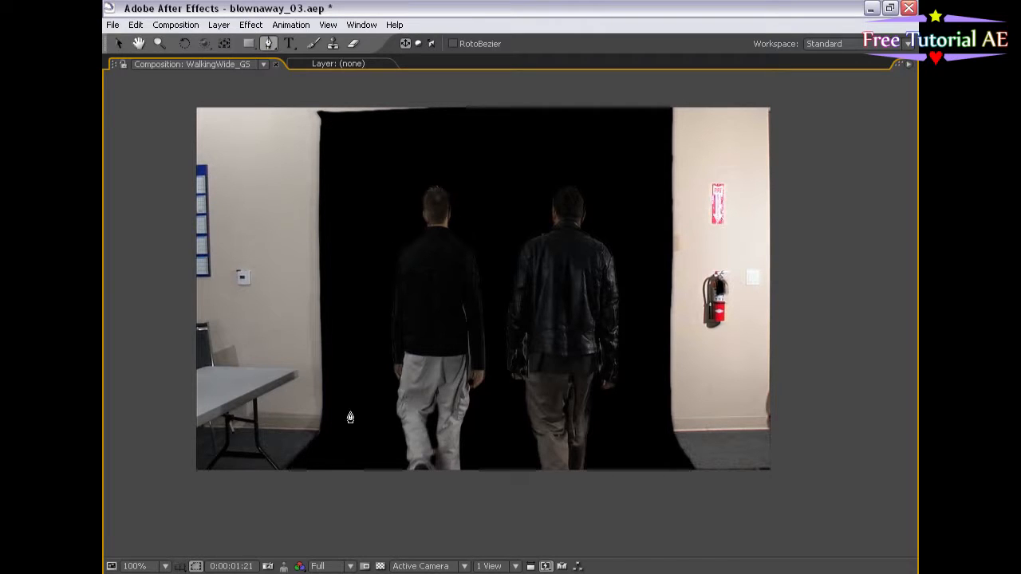
mouse_move(340, 196)
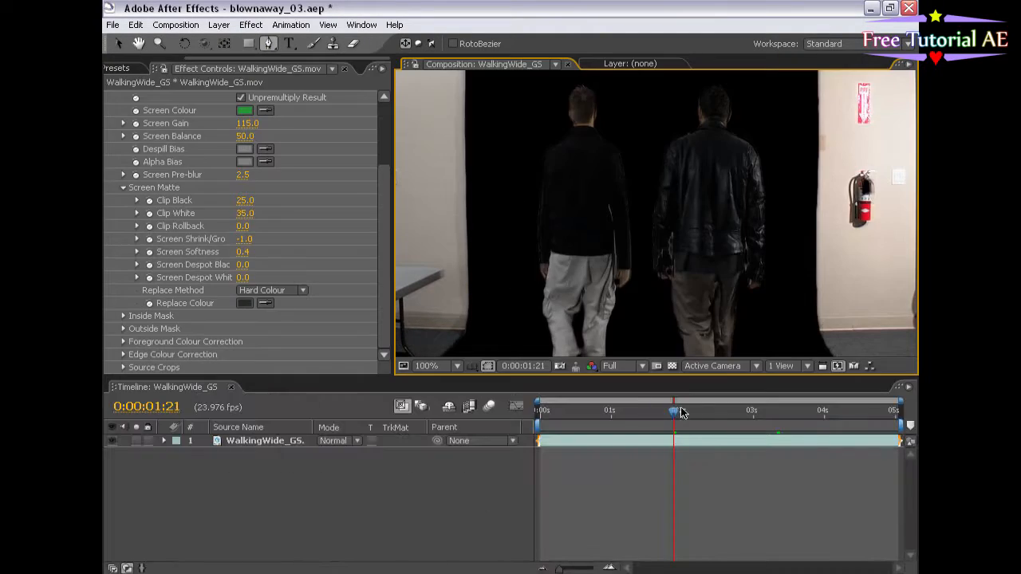
left_click_drag(674, 411, 806, 411)
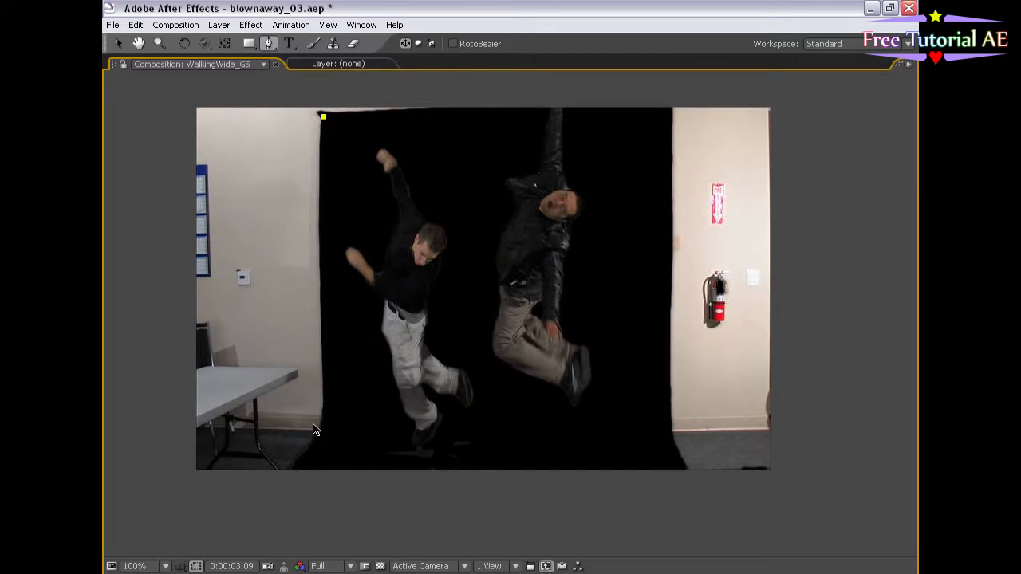
left_click_drag(324, 118, 323, 443)
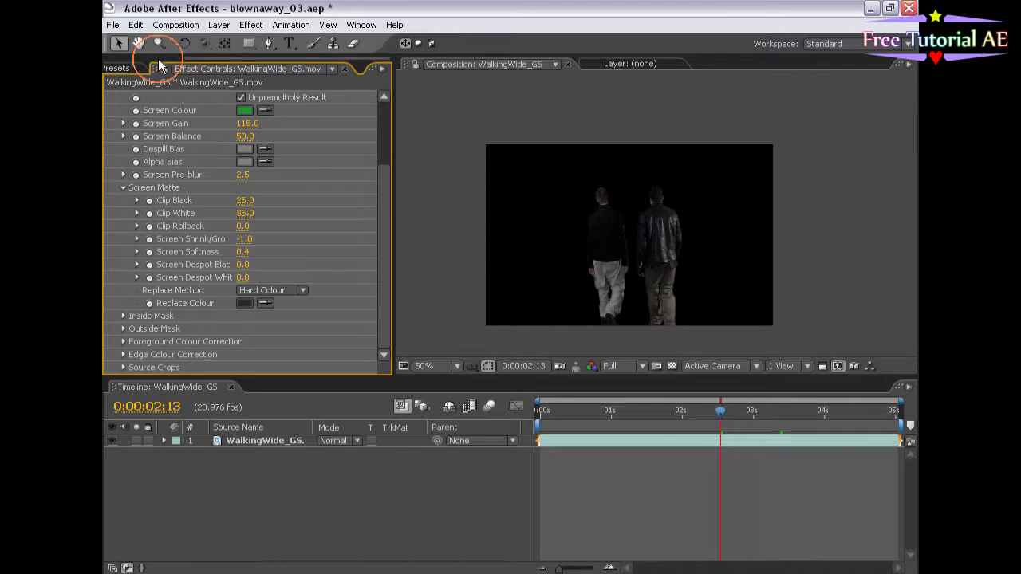
Place IMG_9400.jpg beneath the keyed walkers, then select the WalkingWide_GS layer.
left_click(130, 68)
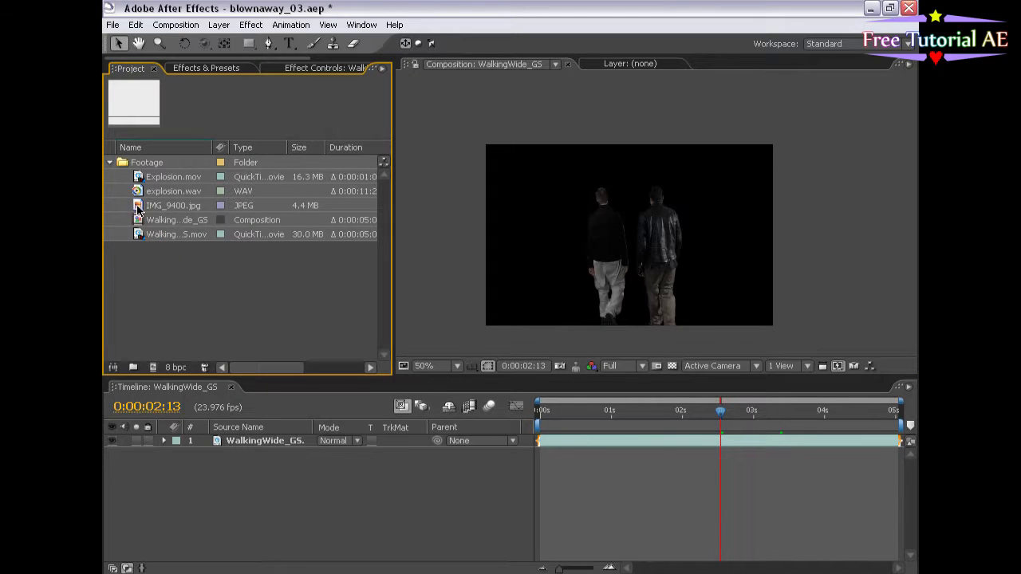
left_click(173, 205)
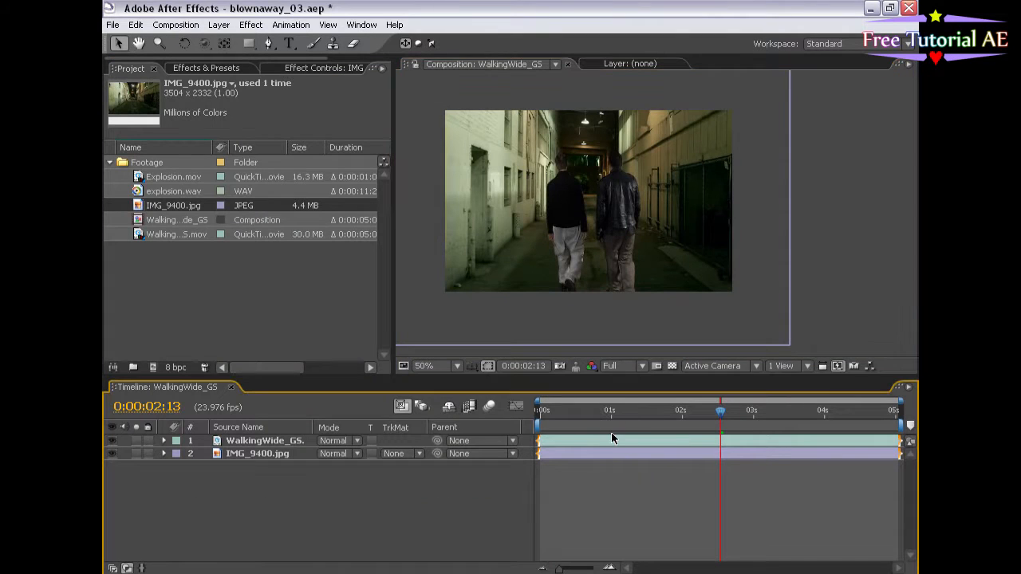
left_click(265, 440)
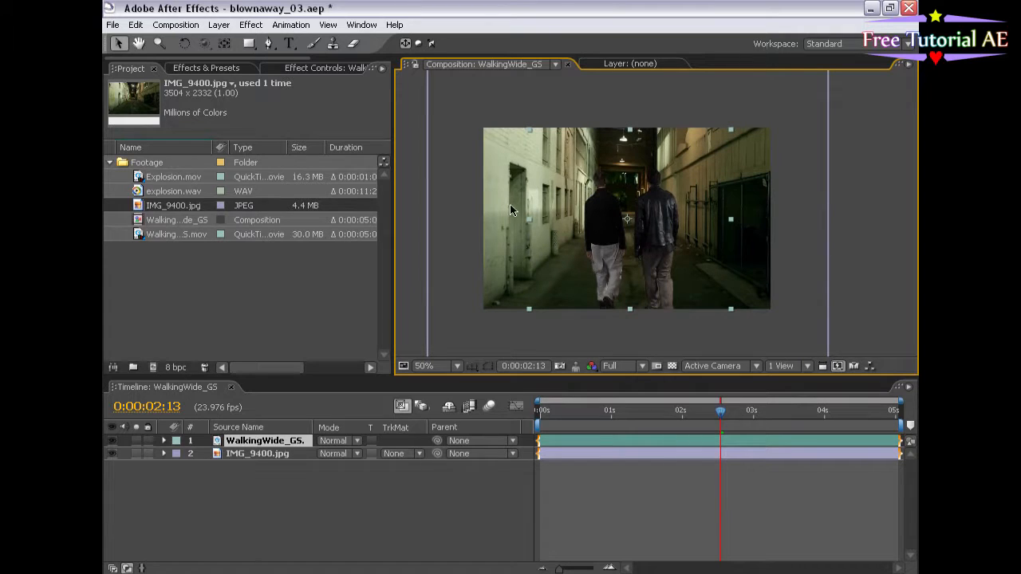
mouse_move(466, 286)
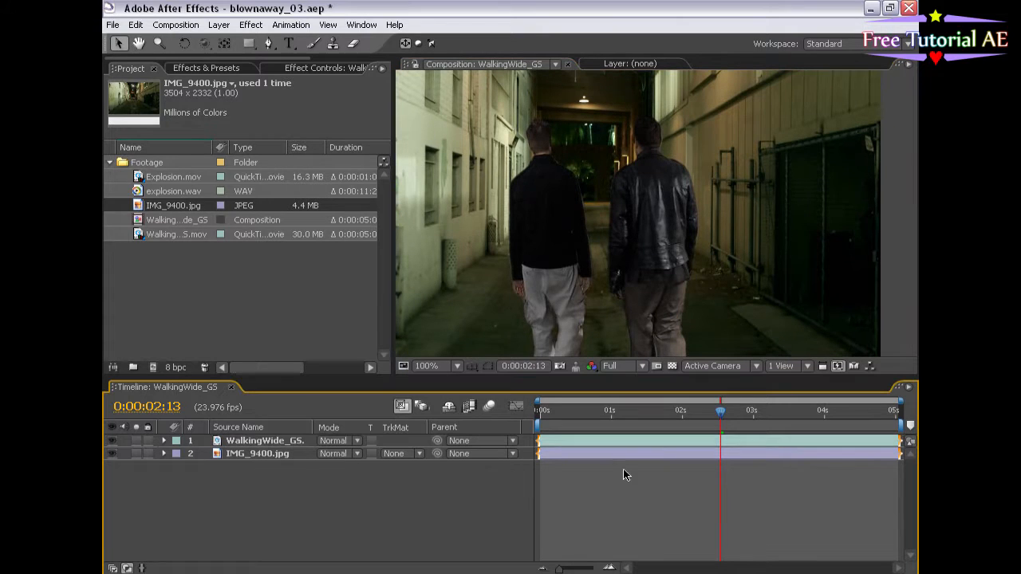
Grade the walkers with Levels: red input black 11, blue output white 180, RGB input black 4.
left_click(250, 24)
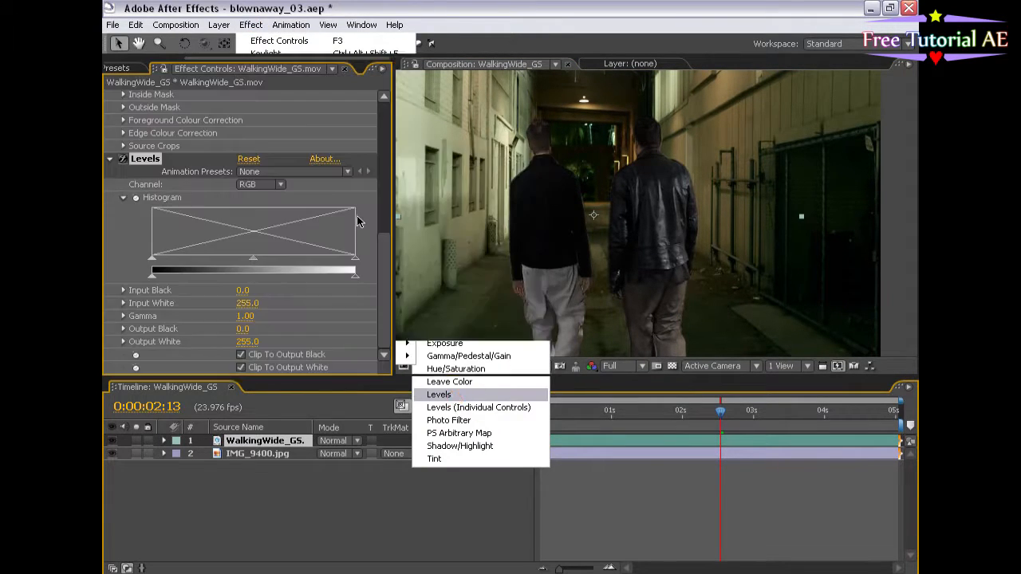
left_click(261, 185)
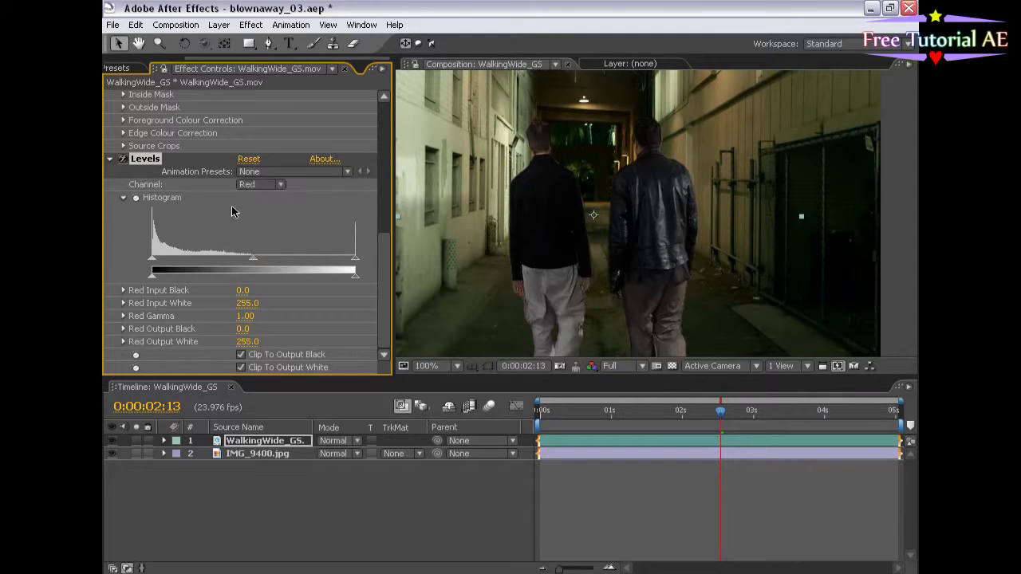
left_click_drag(151, 263, 163, 264)
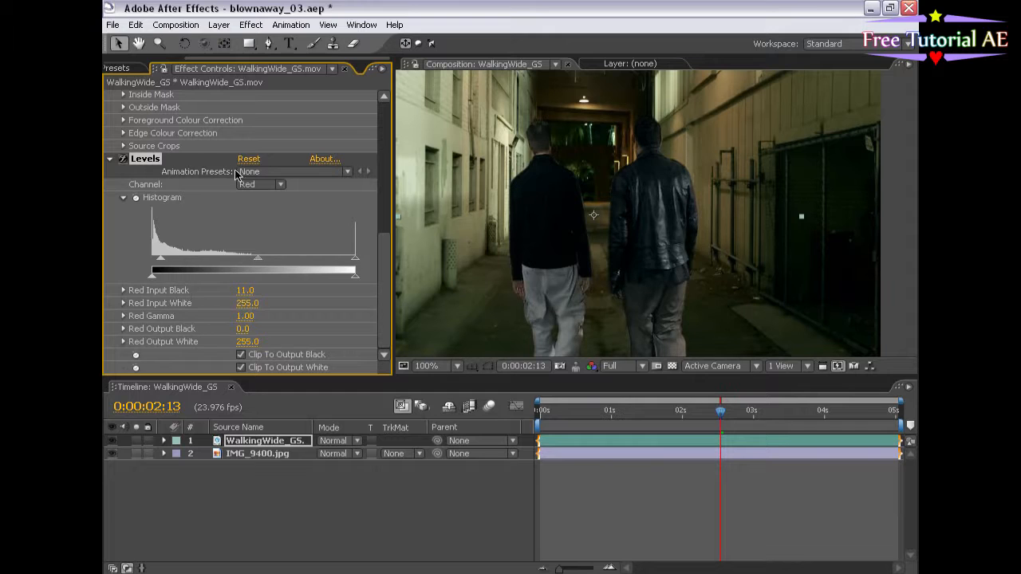
left_click(259, 184)
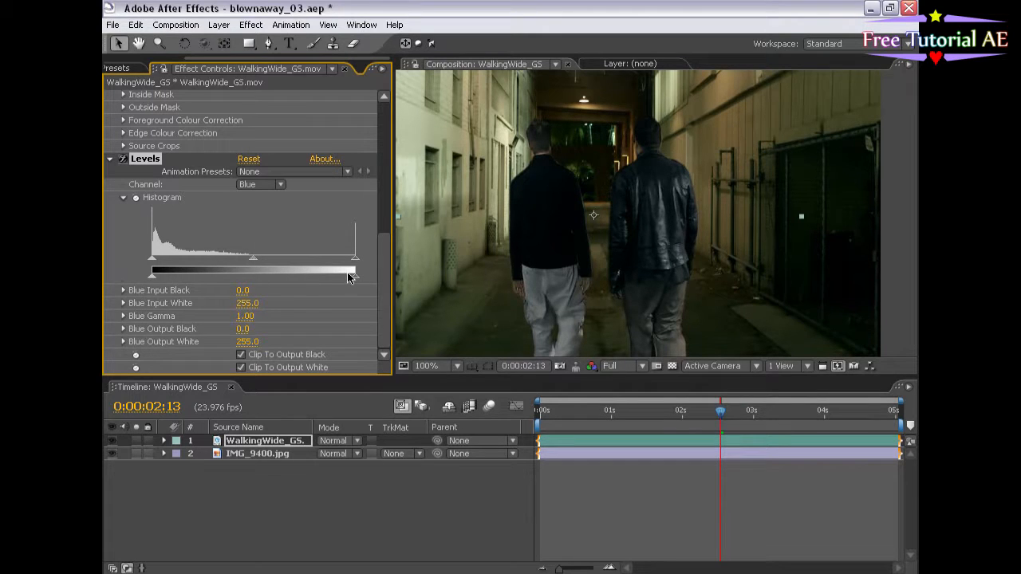
left_click_drag(355, 270, 319, 270)
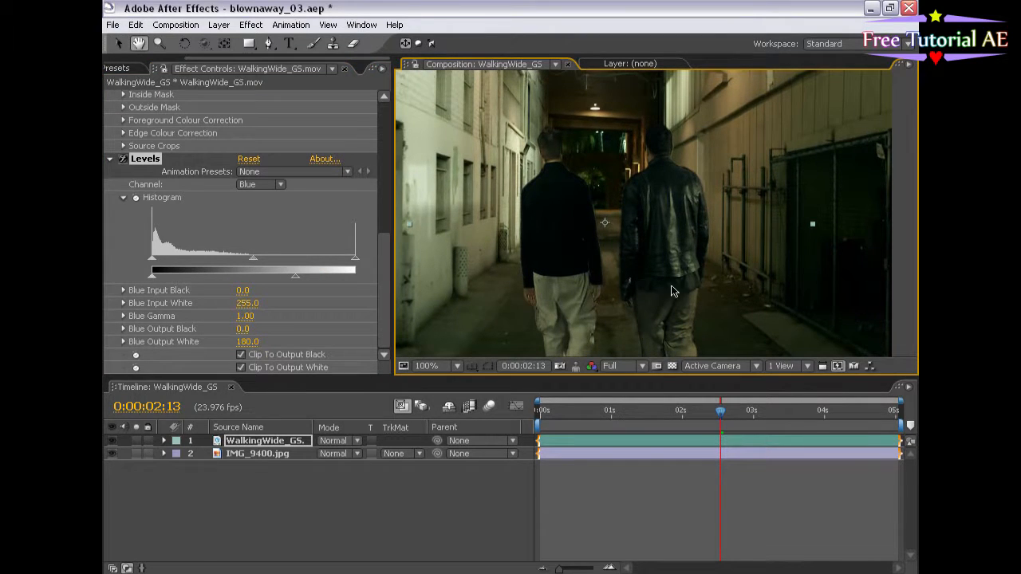
left_click(259, 184)
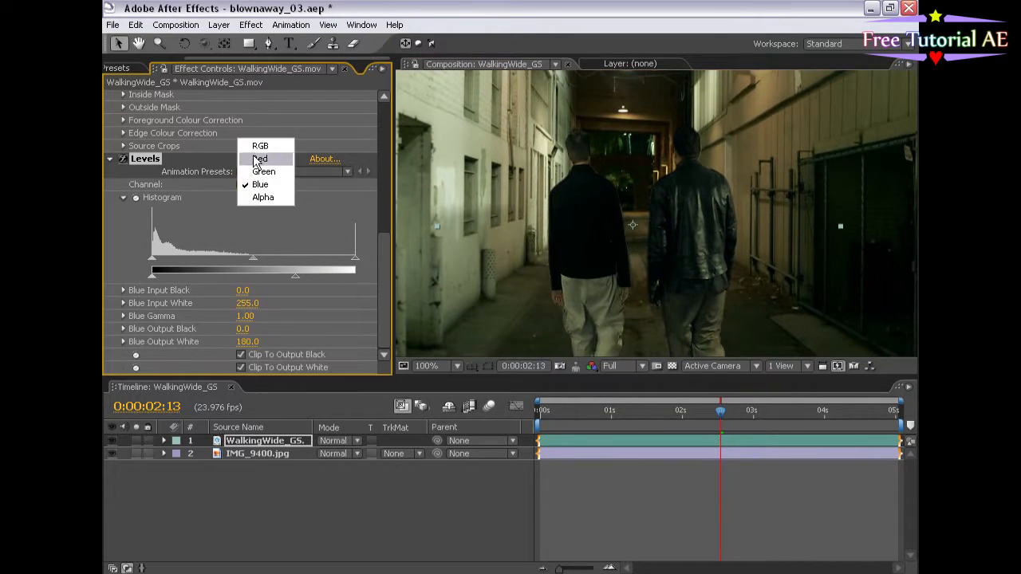
left_click(260, 145)
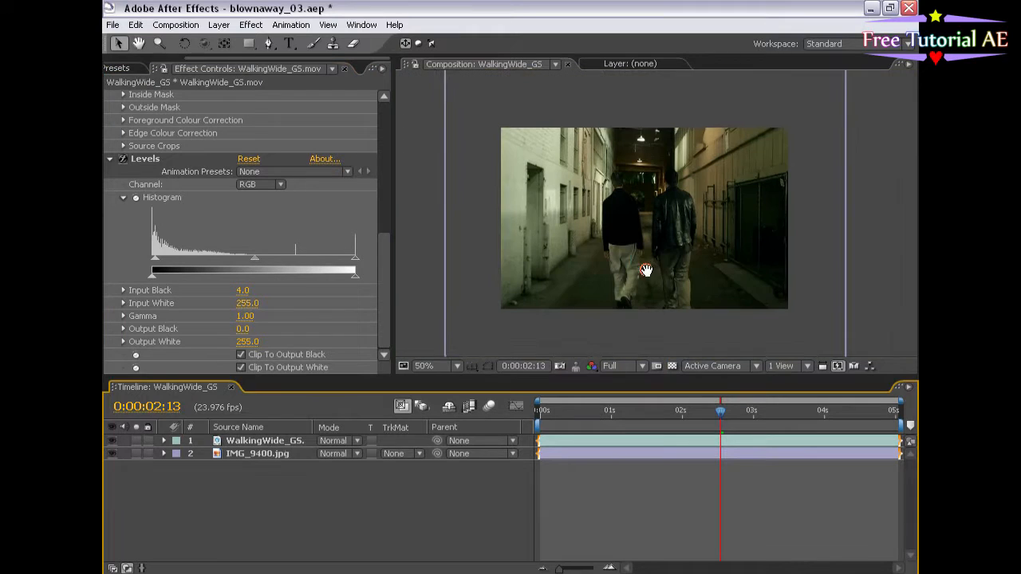
Insert Explosion.mov between the walkers and alley, starting just after three seconds, and preview it.
left_click(127, 68)
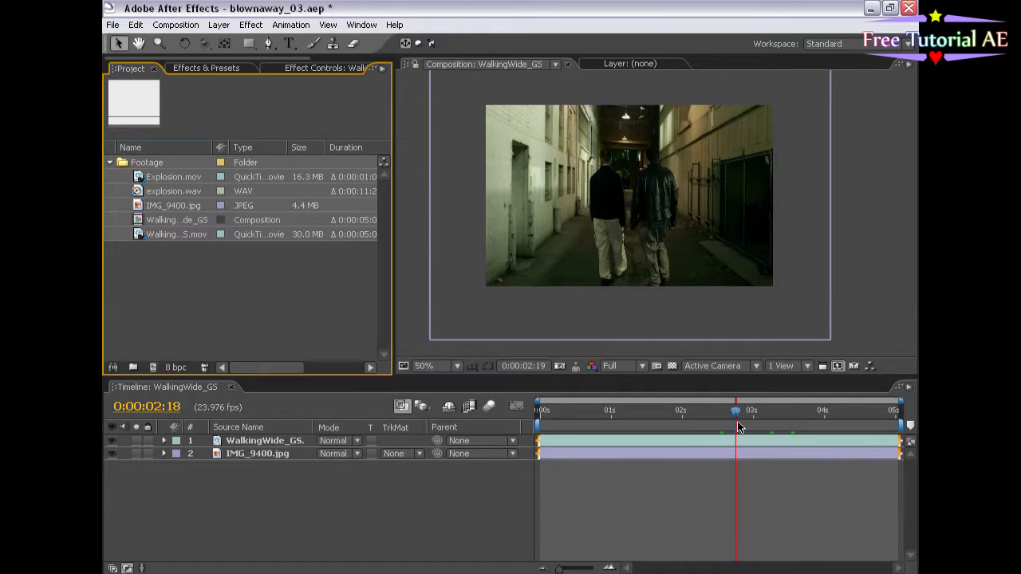
left_click_drag(735, 412, 776, 412)
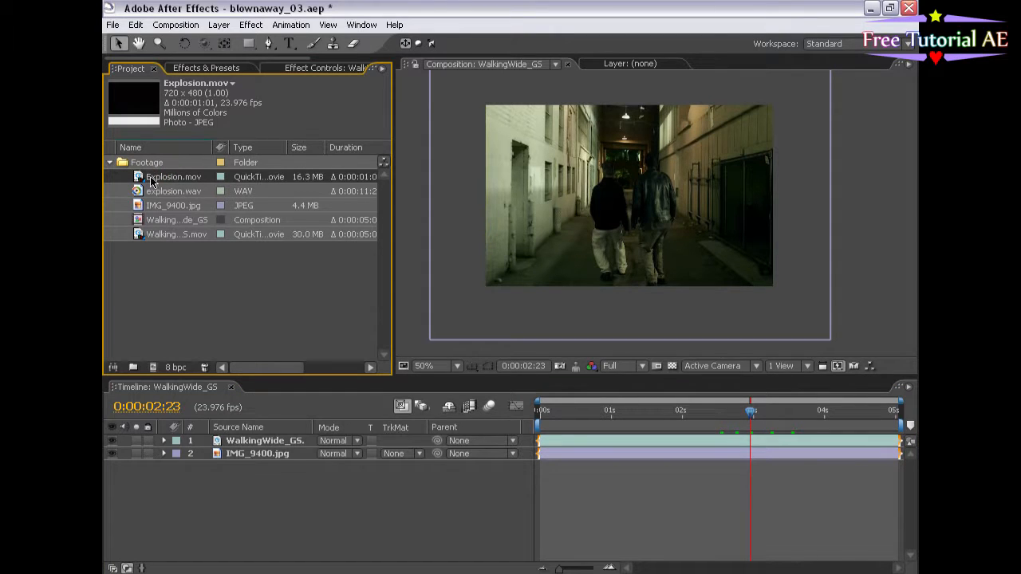
left_click_drag(173, 176, 718, 453)
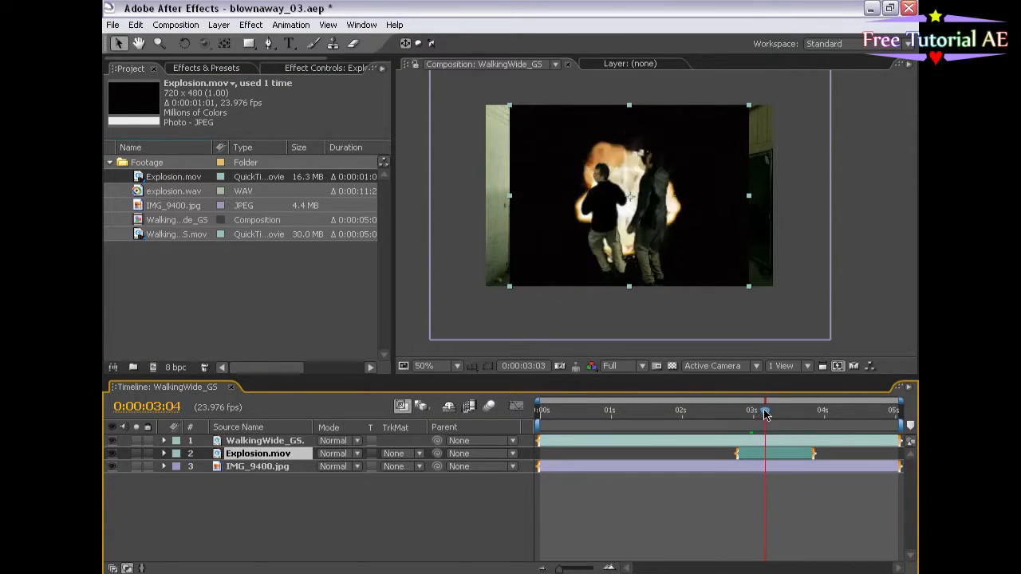
left_click_drag(764, 414, 773, 411)
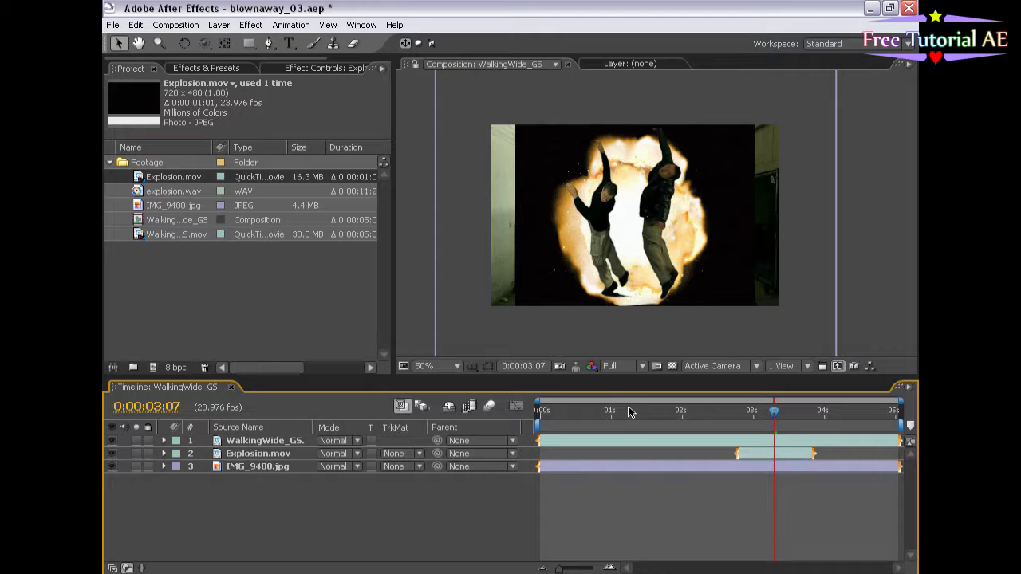
left_click_drag(774, 411, 766, 416)
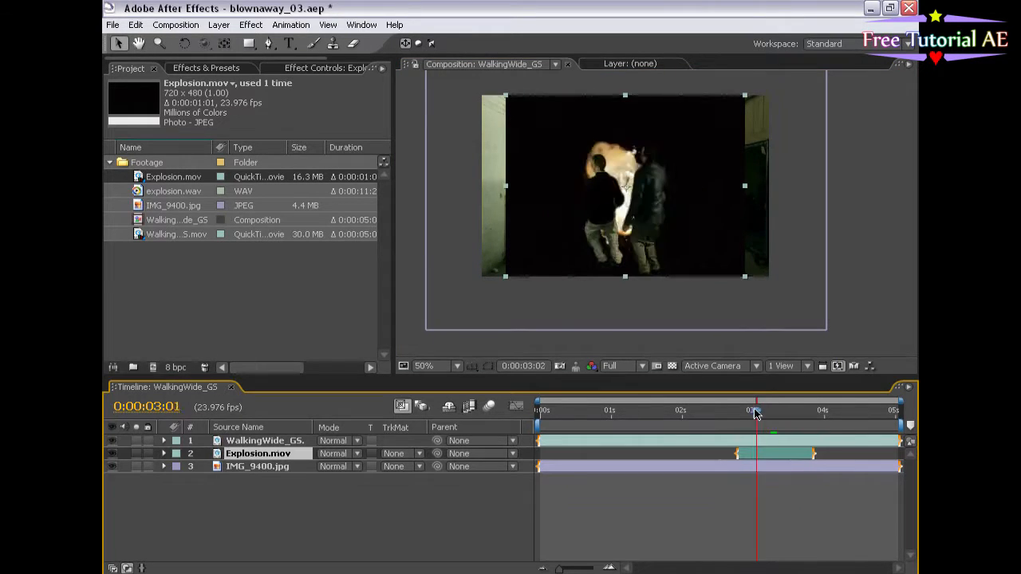
left_click_drag(756, 411, 785, 411)
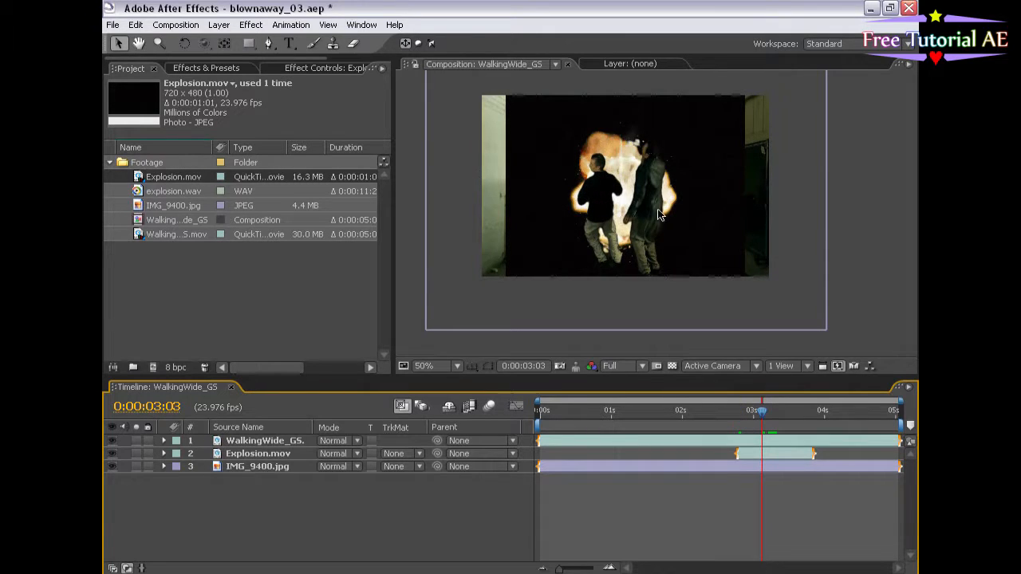
Set the Explosion.mov layer's blend mode to Add and pan to inspect the glow.
left_click(258, 453)
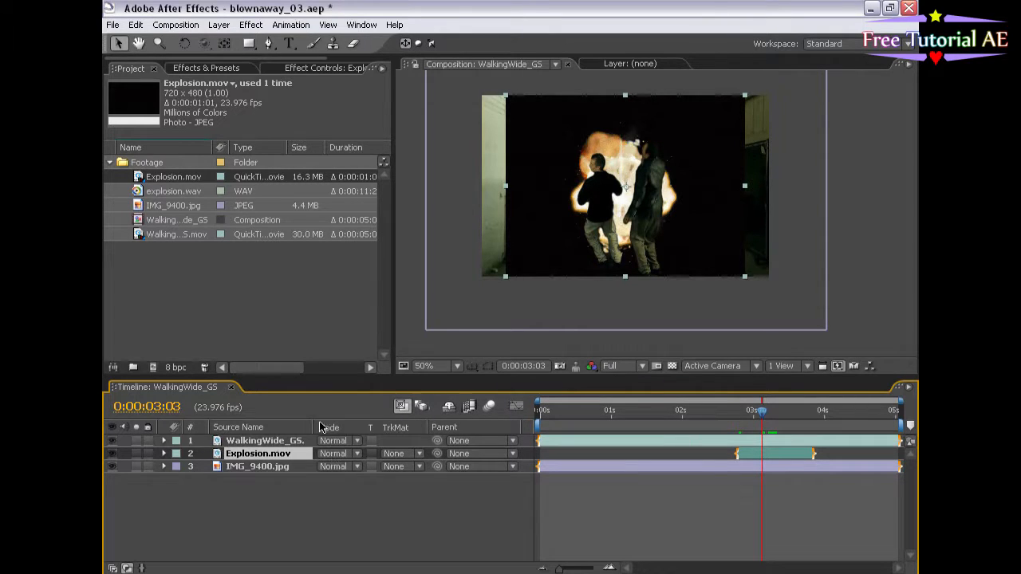
left_click(333, 453)
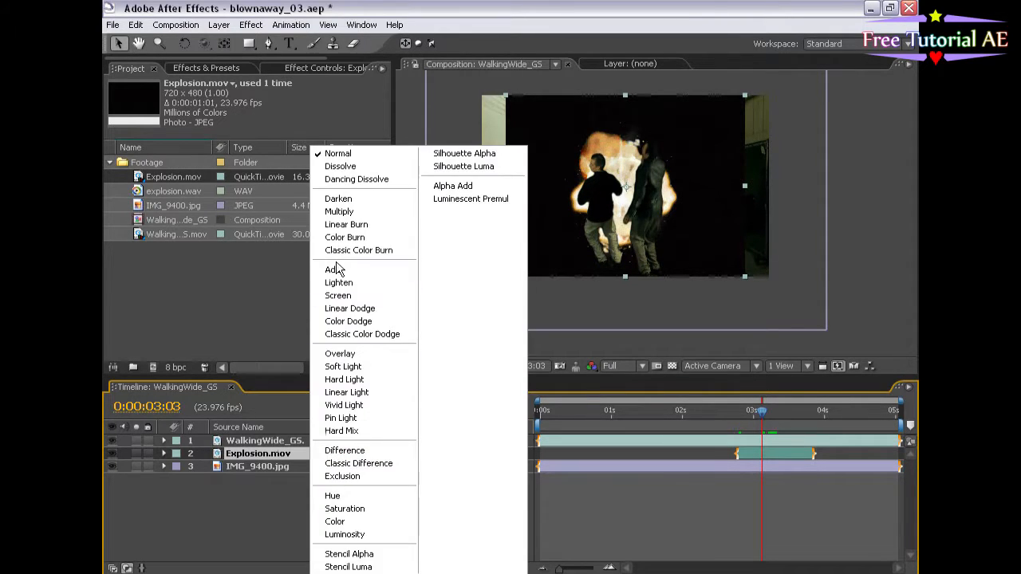
left_click(330, 269)
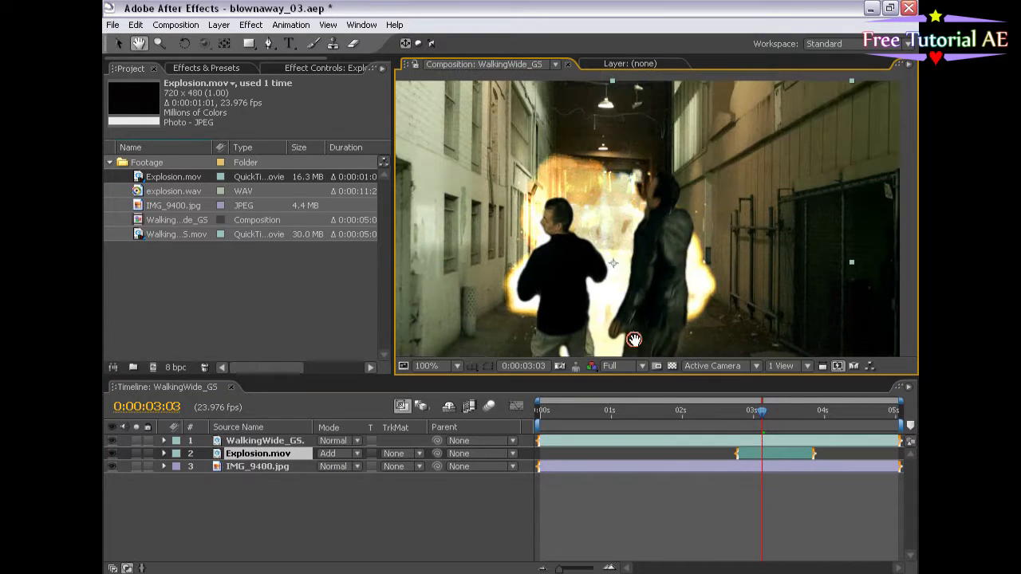
left_click_drag(634, 339, 568, 335)
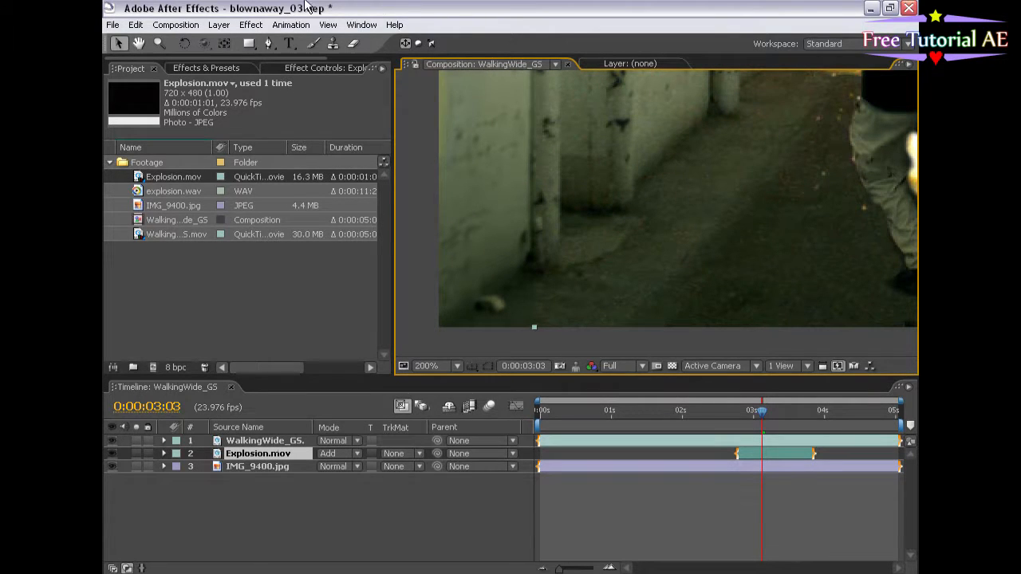
Add Levels to Explosion.mov with input black 28, then zoom the viewer back out.
left_click(251, 24)
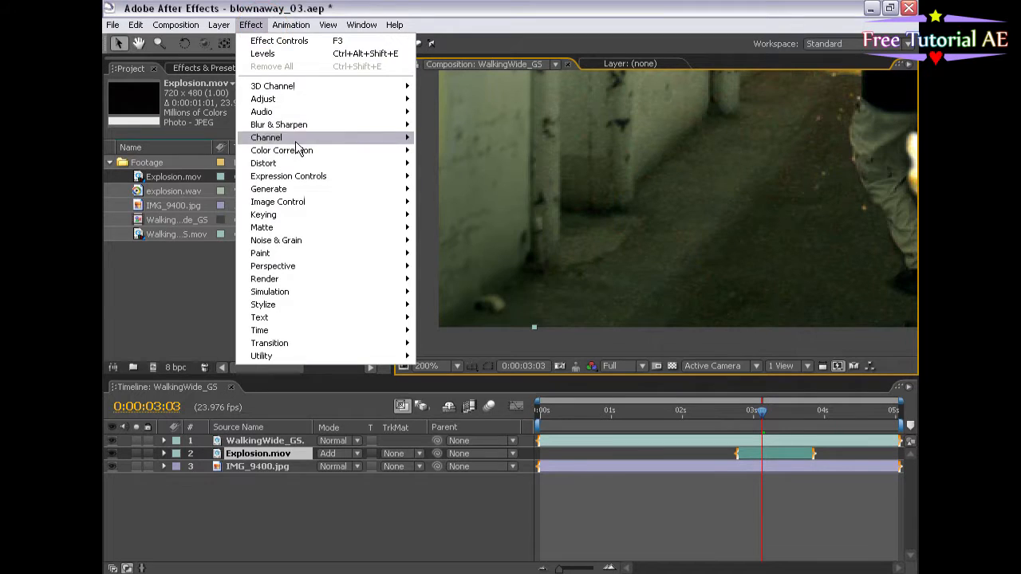
left_click(263, 53)
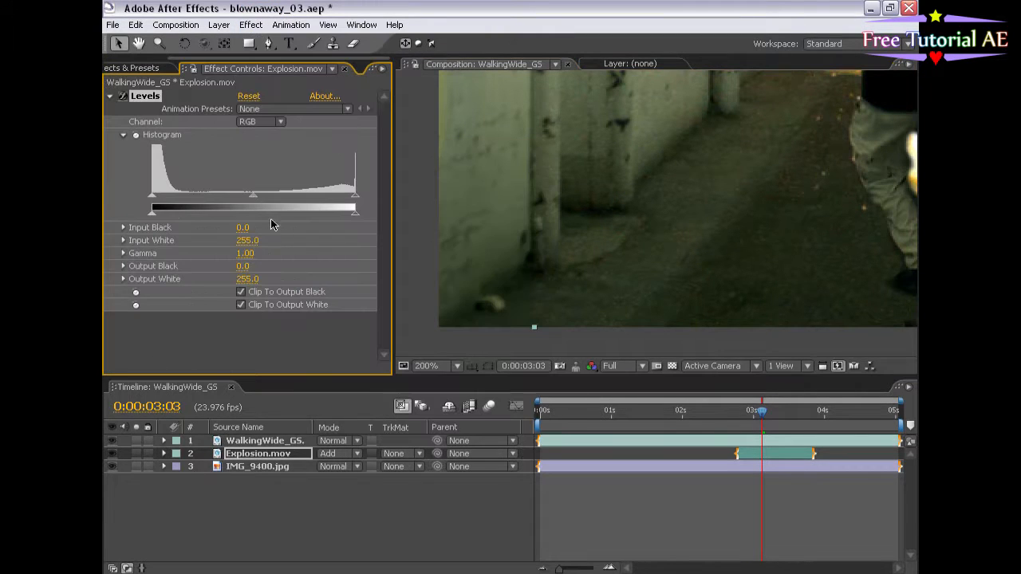
left_click_drag(151, 206, 165, 206)
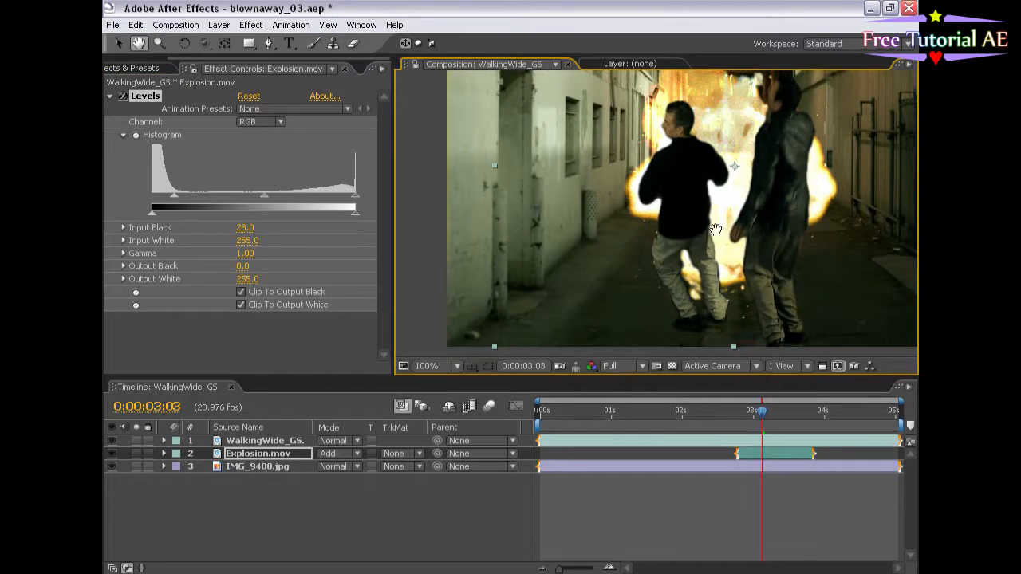
left_click(762, 411)
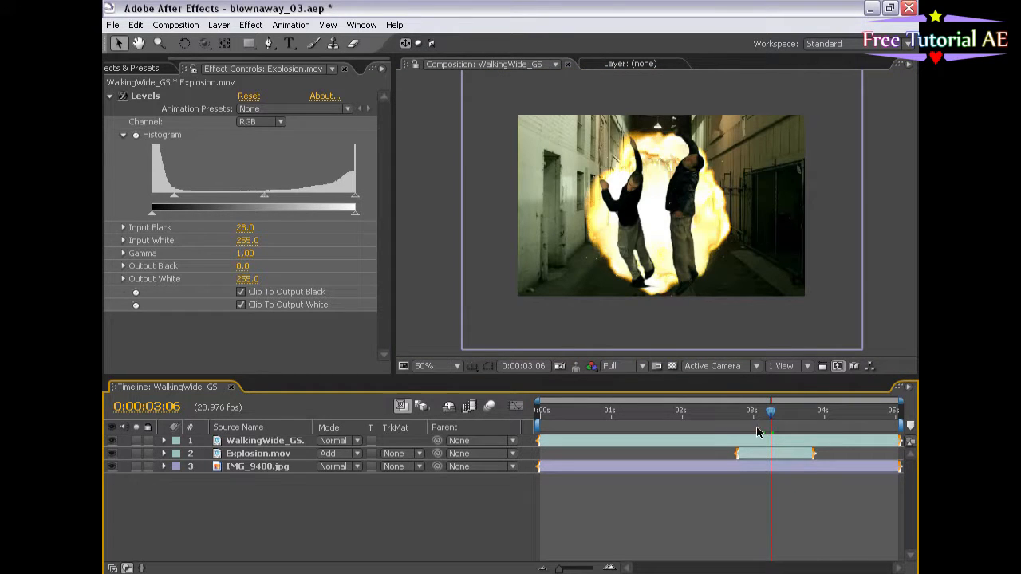
Duplicate Explosion.mov, scale the copy to 300%, and stagger its start slightly later.
left_click_drag(770, 411, 804, 410)
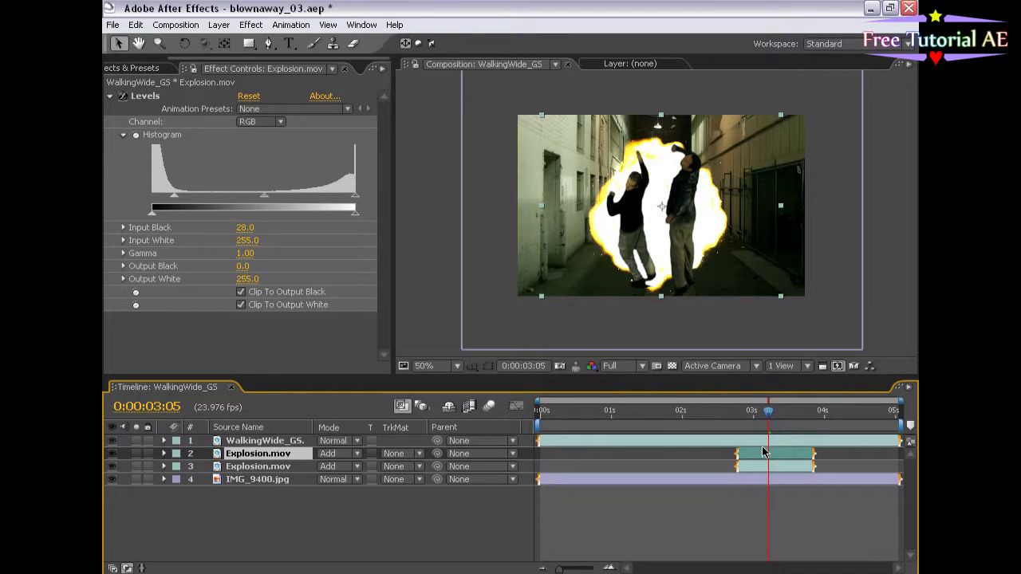
left_click_drag(768, 410, 734, 410)
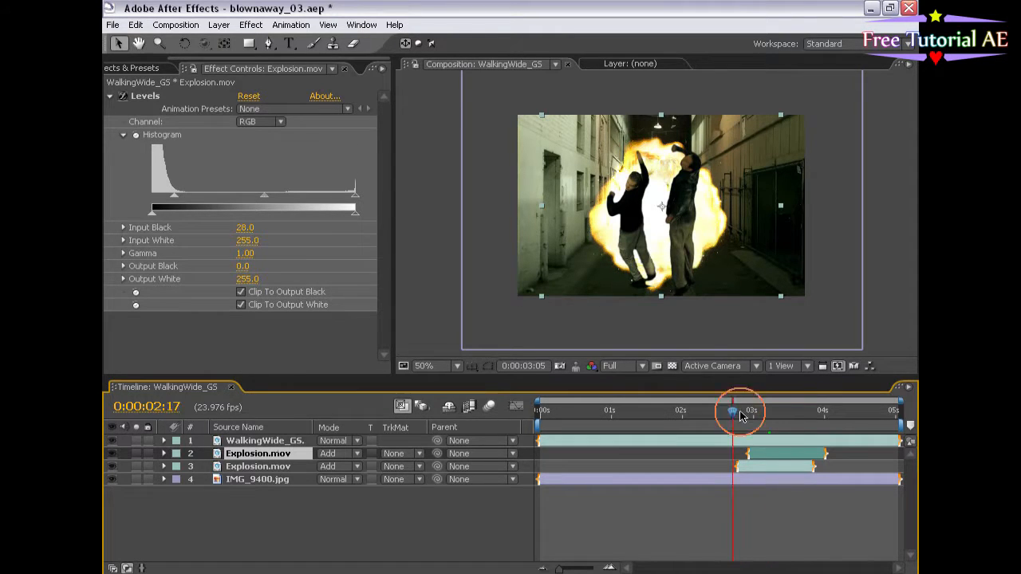
left_click_drag(738, 411, 774, 411)
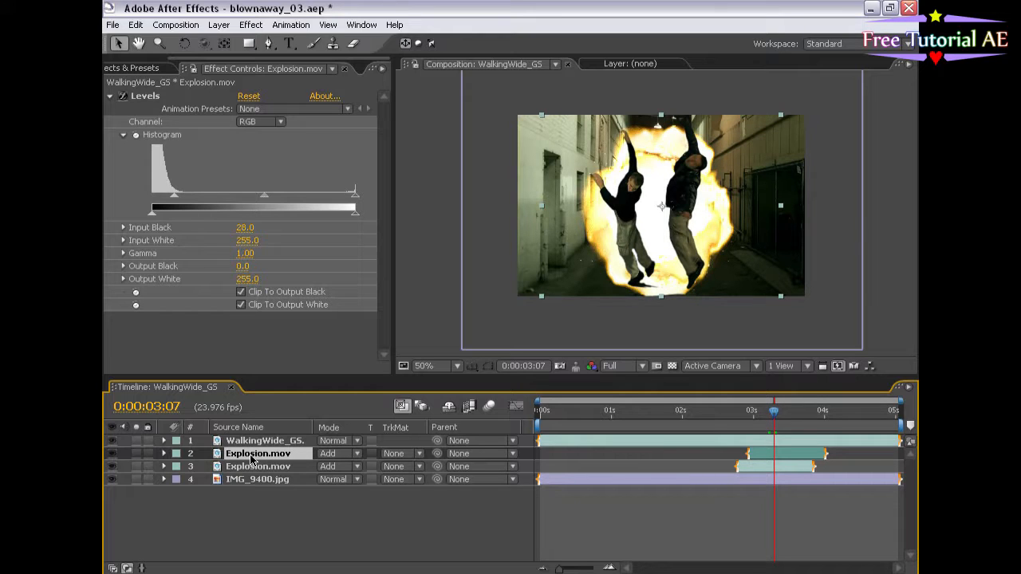
left_click(164, 453)
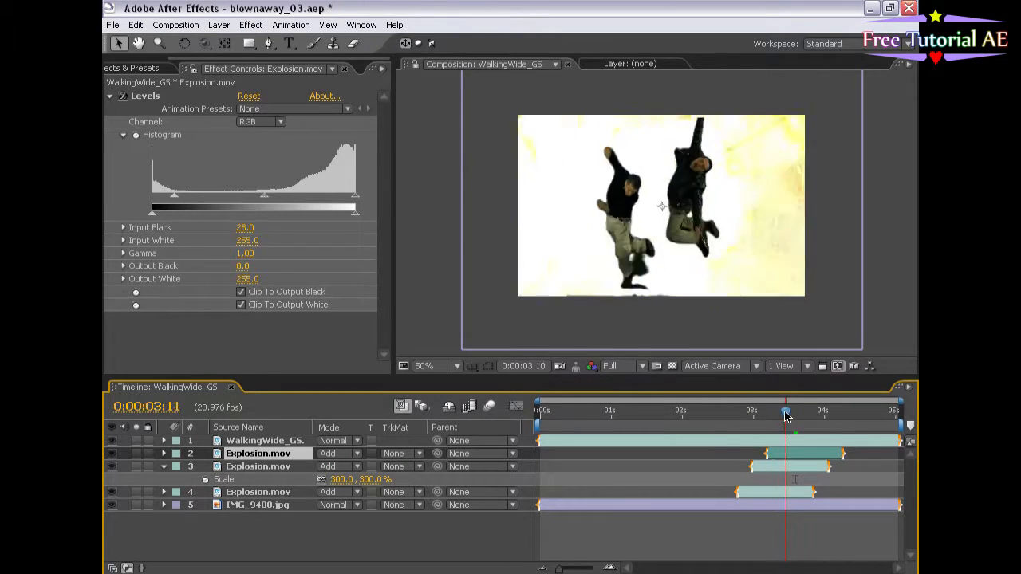
left_click_drag(786, 411, 750, 411)
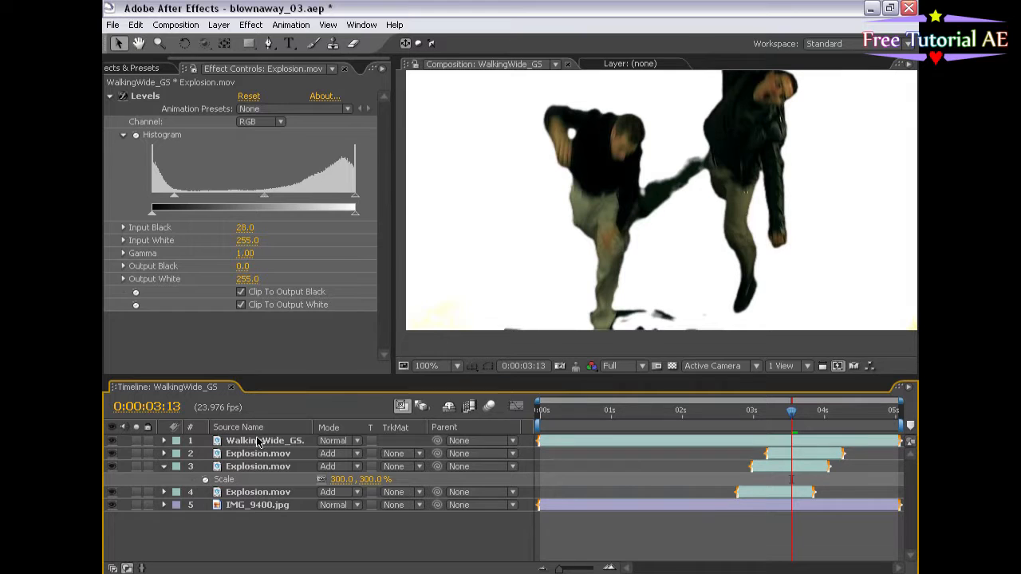
Set WalkingWide_GS Keylight Screen Matte Clip Black to 33 and Clip White to 43.
left_click(265, 440)
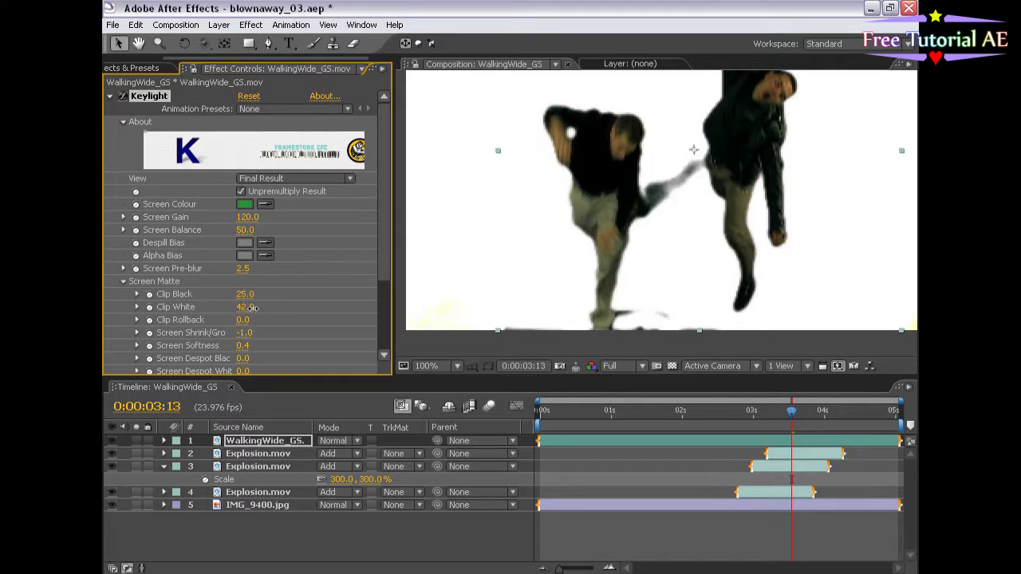
left_click_drag(245, 307, 251, 306)
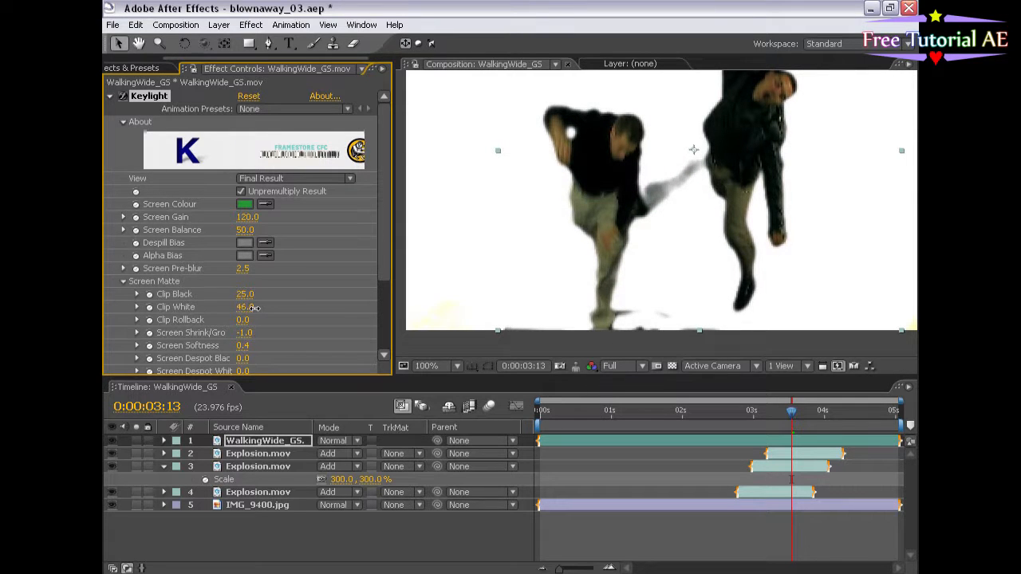
left_click_drag(245, 294, 256, 293)
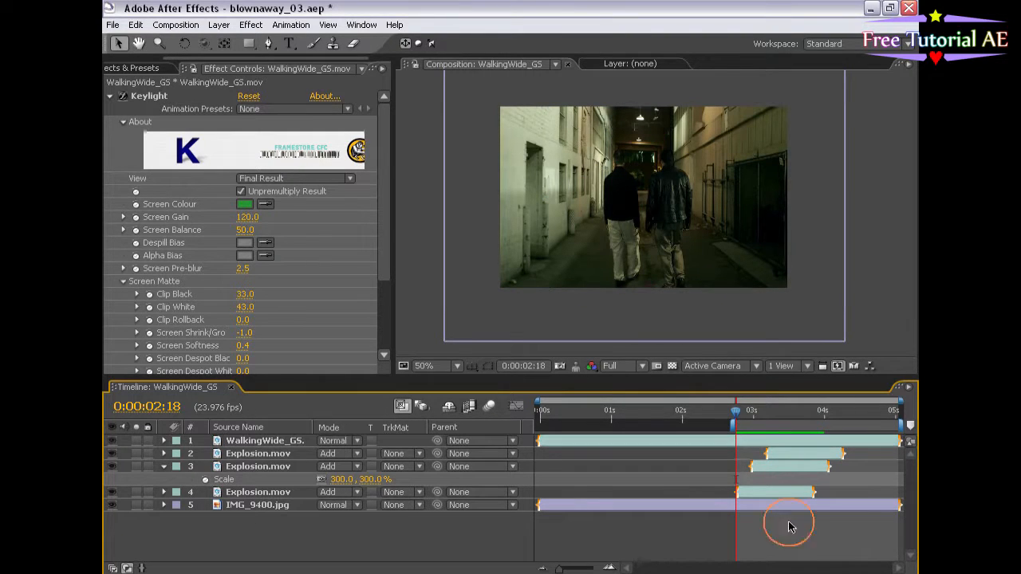
left_click_drag(734, 410, 790, 409)
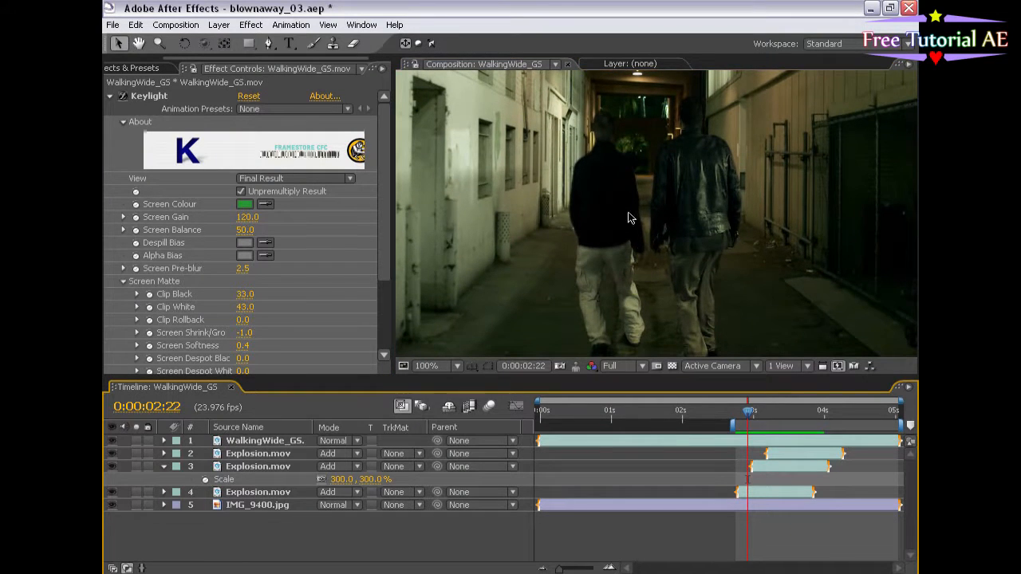
Show layer switches and the Project footage list, then scrub through the explosion.
left_click(436, 366)
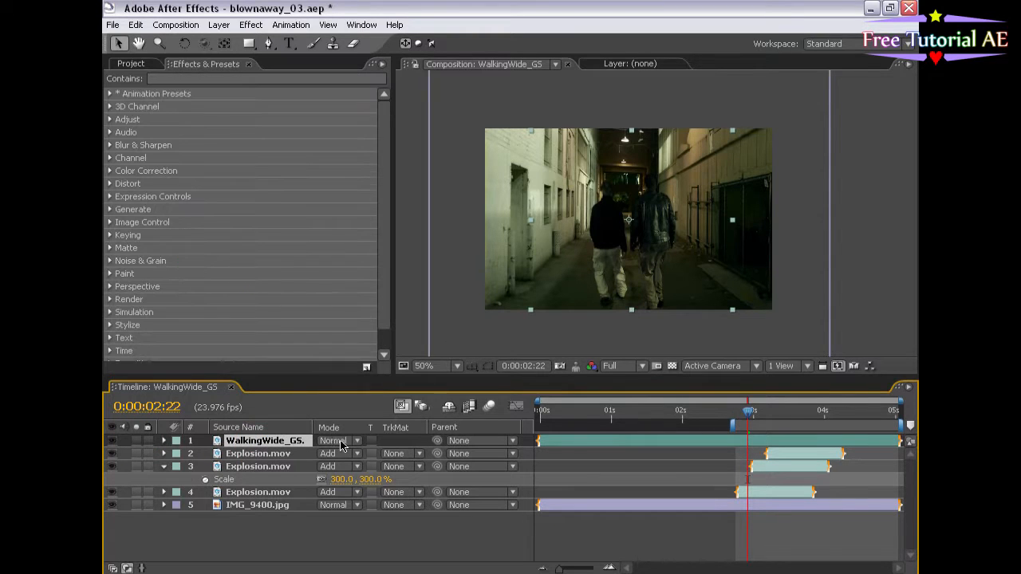
left_click(130, 64)
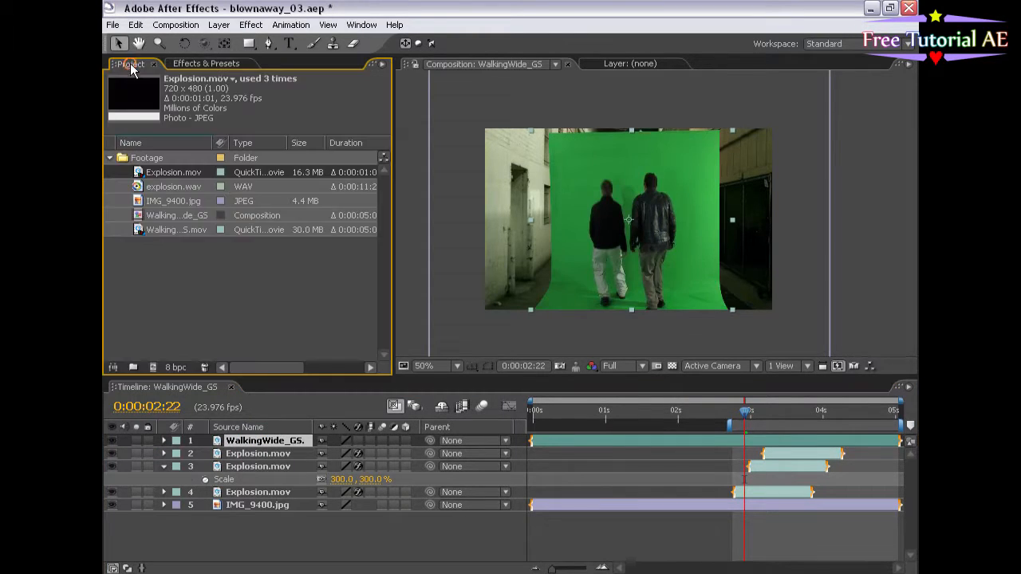
left_click(774, 411)
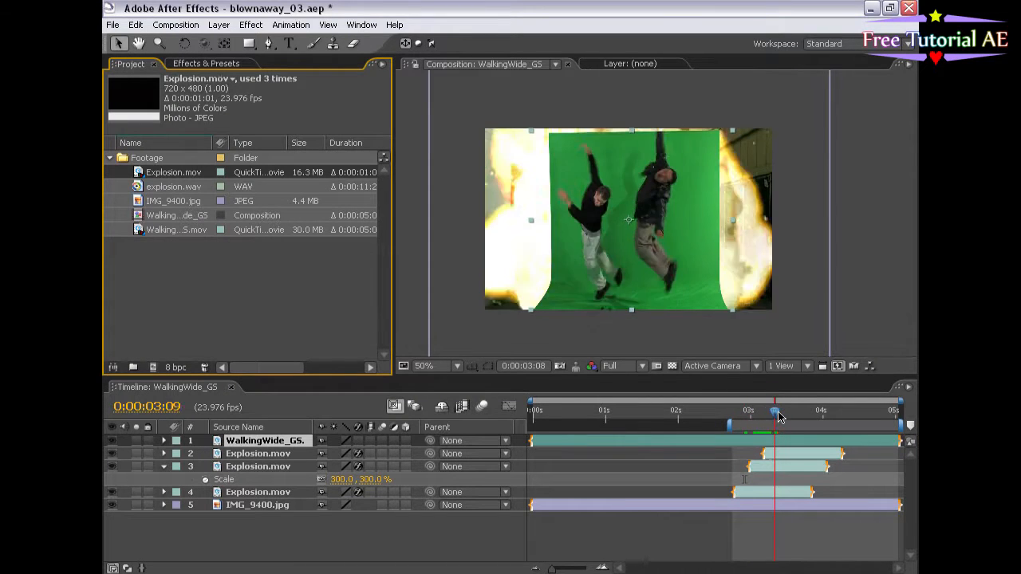
left_click_drag(774, 415, 780, 415)
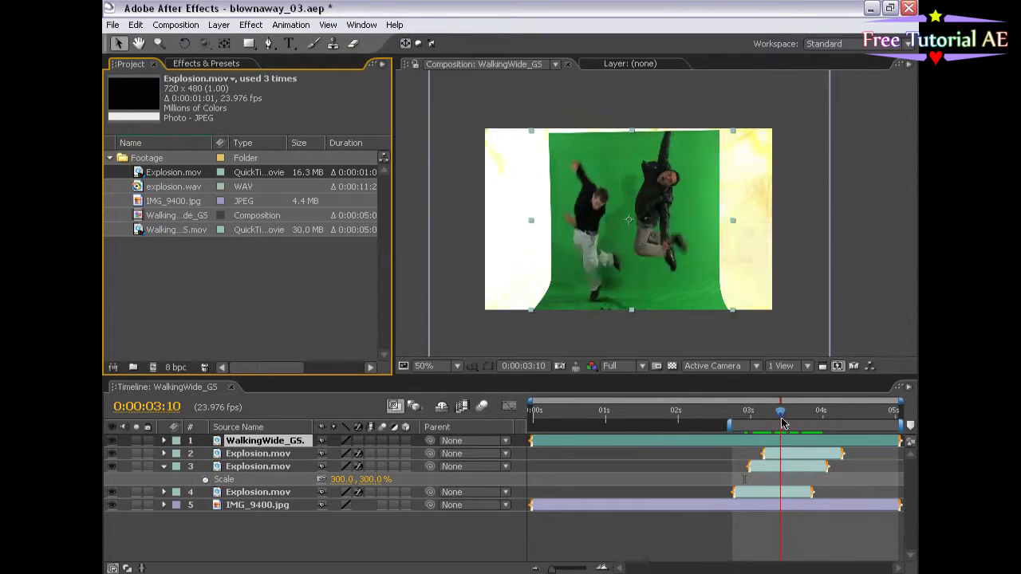
left_click_drag(780, 410, 748, 410)
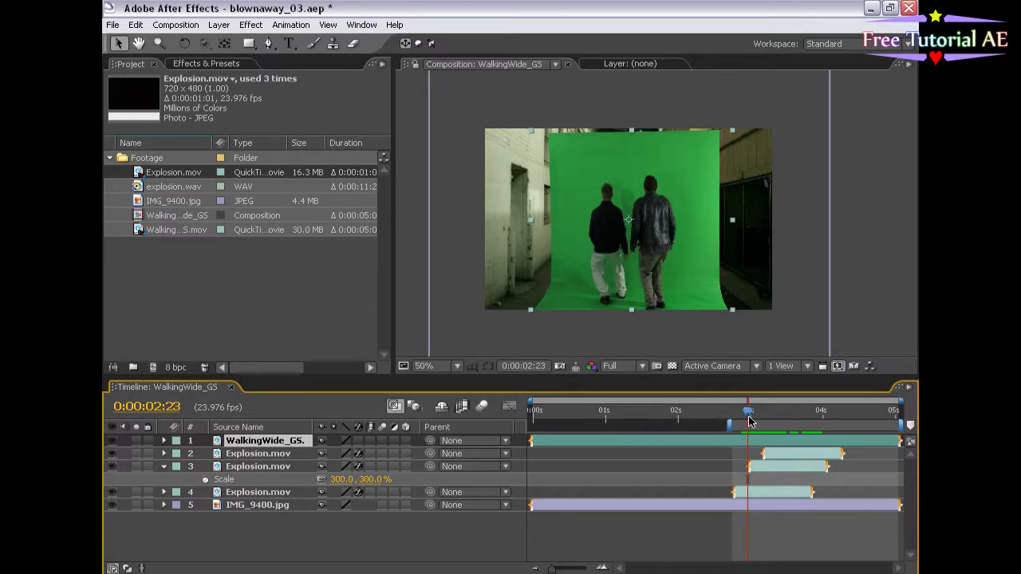
left_click_drag(747, 411, 787, 410)
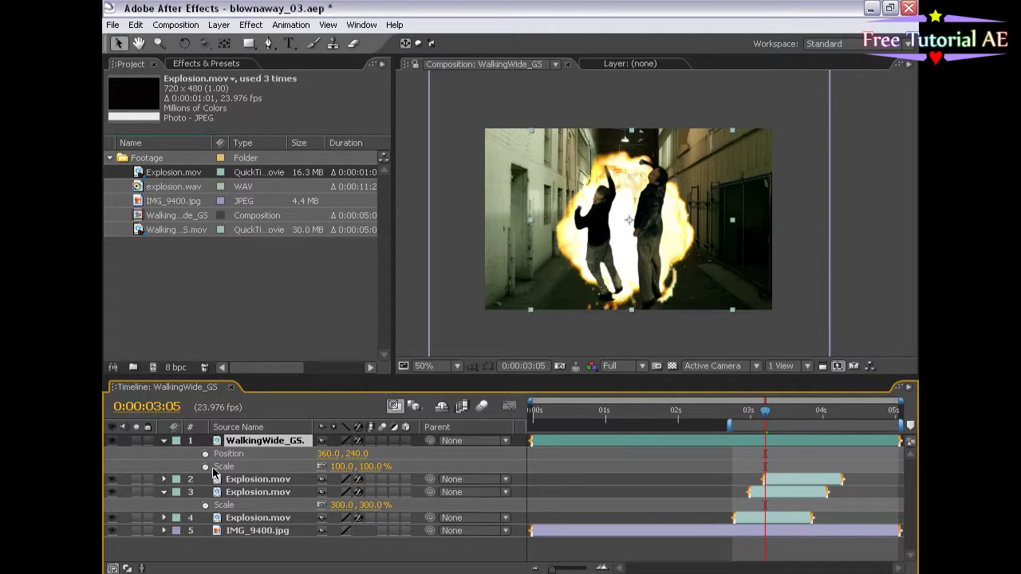
Keyframe the walker layer's Position (360, 240) and Scale (100%) at 3:05.
left_click(205, 467)
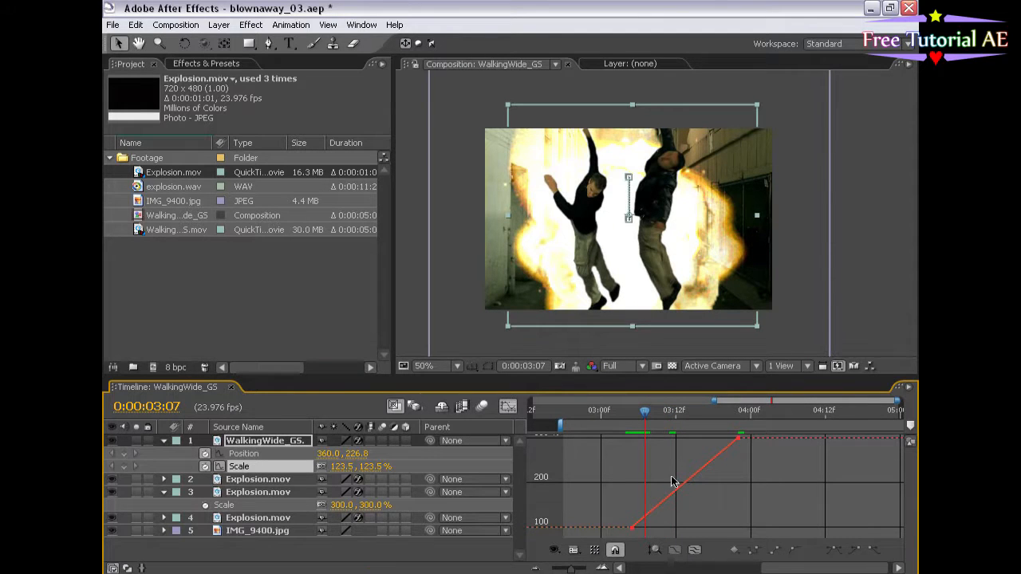
Select the scale curve in the Graph Editor and scrub back to the zoom's start.
left_click(509, 406)
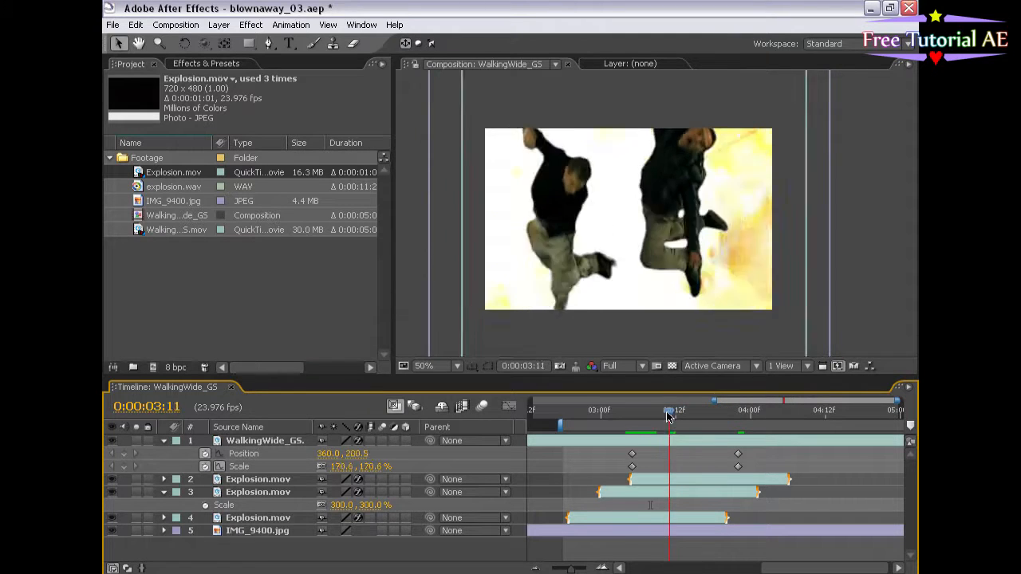
left_click_drag(669, 412, 632, 412)
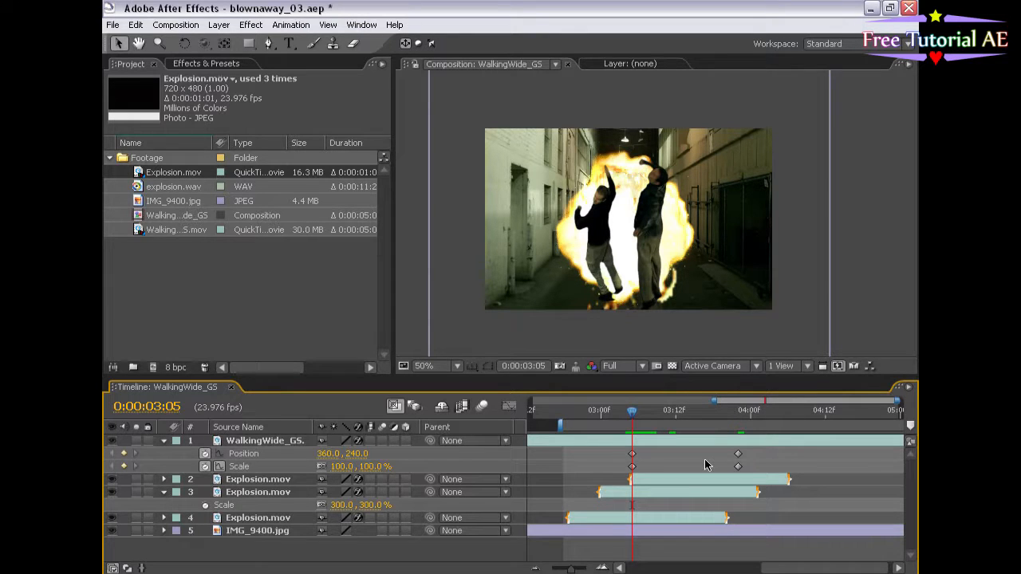
mouse_move(608, 466)
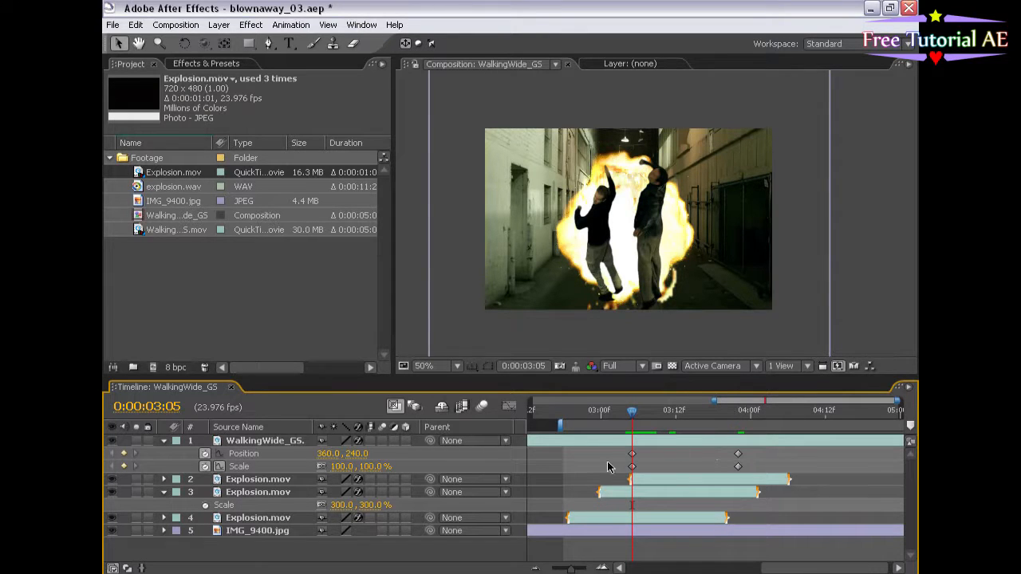
Wiggle the walker layer's two Scale keyframes into a dense jittery run.
left_click(264, 441)
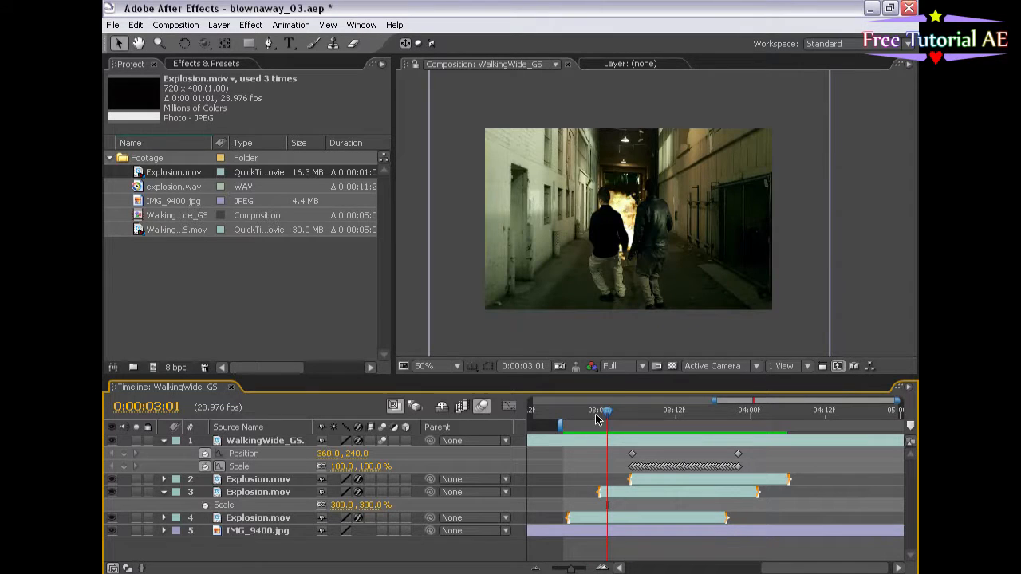
Shift the three Explosion.mov layers slightly earlier and scrub to 3:02.
left_click_drag(600, 409, 646, 410)
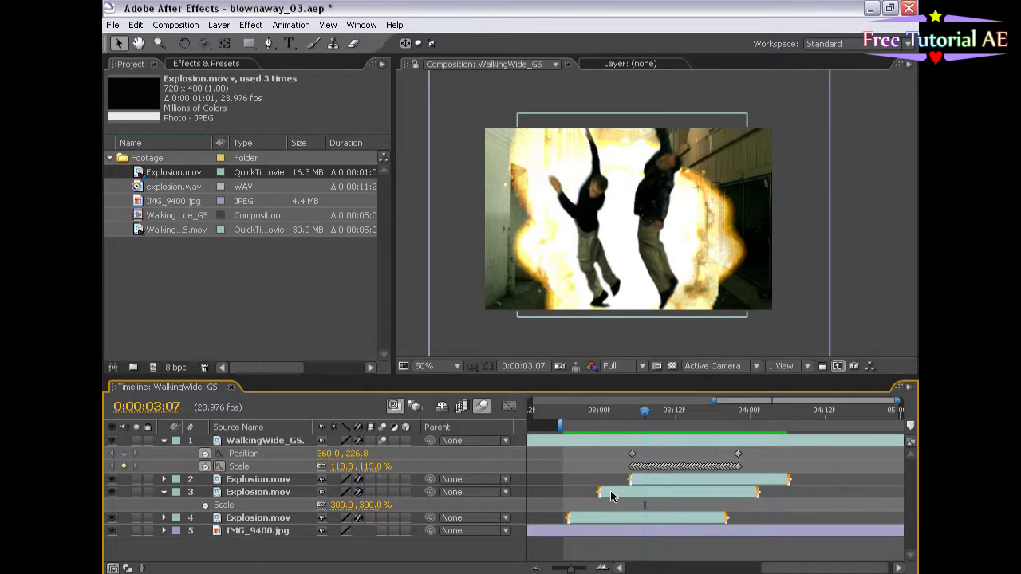
left_click(258, 518)
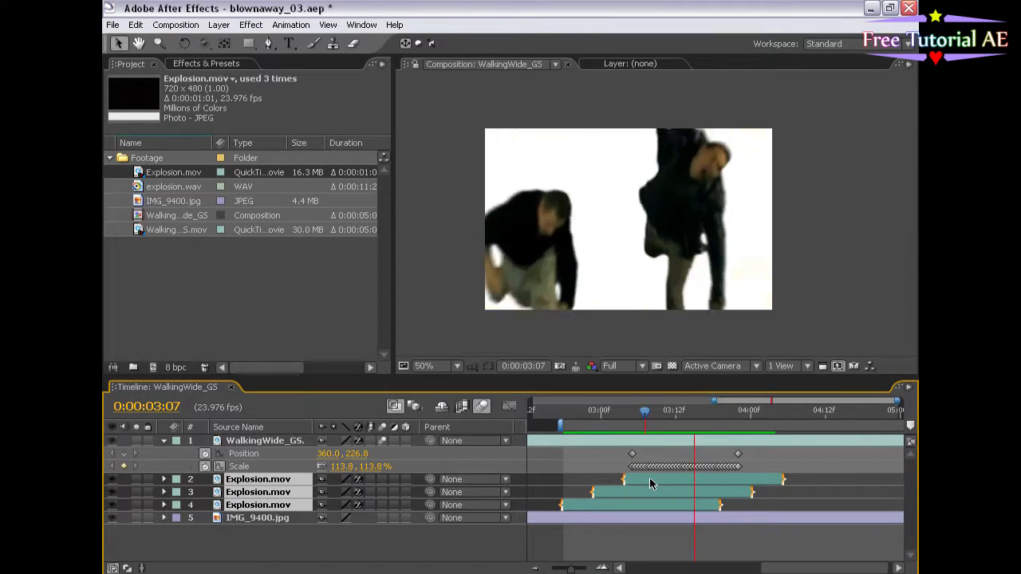
left_click(595, 410)
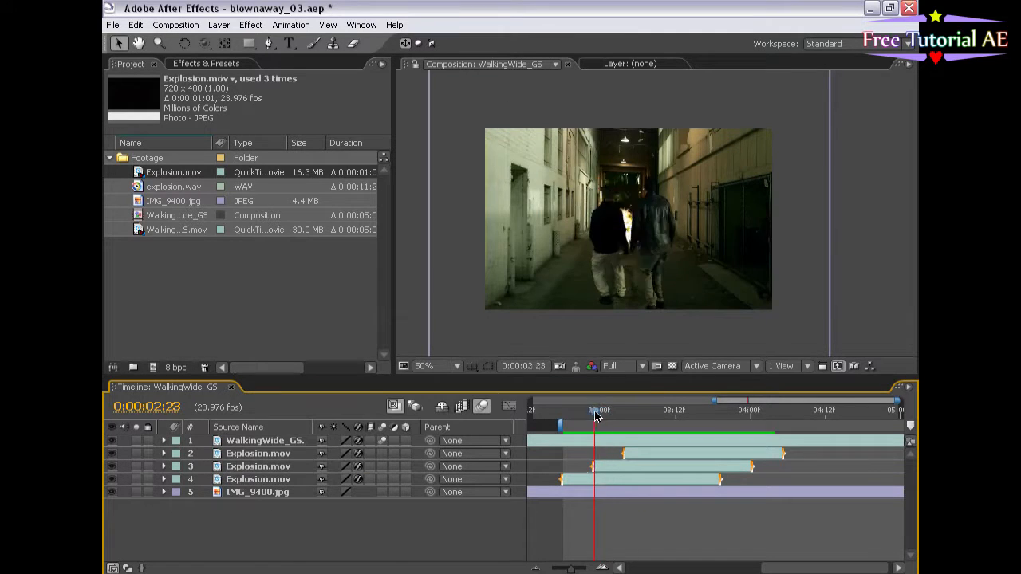
left_click_drag(594, 410, 613, 410)
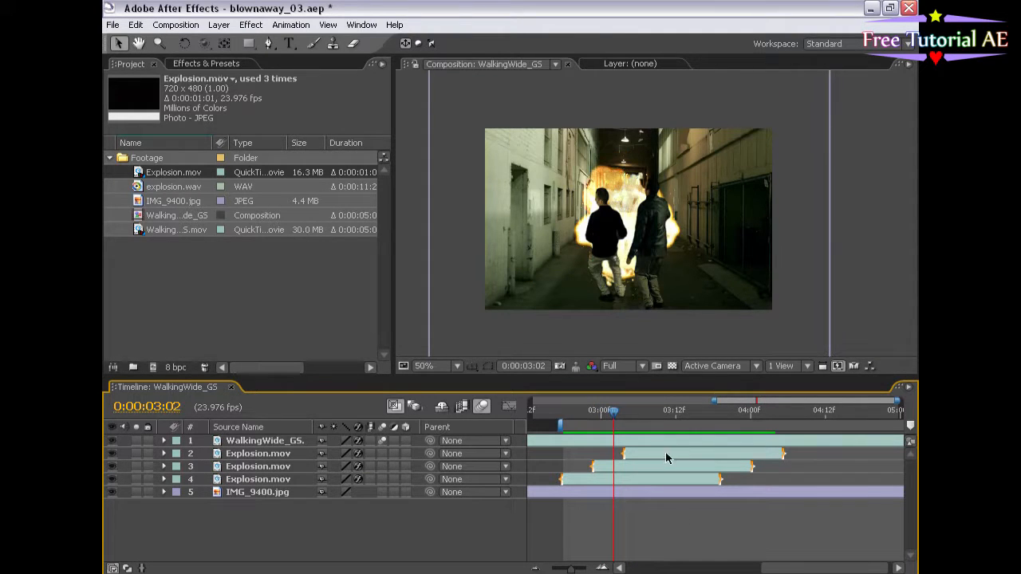
left_click(219, 25)
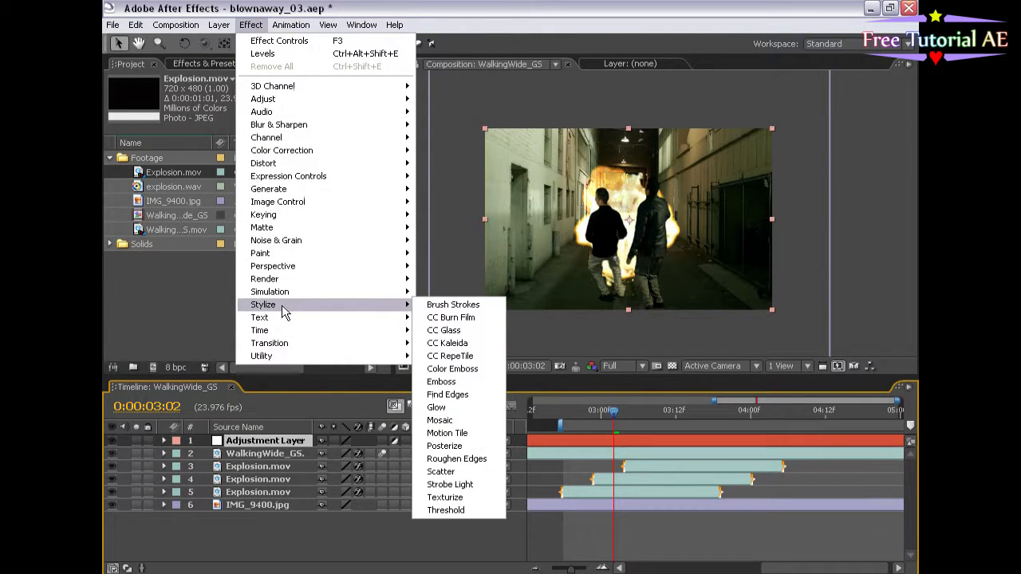
Add Glow to the adjustment layer with A & B Colors and orange FF9C00 Color B.
left_click(436, 407)
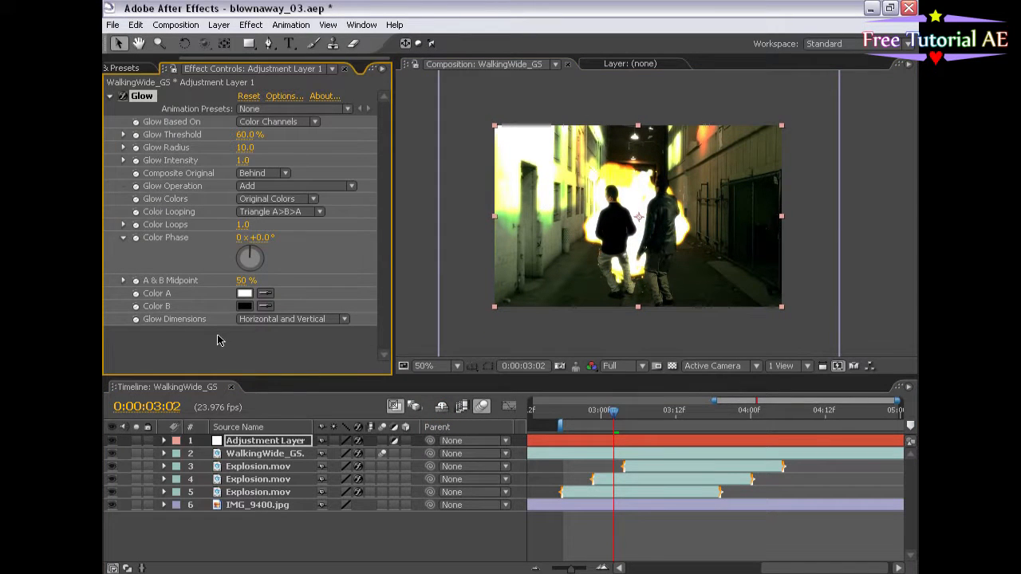
left_click(244, 306)
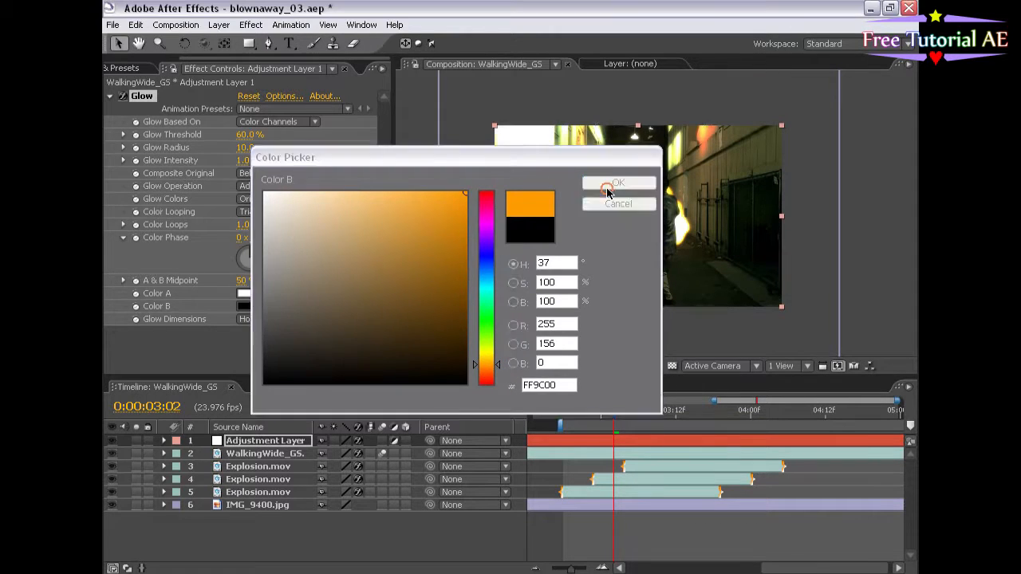
left_click(618, 183)
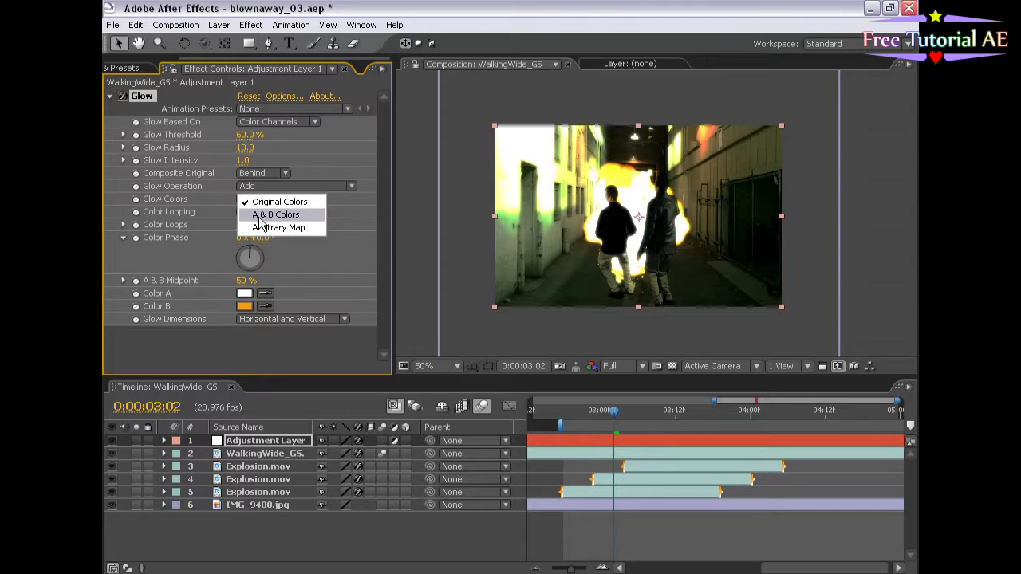
left_click(275, 215)
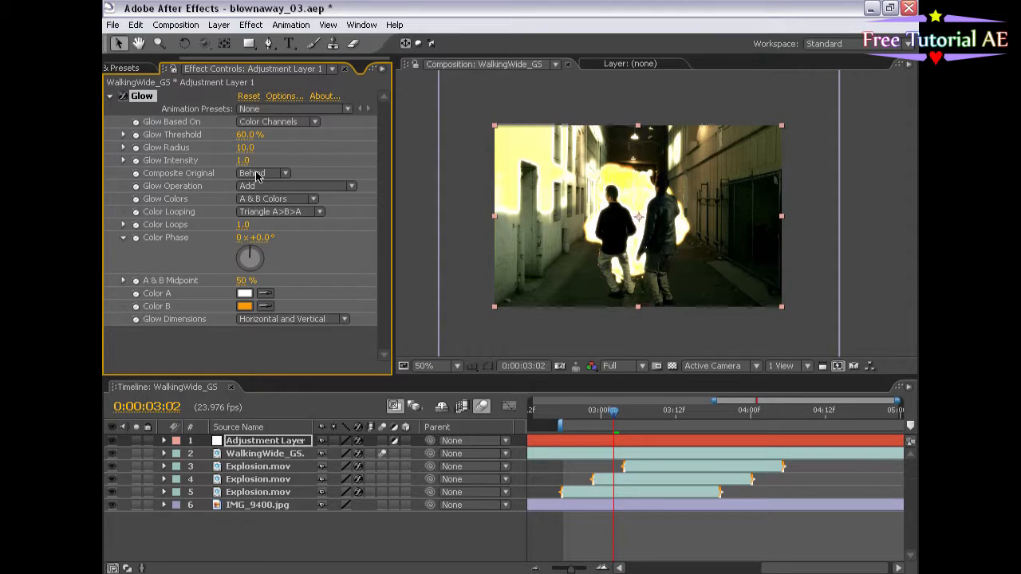
mouse_move(146, 143)
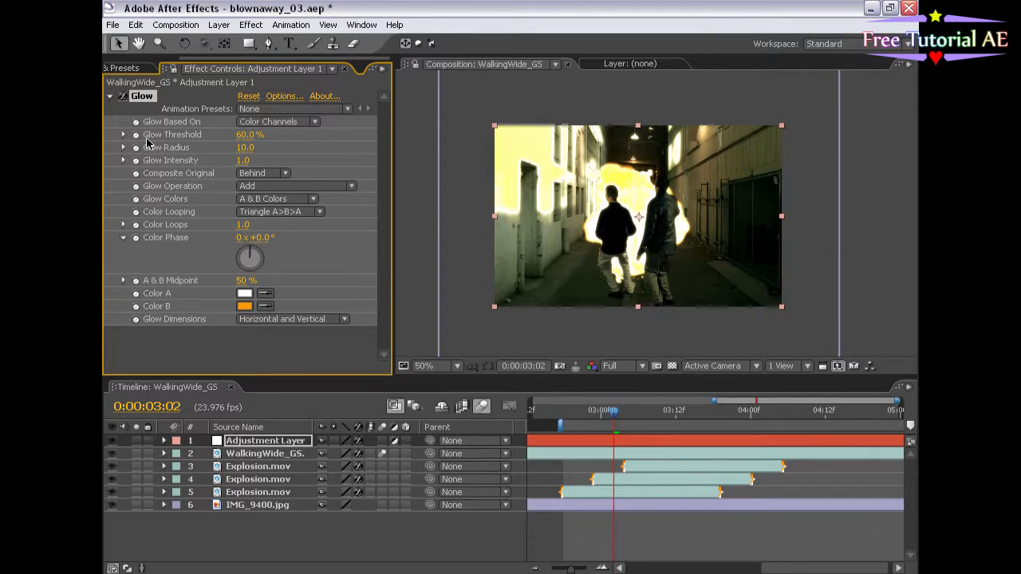
Set Glow threshold to 90%, radius 63 and intensity 1.9, checking later explosion frames.
left_click_drag(250, 134, 264, 134)
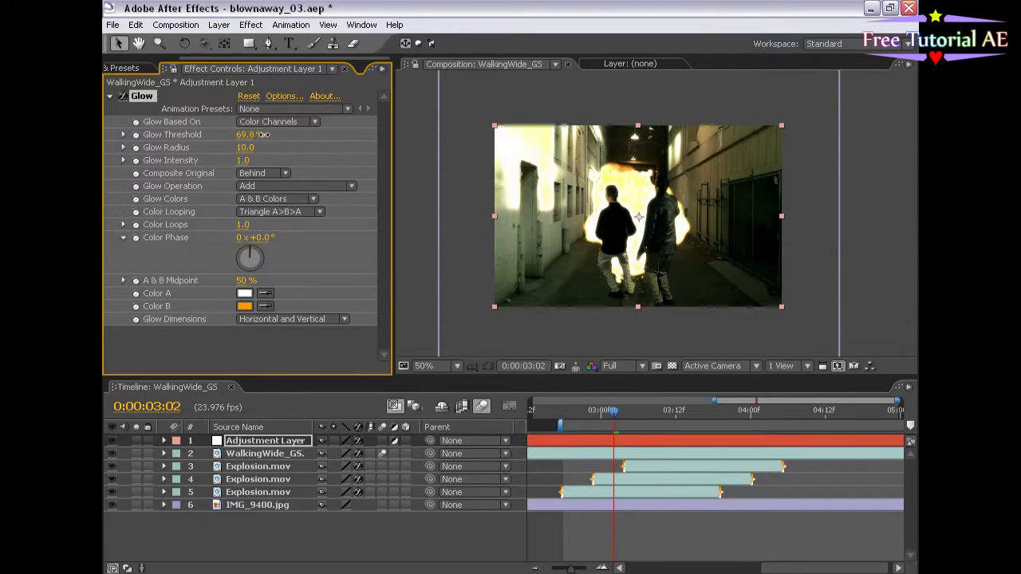
left_click_drag(249, 134, 302, 134)
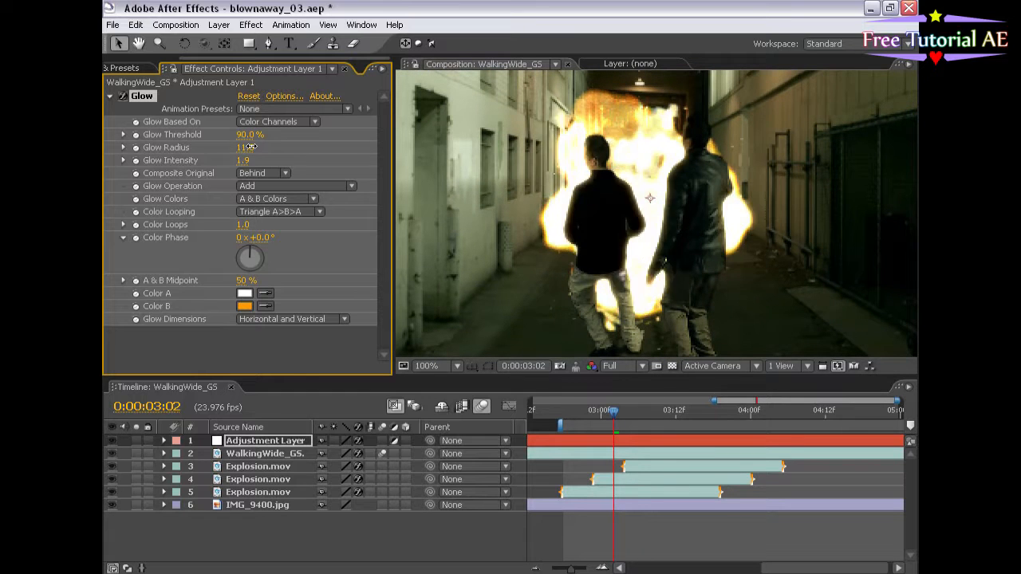
left_click_drag(244, 148, 227, 147)
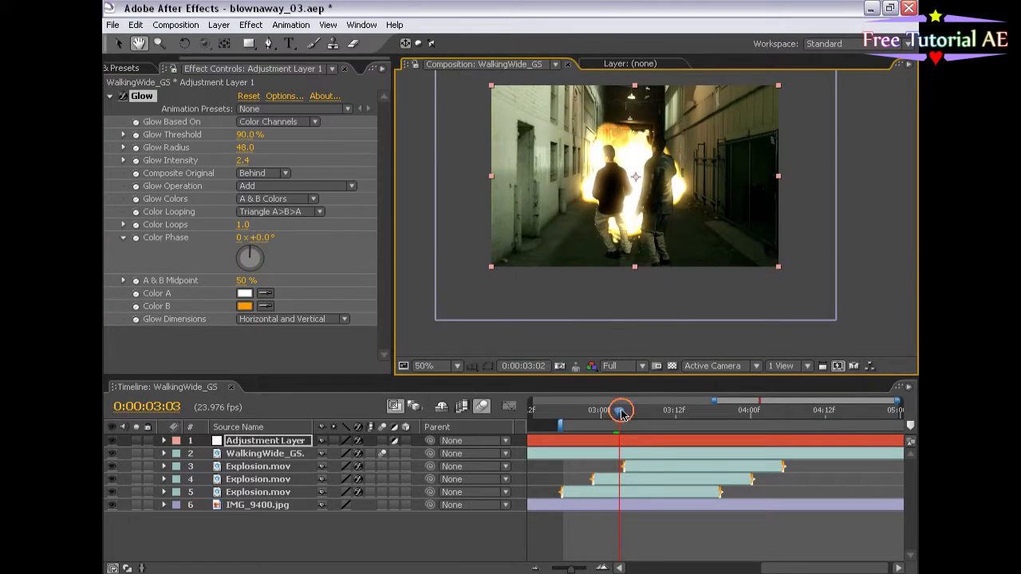
left_click_drag(621, 410, 646, 410)
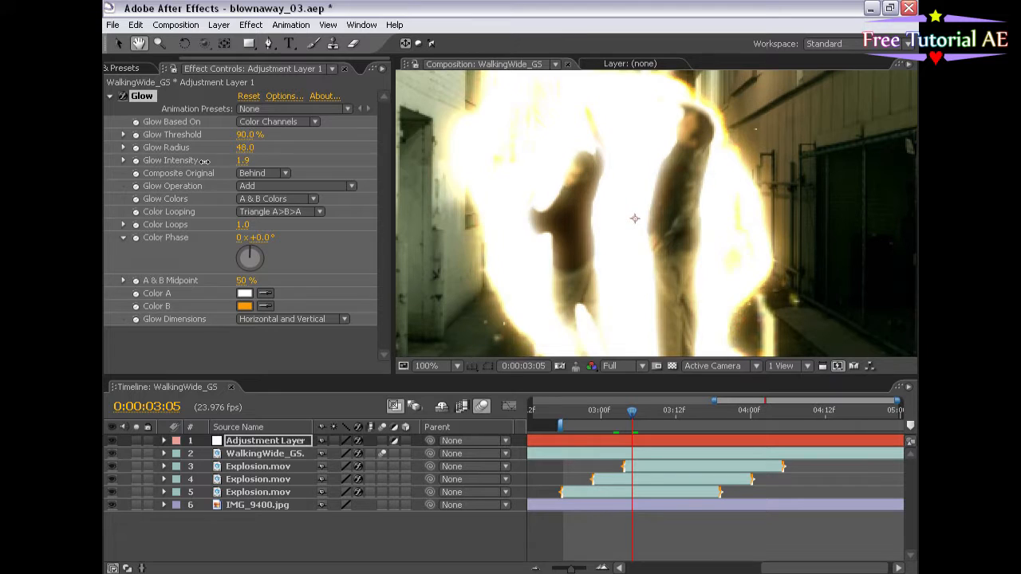
left_click_drag(245, 148, 263, 147)
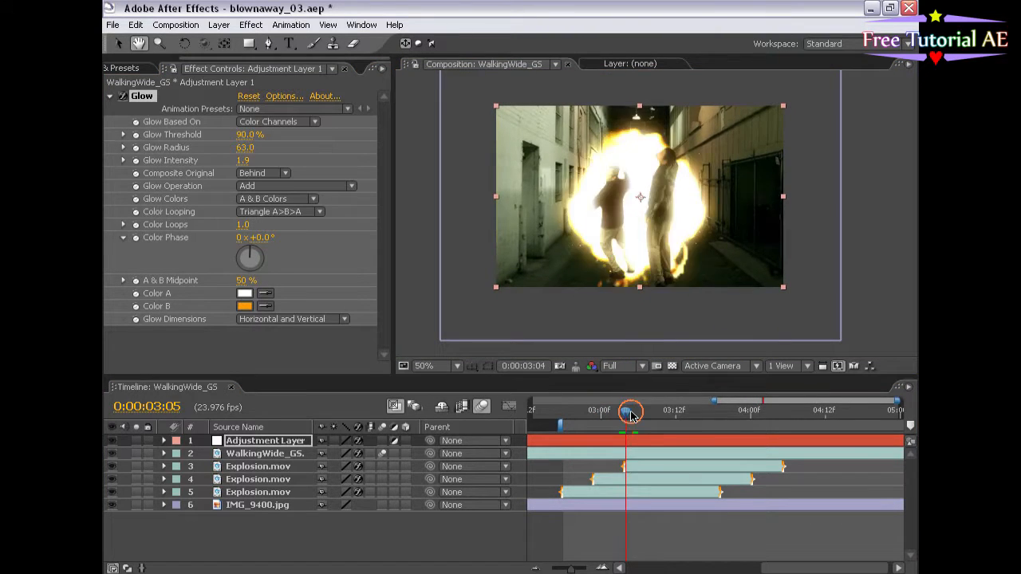
left_click_drag(627, 411, 712, 411)
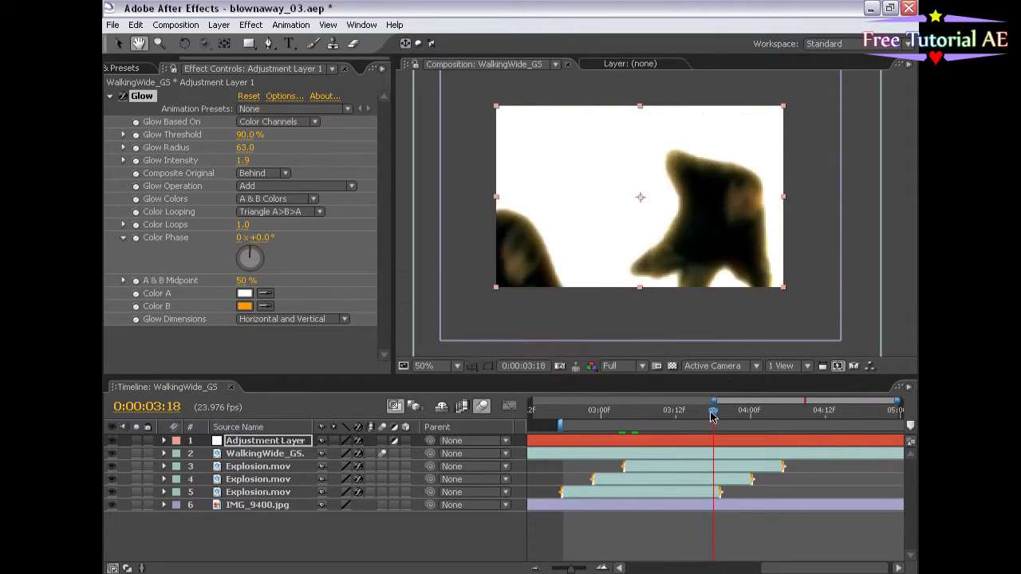
left_click_drag(713, 418, 646, 418)
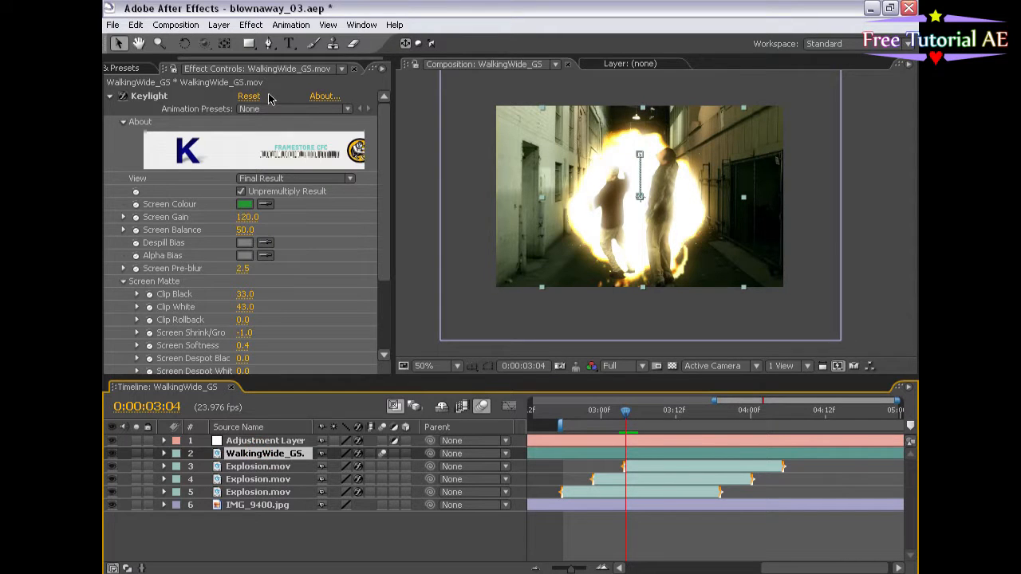
Add a second Levels to WalkingWide_GS with input white 188 and gamma 1.83.
left_click(251, 25)
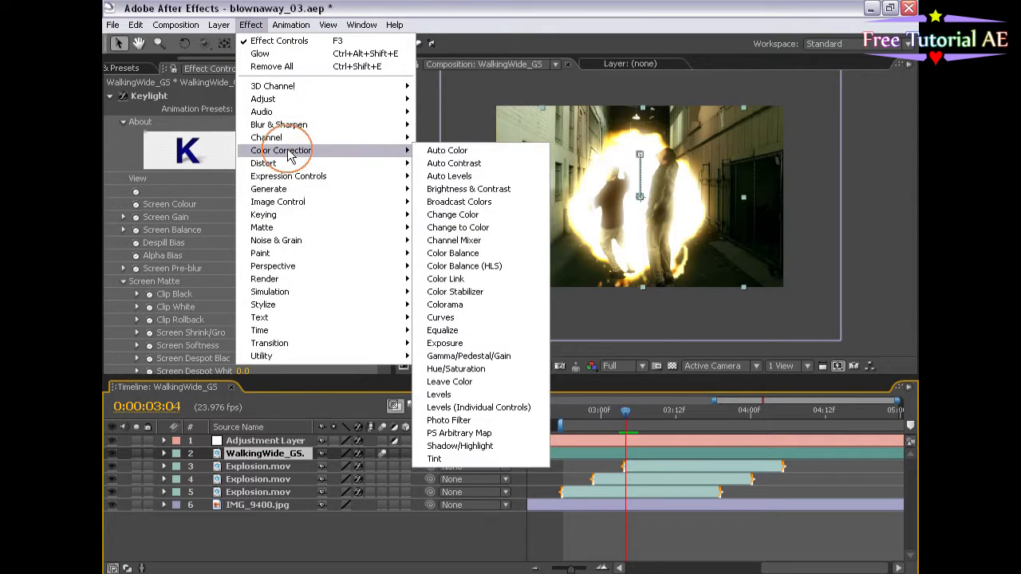
left_click(439, 394)
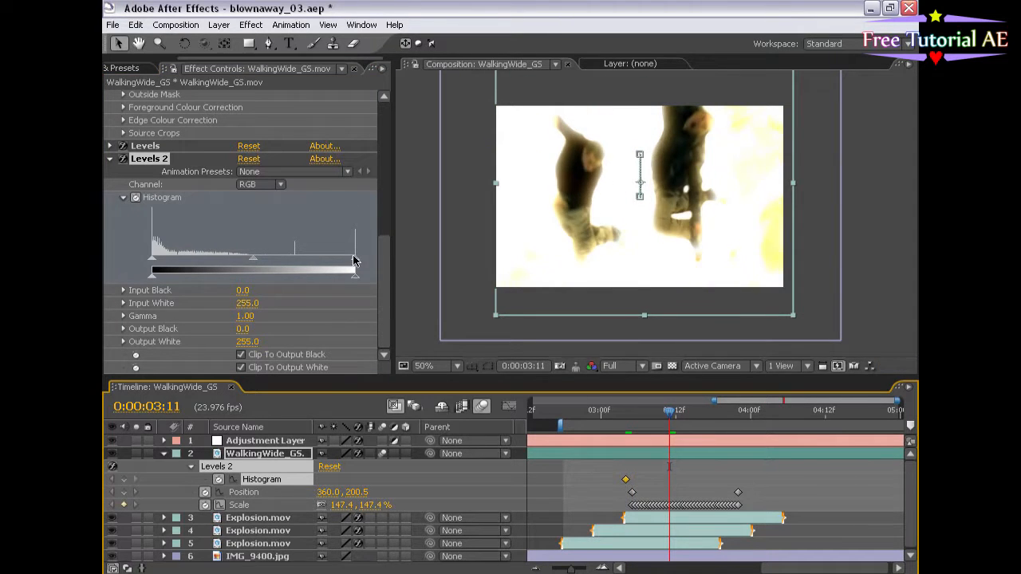
left_click_drag(354, 271, 302, 265)
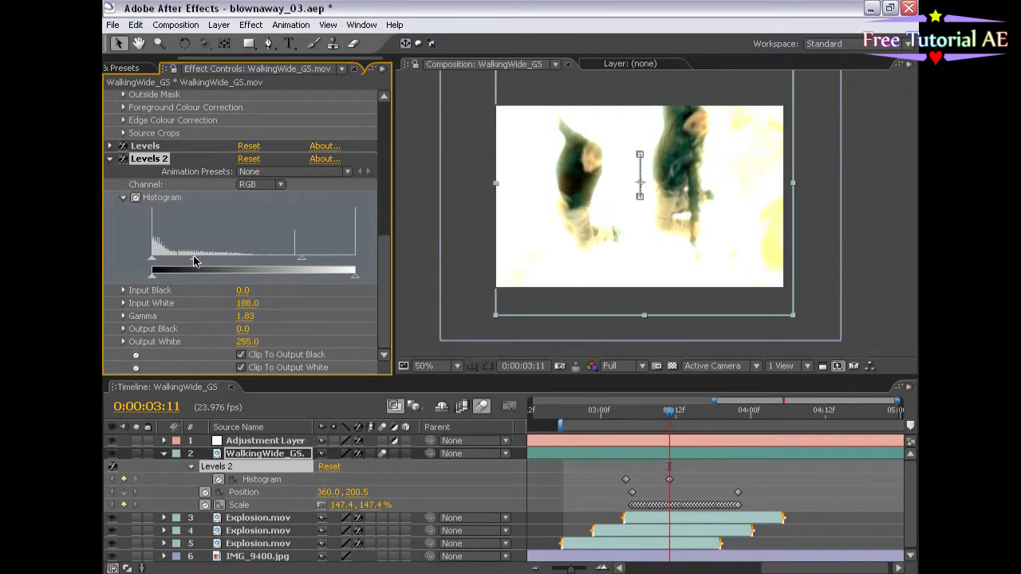
Set Levels 2 blue output white to 157, then switch to the Red channel.
left_click(260, 185)
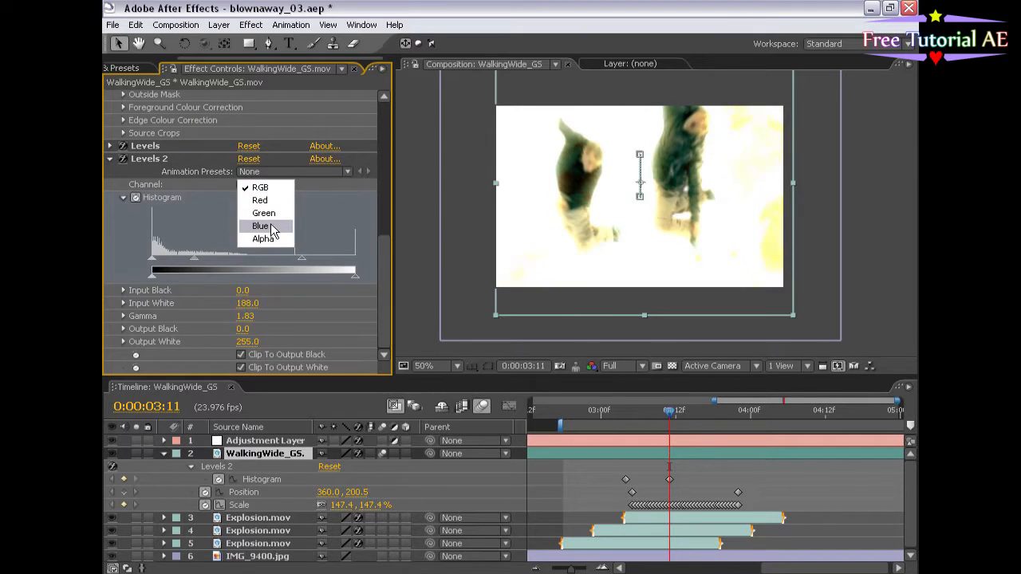
left_click(260, 226)
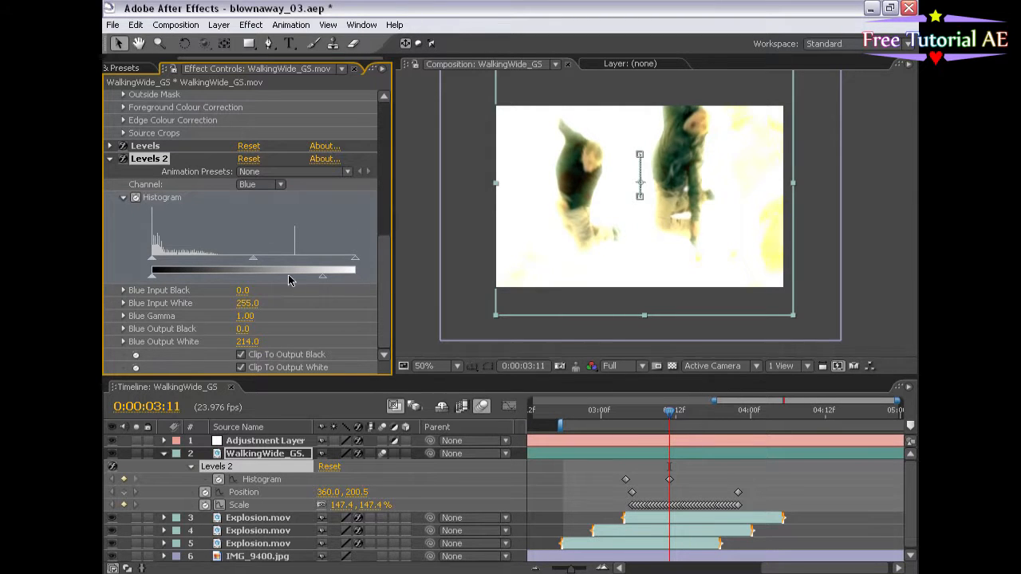
left_click(261, 184)
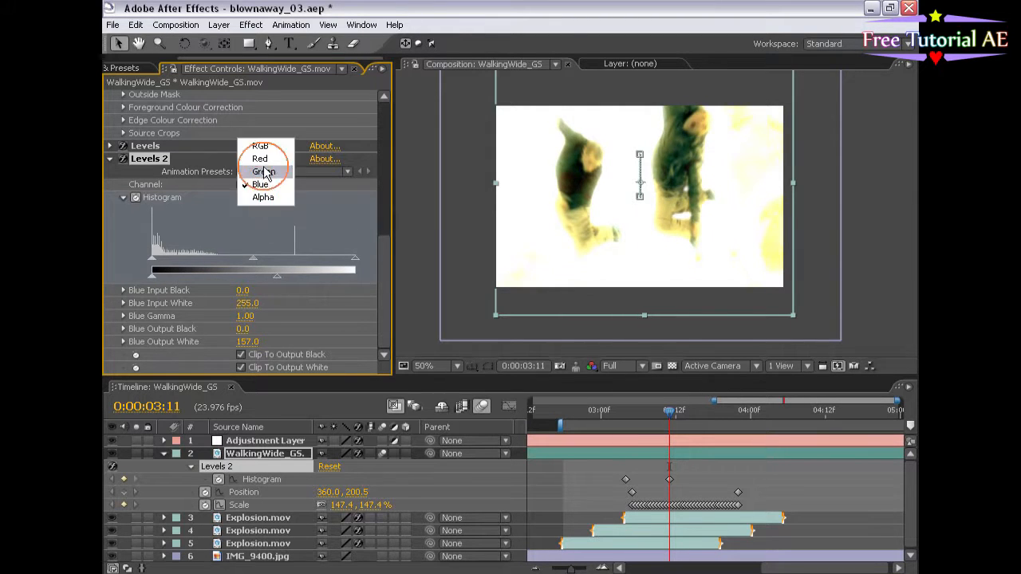
left_click(259, 158)
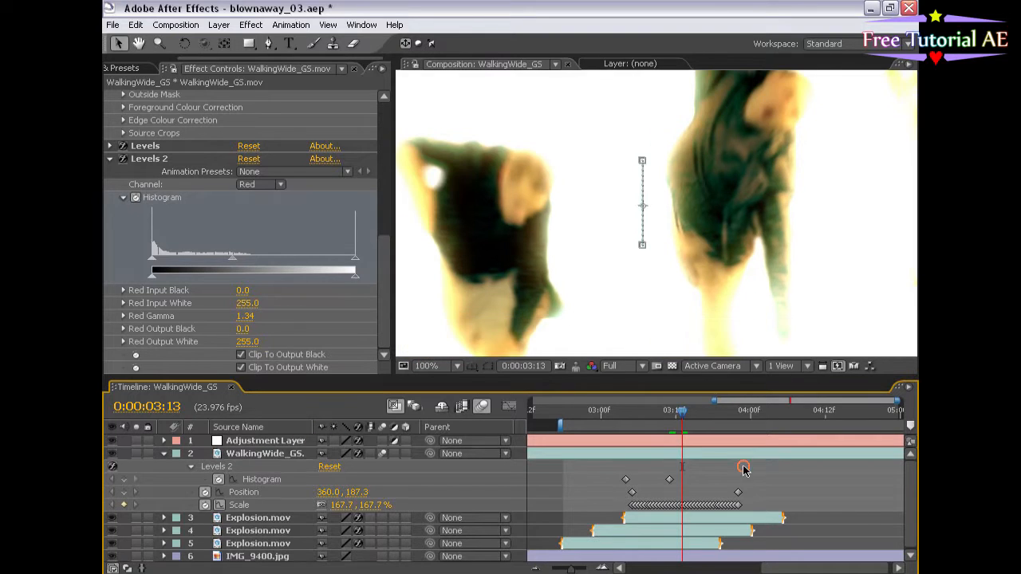
Try Remove Grain with Final Output and motion sensitivity 0.96, then remove it.
left_click(251, 25)
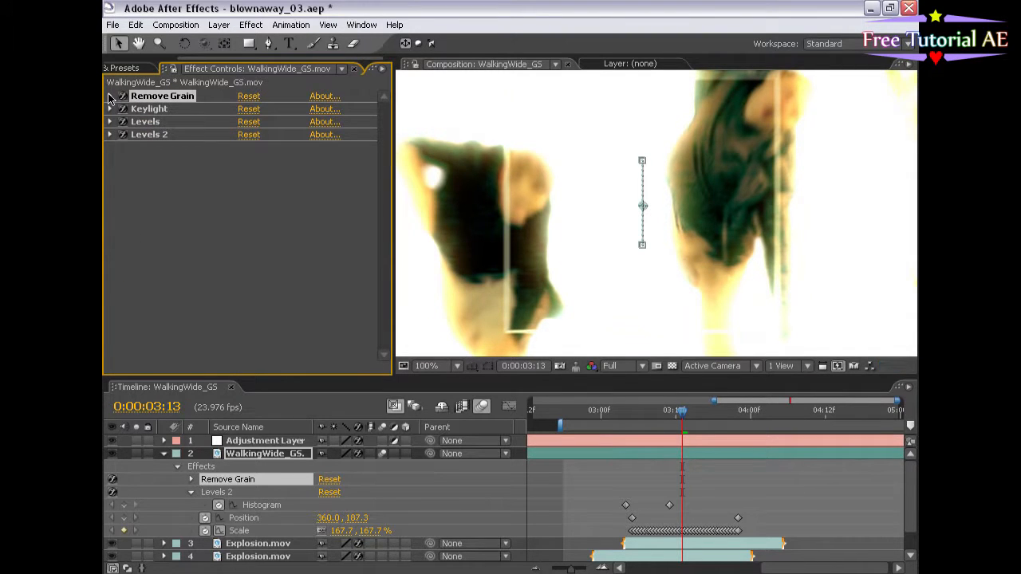
left_click(109, 96)
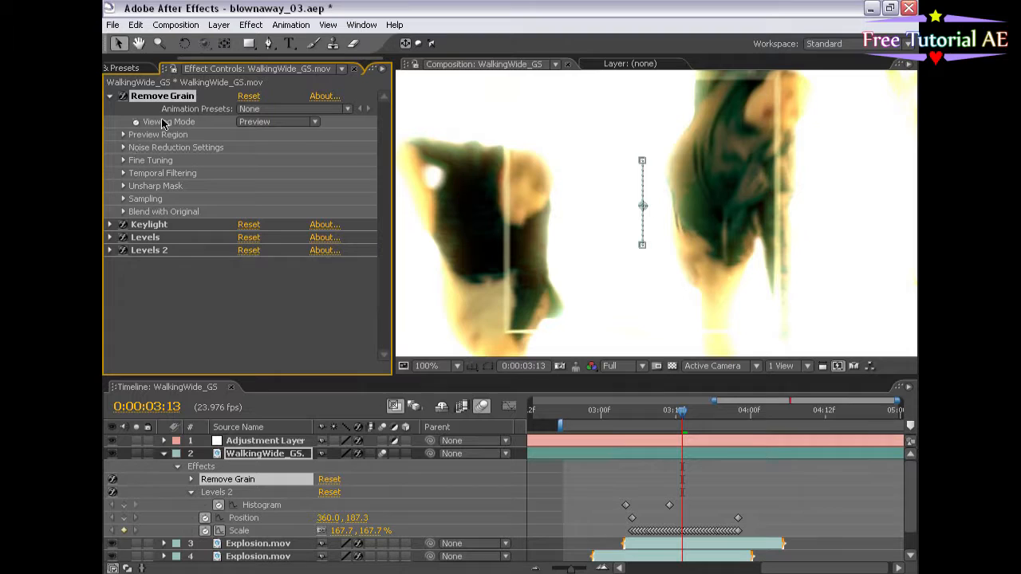
left_click(276, 122)
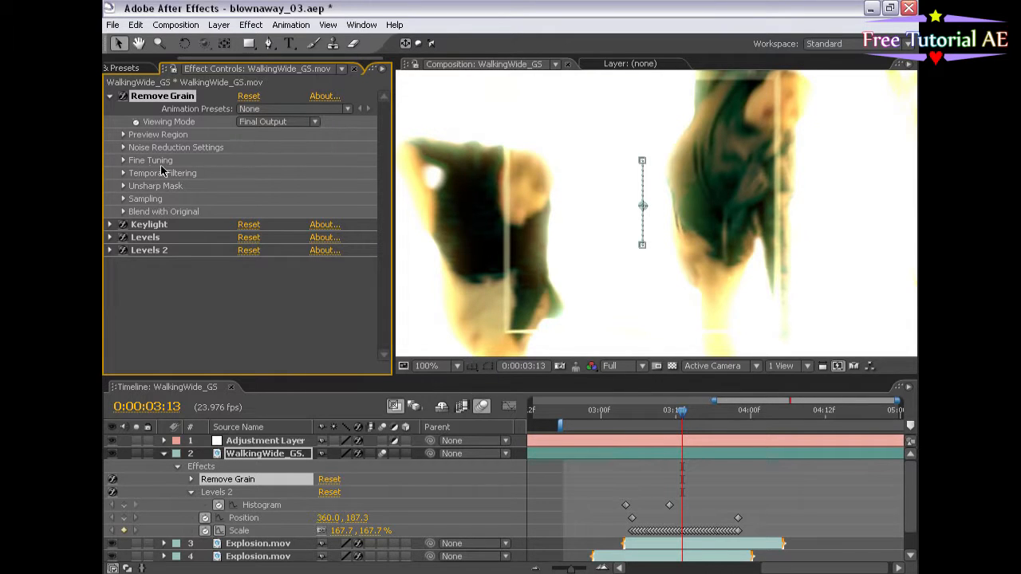
left_click(124, 173)
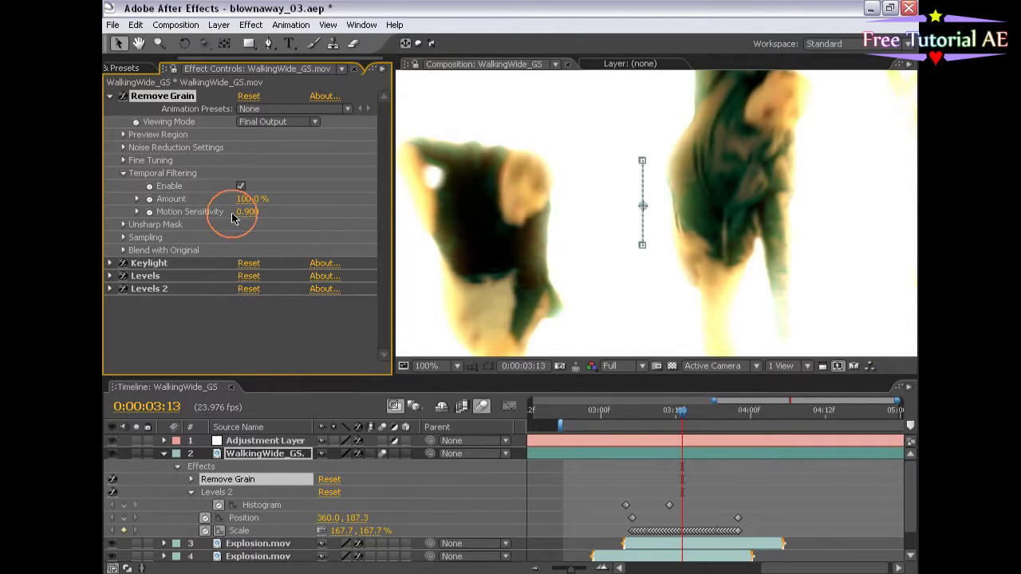
left_click(248, 211)
type("0.960")
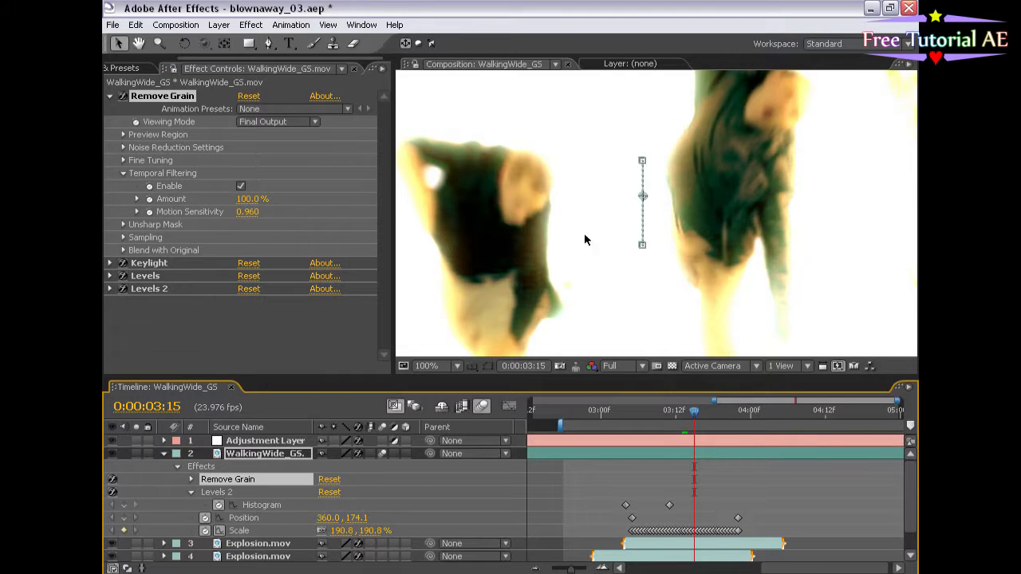
left_click(427, 366)
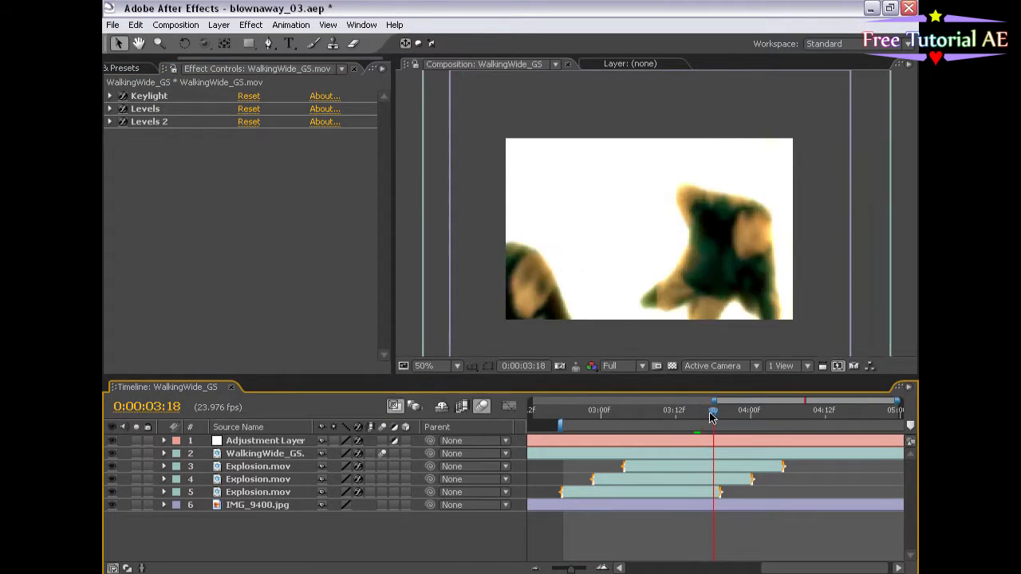
Scrub through the explosion frames of the alley shot to around 3:02.
left_click_drag(712, 411, 684, 410)
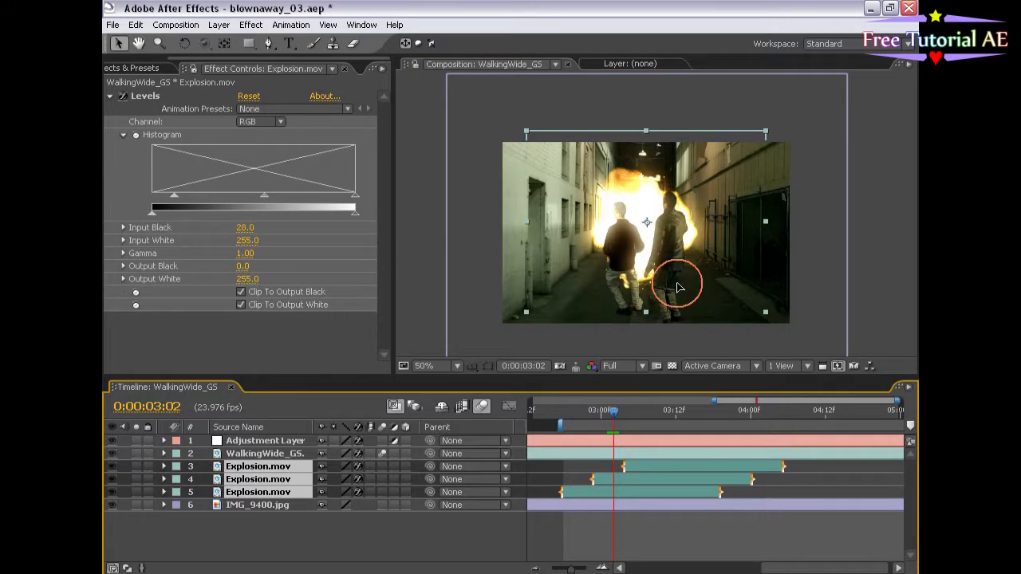
Scrub the blast frames to review the Explosion layers' Levels at input black 28.
left_click(626, 410)
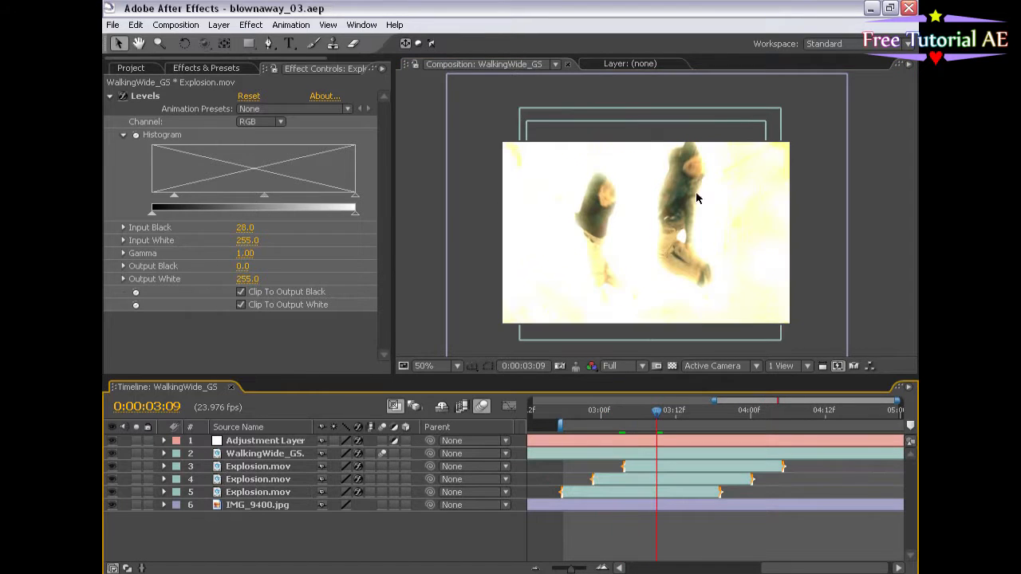
left_click_drag(657, 410, 639, 410)
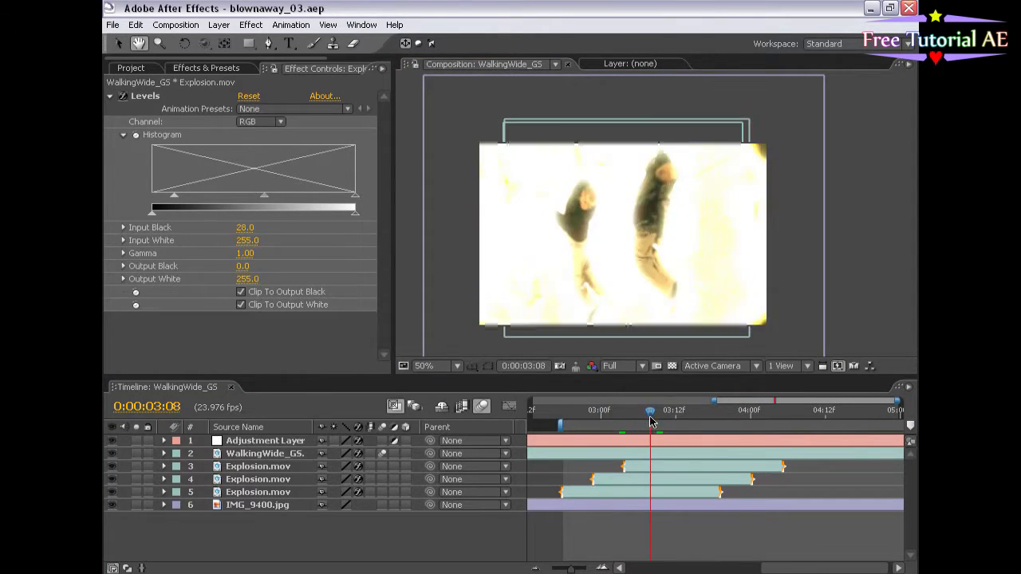
left_click_drag(650, 410, 613, 410)
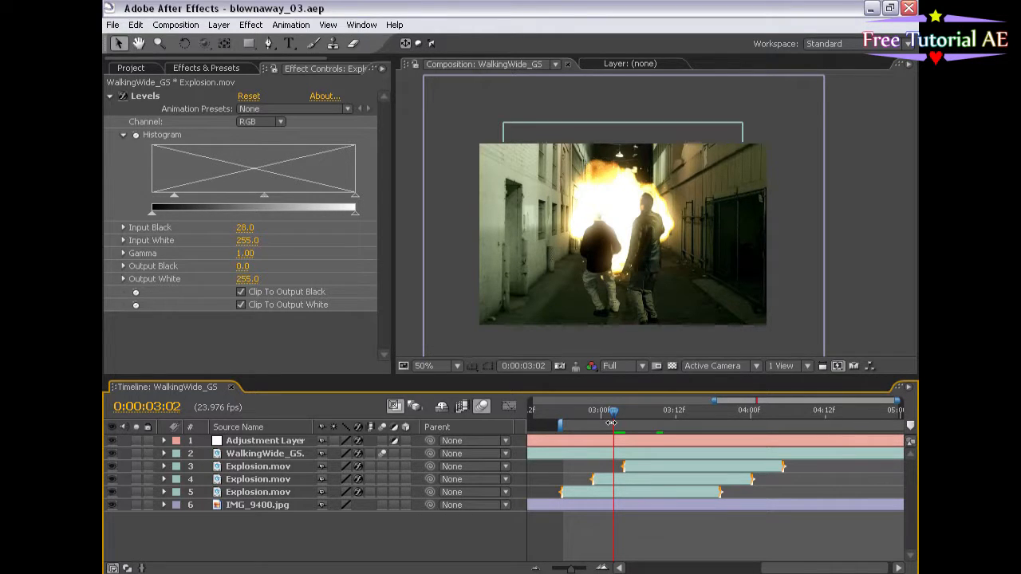
left_click_drag(612, 423, 632, 413)
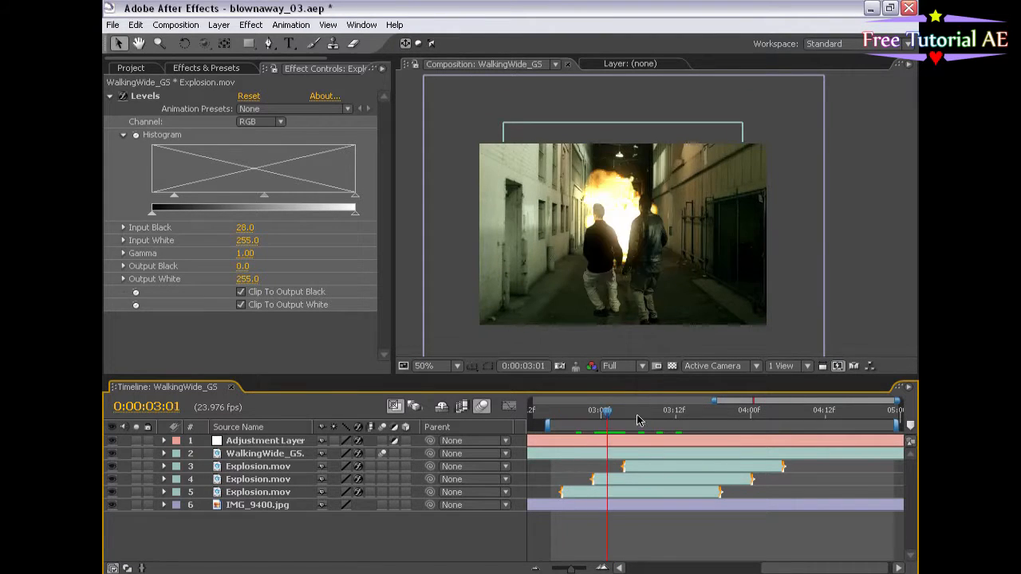
left_click_drag(606, 410, 587, 410)
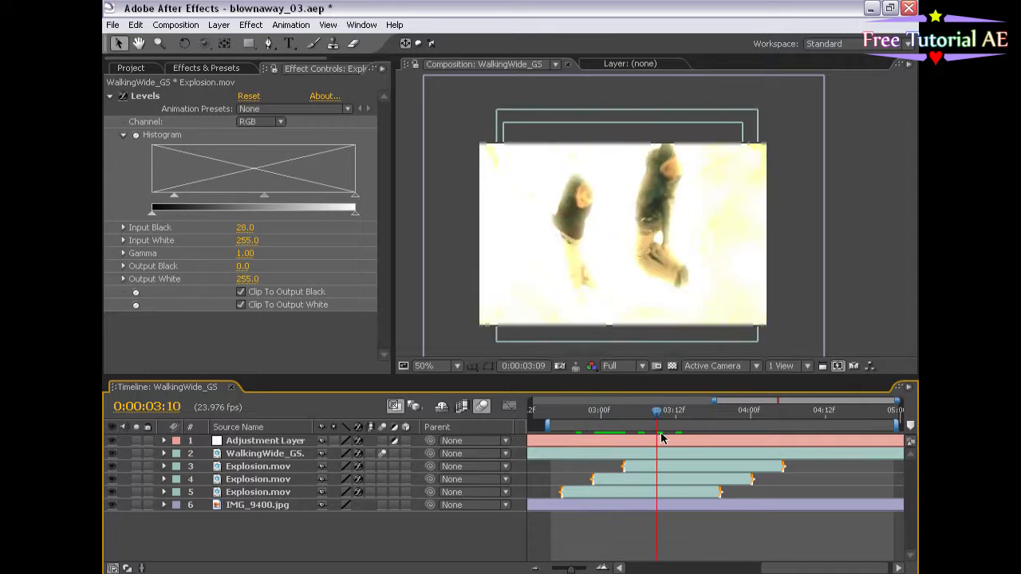
left_click_drag(656, 410, 595, 410)
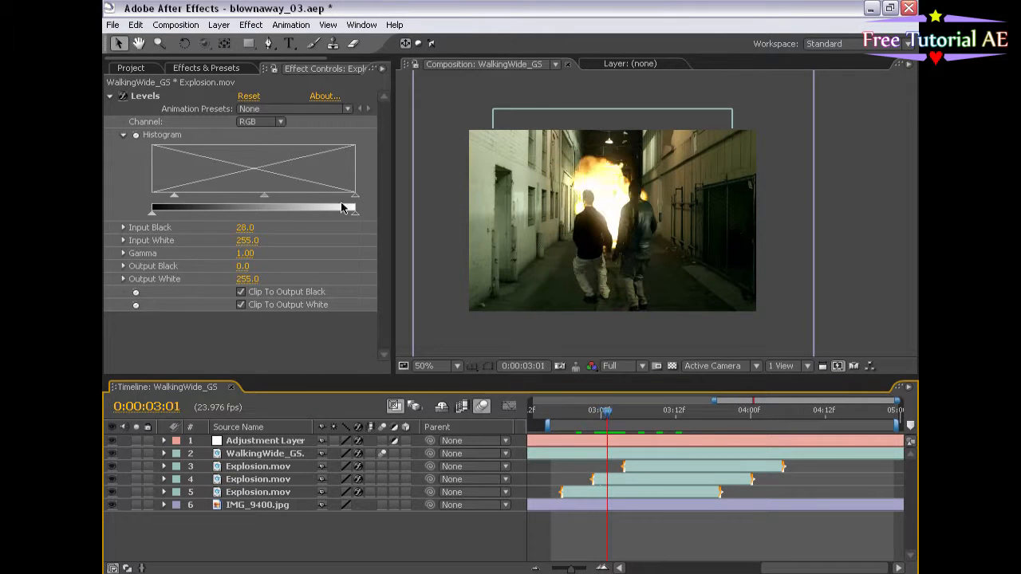
Bring explosion.wav from the Project panel into the comp and show its waveform.
left_click(130, 68)
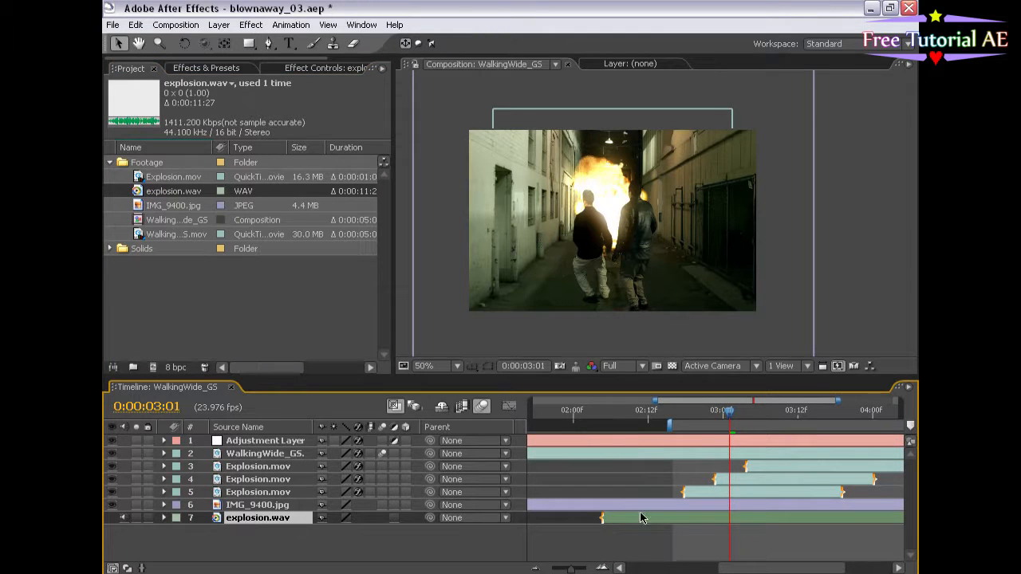
left_click(162, 518)
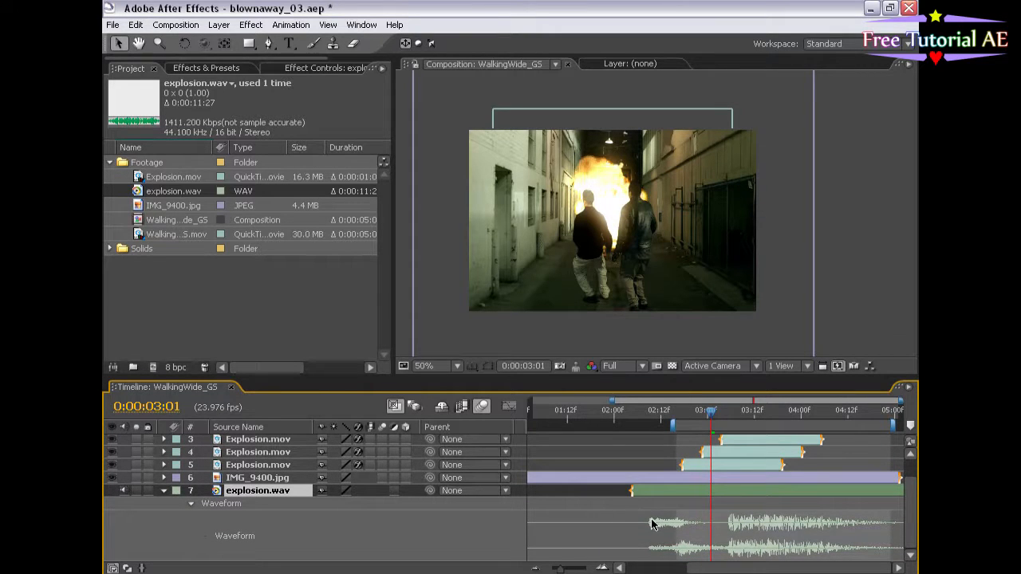
mouse_move(723, 509)
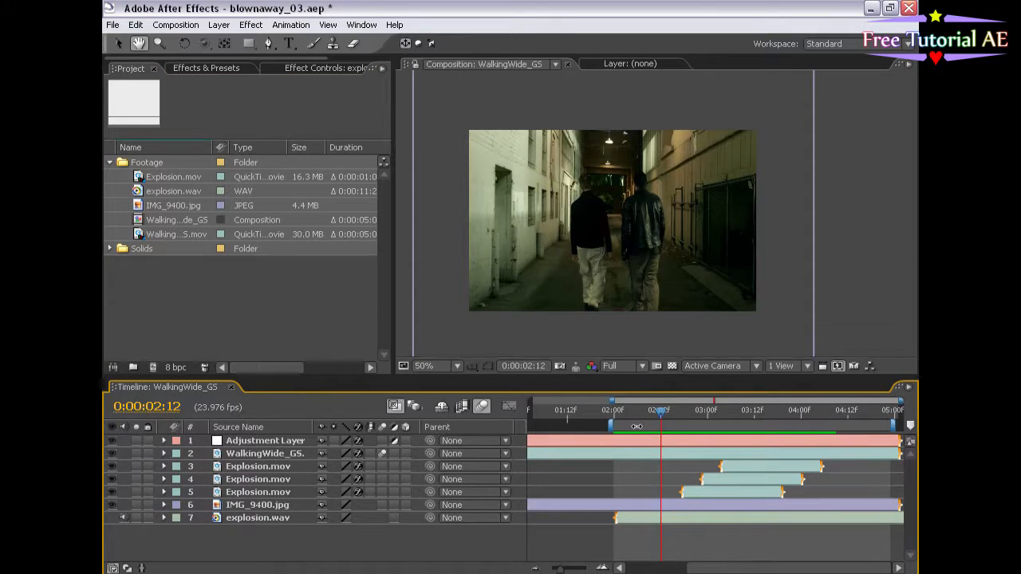
Rename the WalkingWide_GS composition to Explosion Comp and move to just before the explosion.
left_click_drag(661, 410, 710, 409)
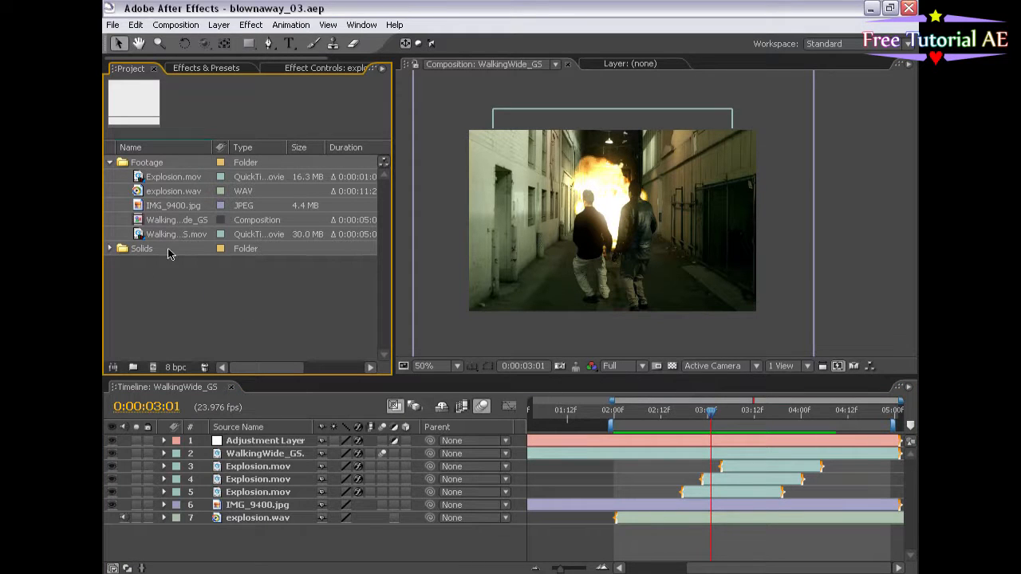
left_click(176, 219)
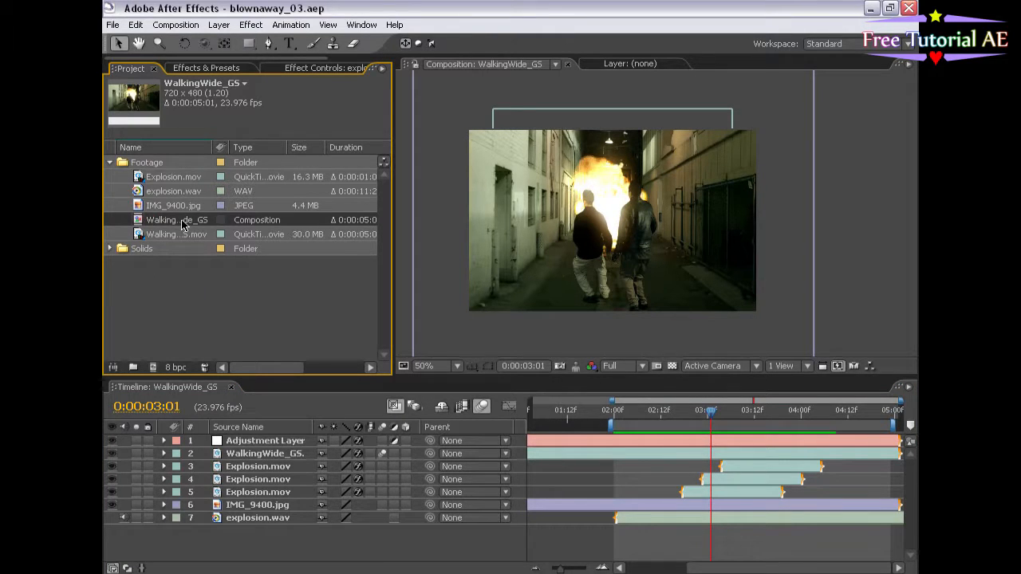
double_click(177, 219)
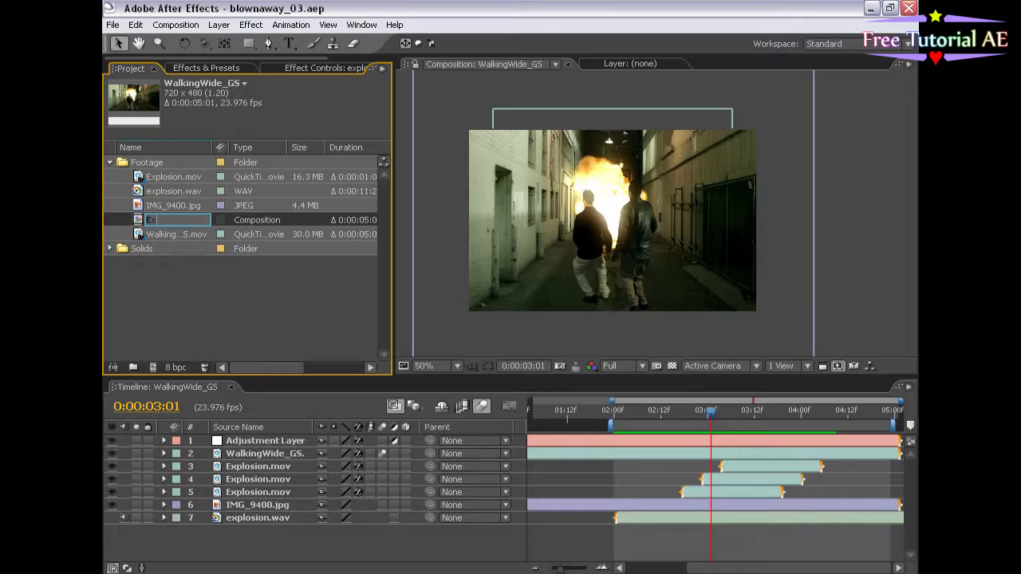
type("Explosion Comp")
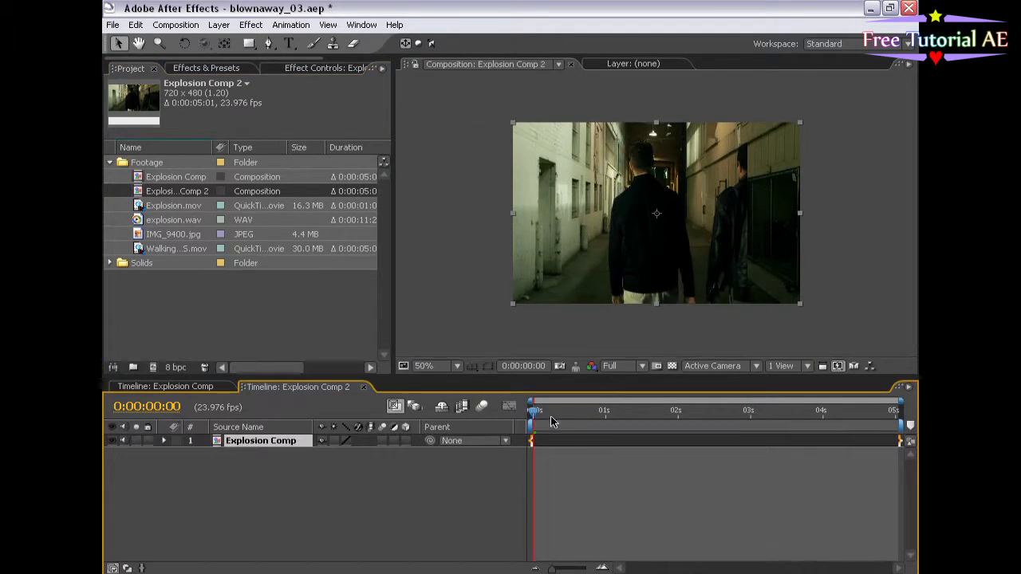
left_click(745, 410)
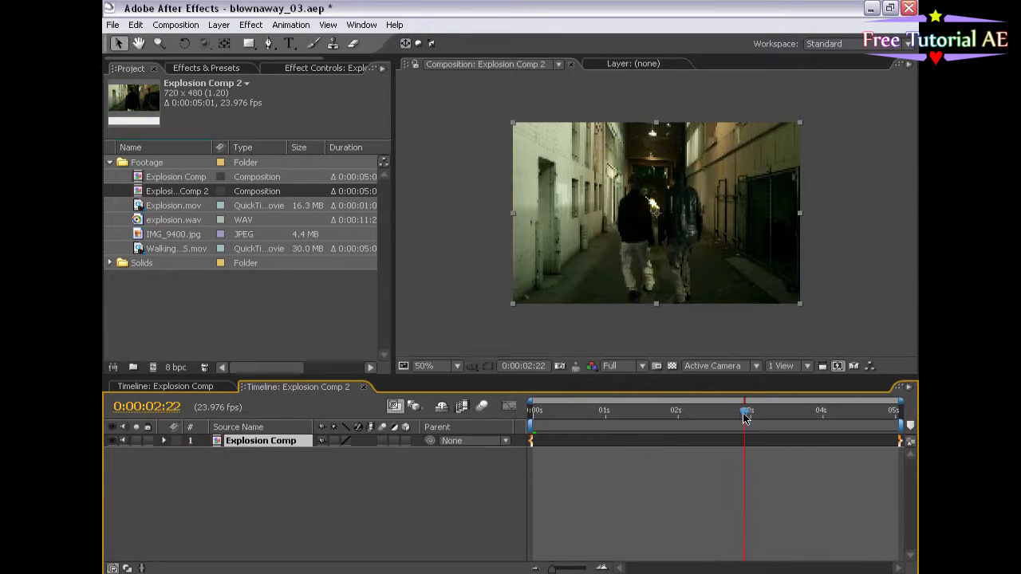
Add a Null 1 layer and keyframe its Position with the stopwatch.
left_click(218, 25)
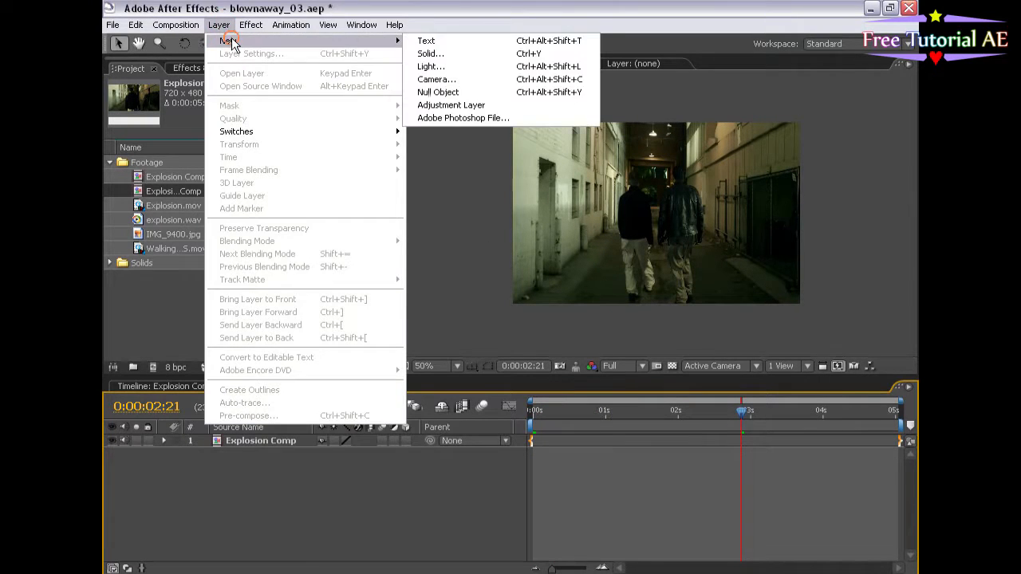
left_click(437, 92)
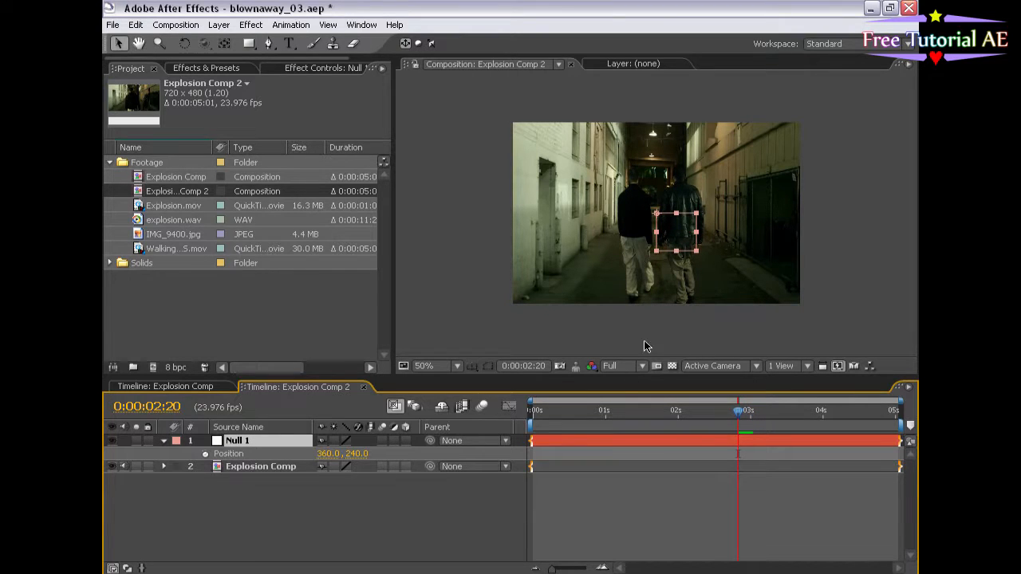
left_click(205, 454)
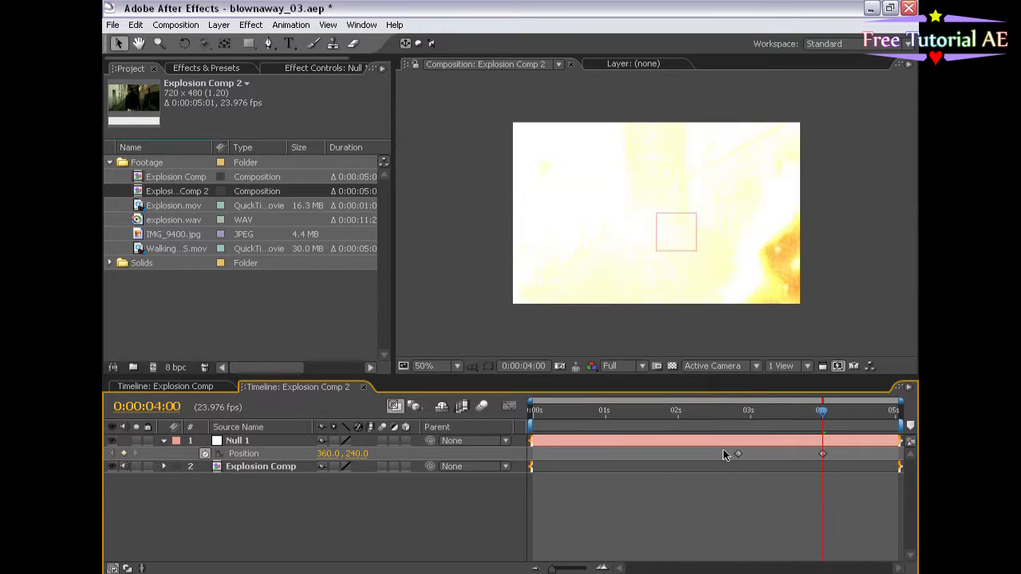
Wiggle Null 1's two Position keyframes at frequency 24, magnitude 25, jagged noise.
left_click(237, 440)
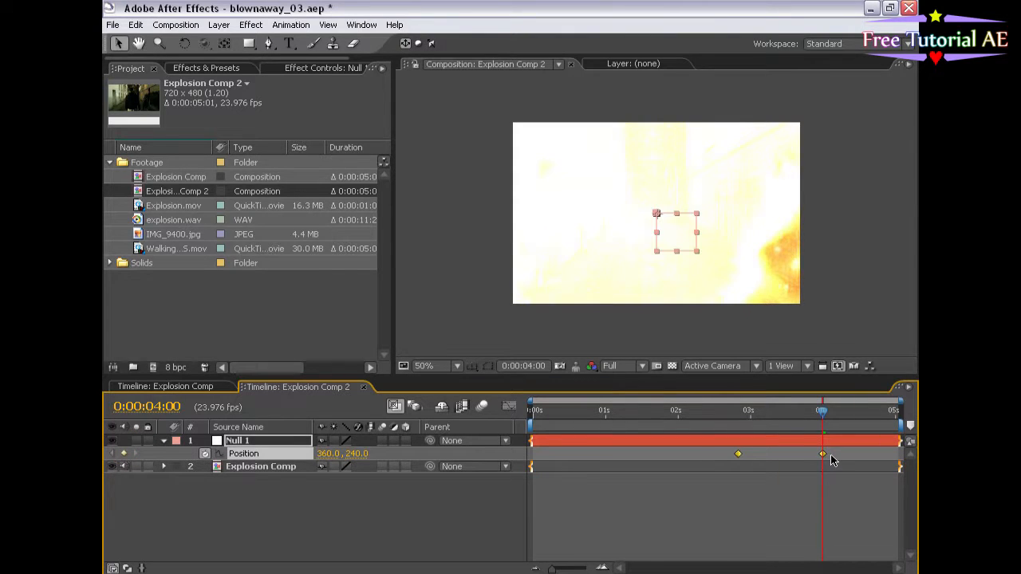
left_click(361, 25)
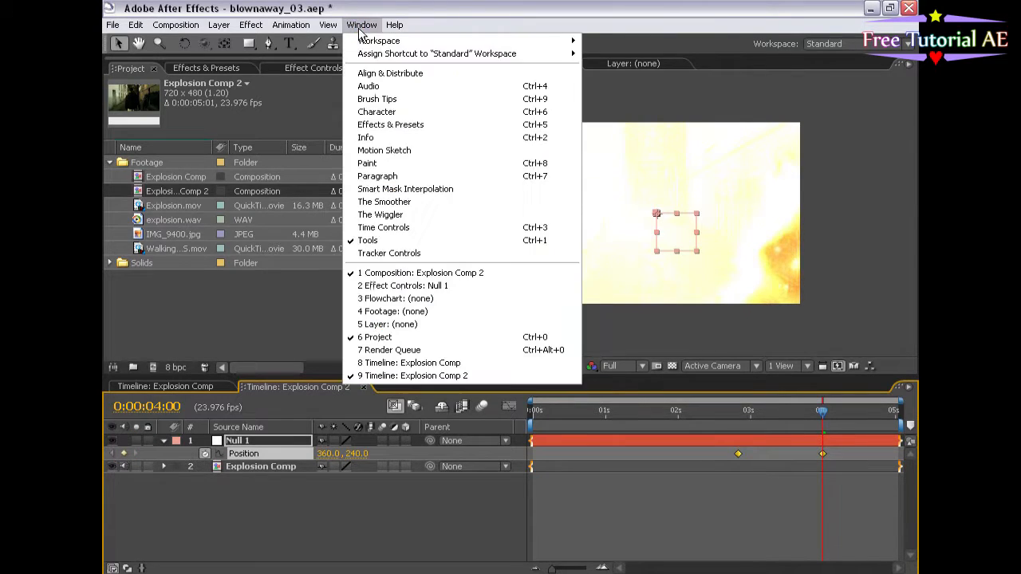
mouse_move(381, 214)
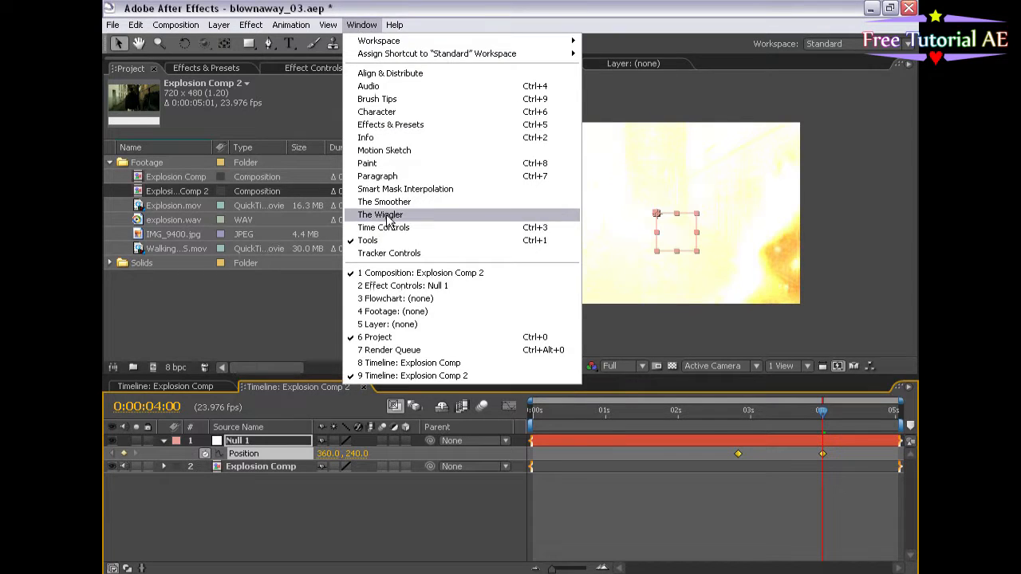
left_click(379, 215)
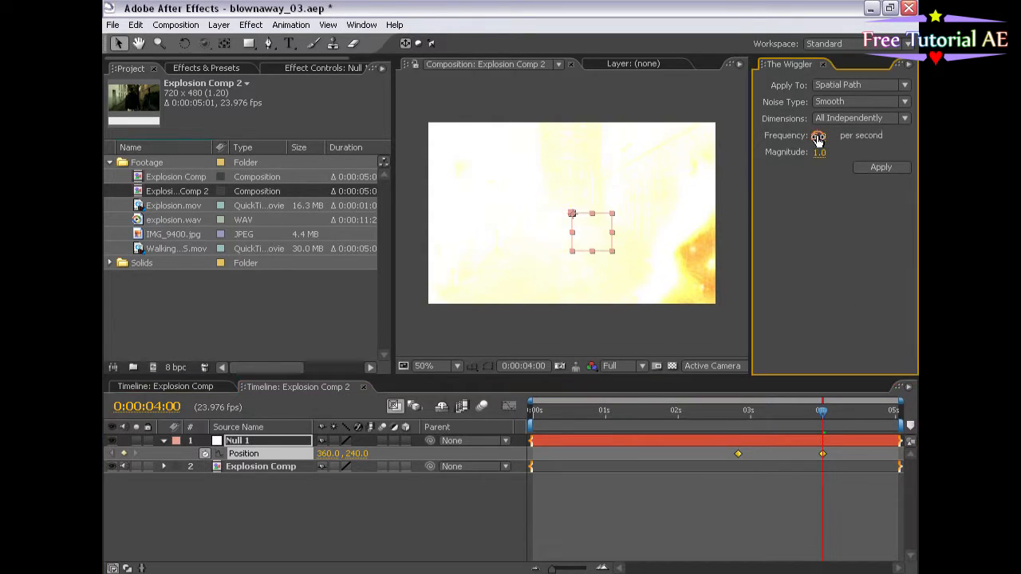
left_click(818, 136)
type("24")
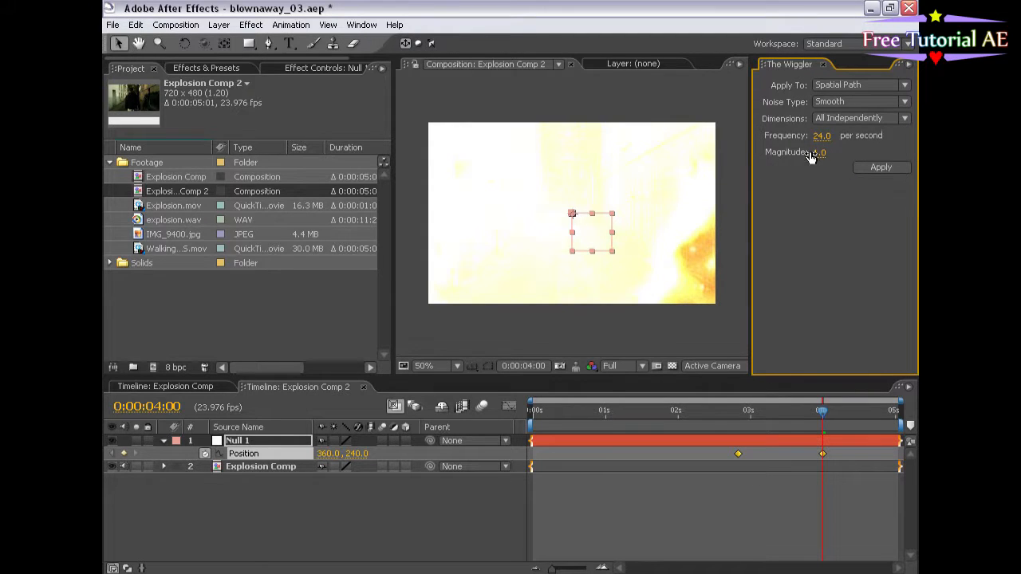
left_click(826, 152)
type("25")
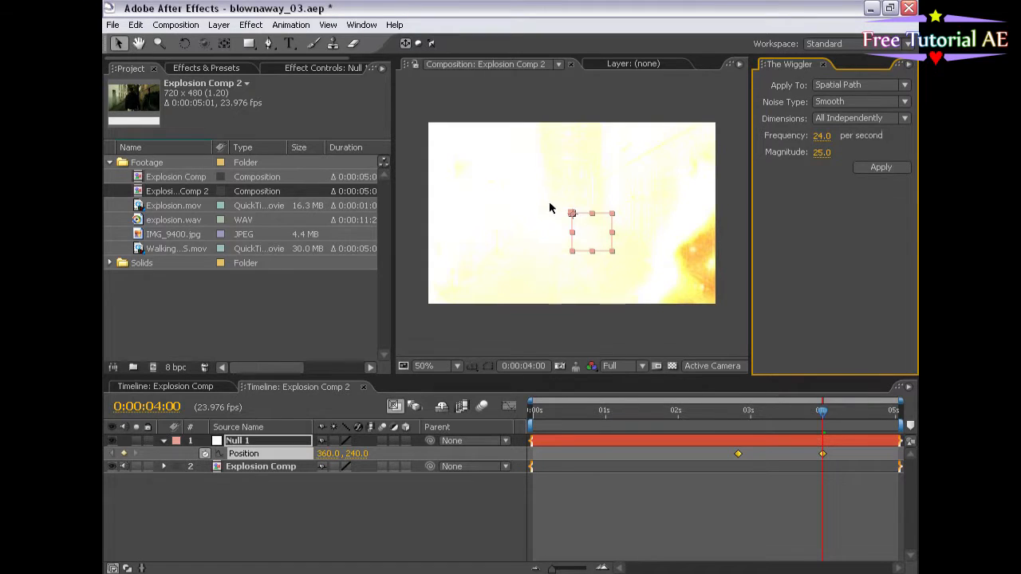
left_click(860, 101)
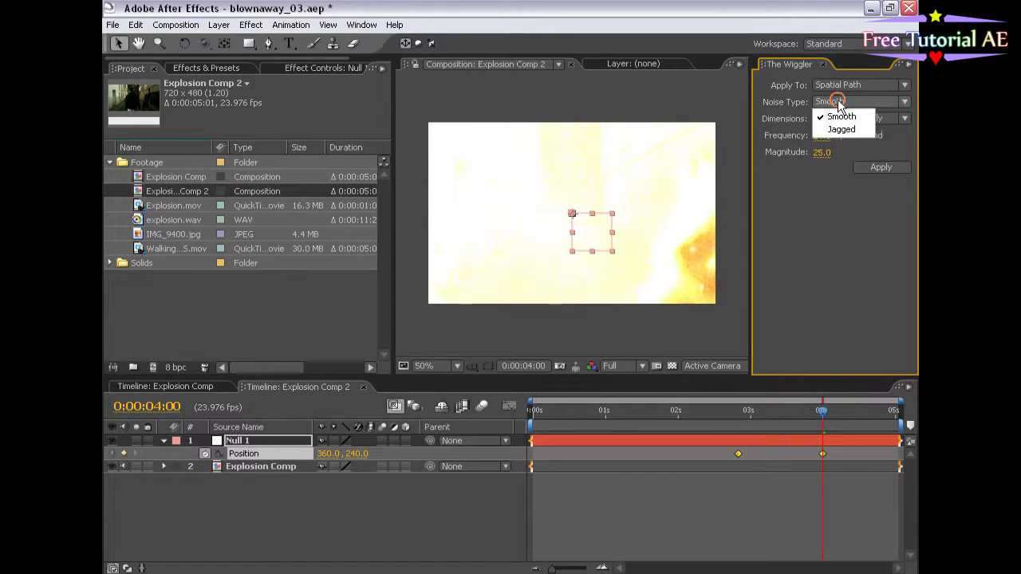
left_click(842, 128)
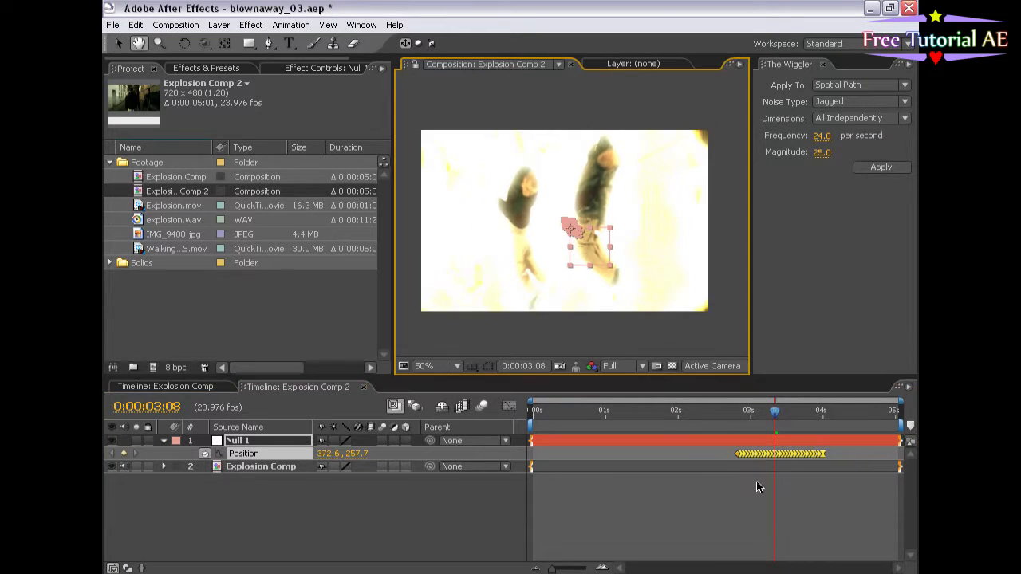
Parent Explosion Comp to Null 1 and scrub to preview the shake.
left_click(746, 411)
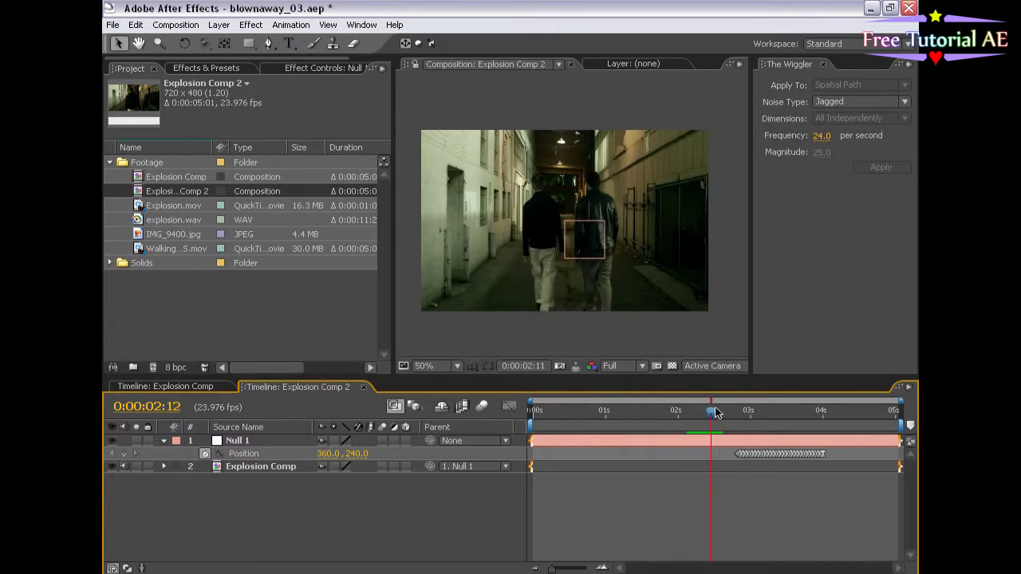
left_click_drag(710, 411, 750, 411)
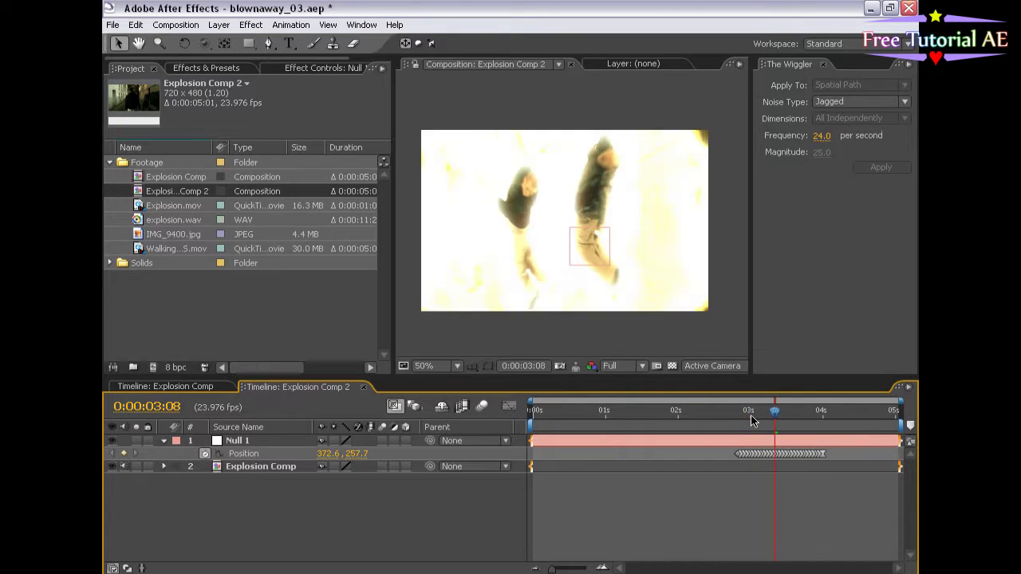
left_click(838, 410)
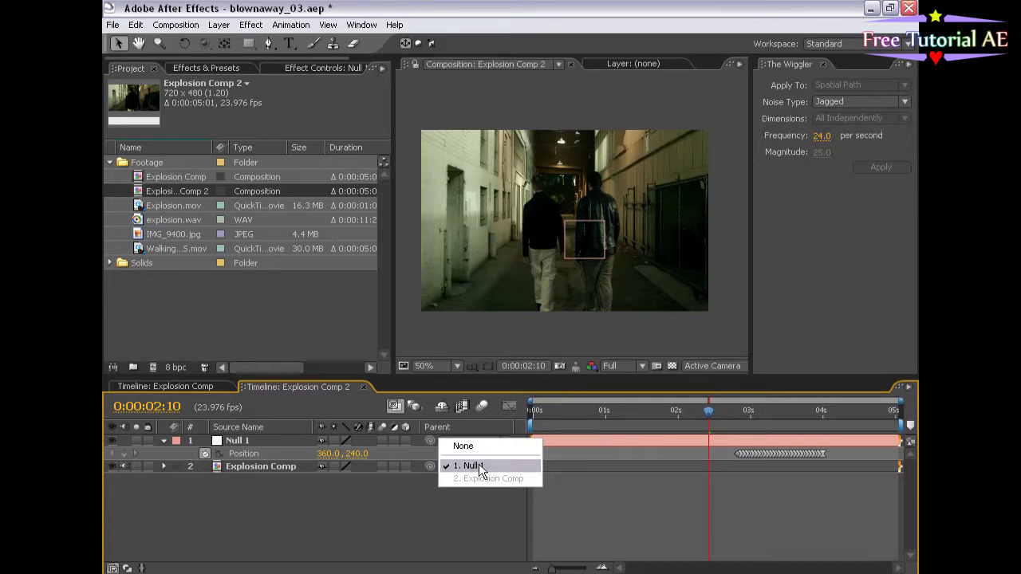
left_click(469, 466)
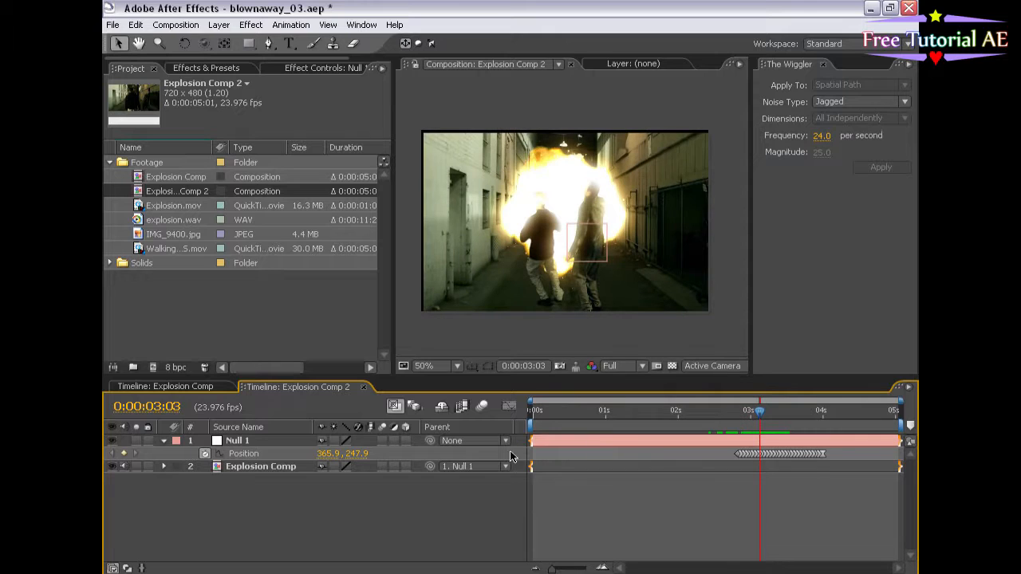
mouse_move(463, 431)
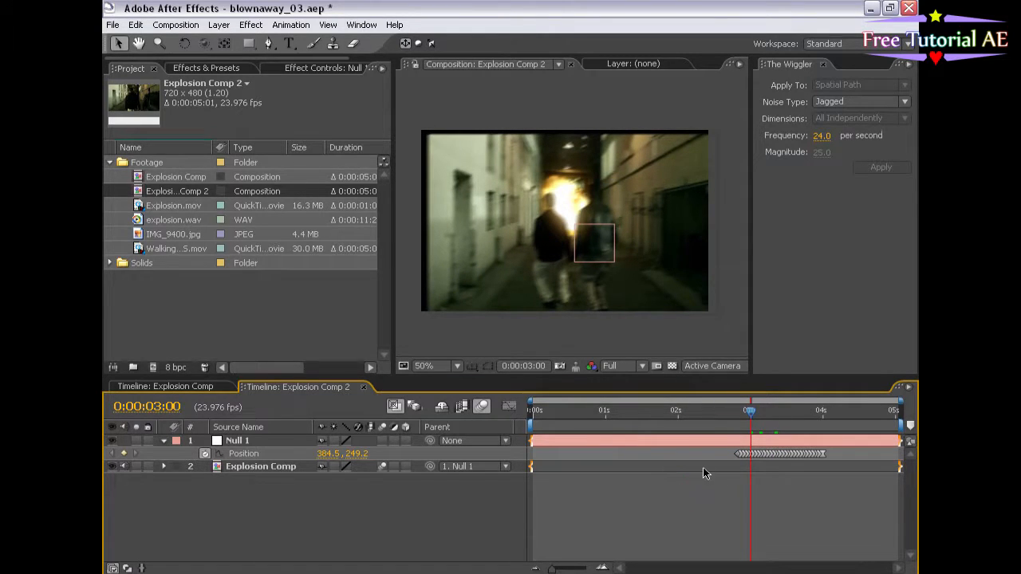
Add Motion Tile with Mirror Edges to Explosion Comp and scrub to check the edges.
left_click(261, 465)
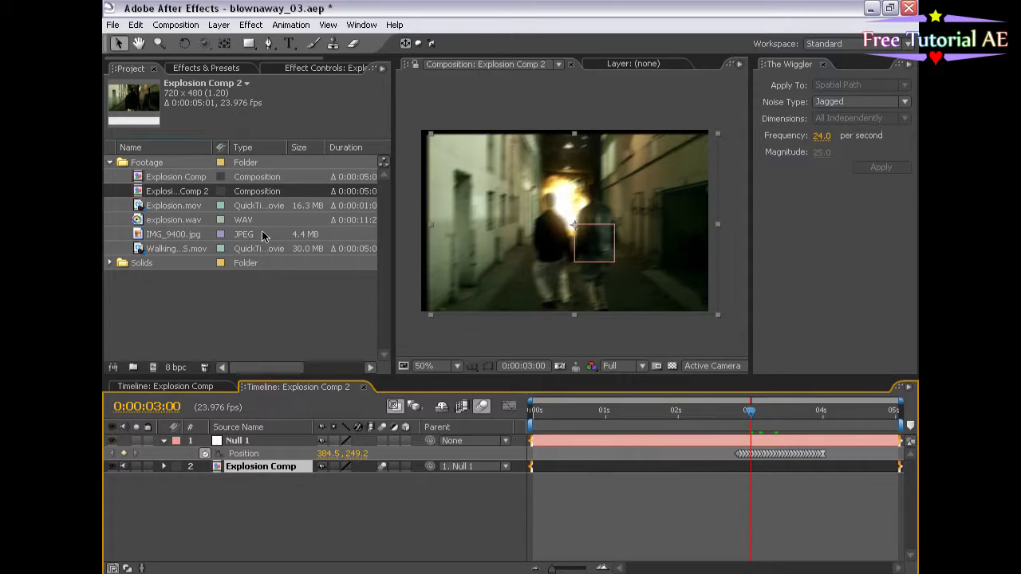
left_click(251, 25)
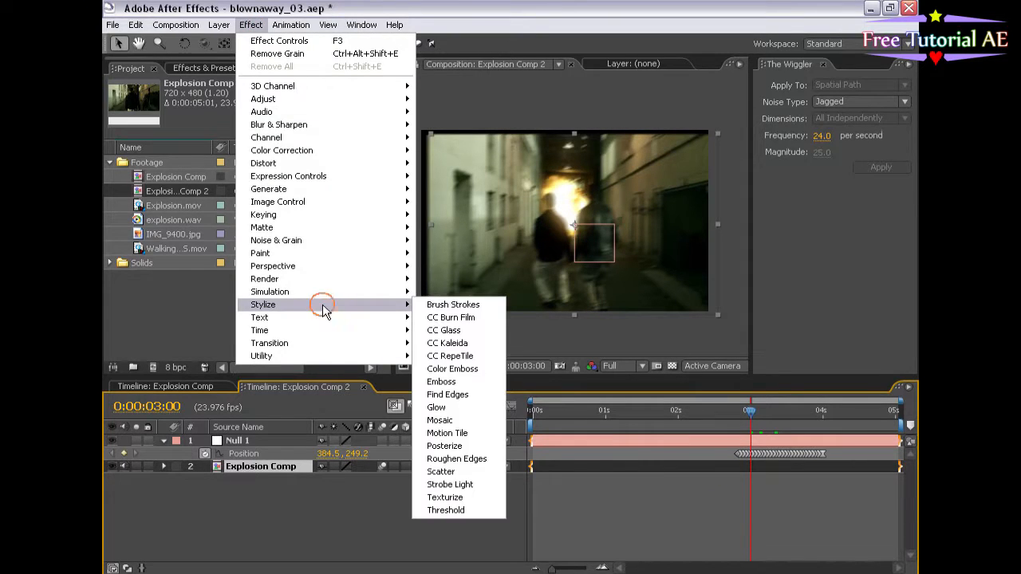
left_click(447, 434)
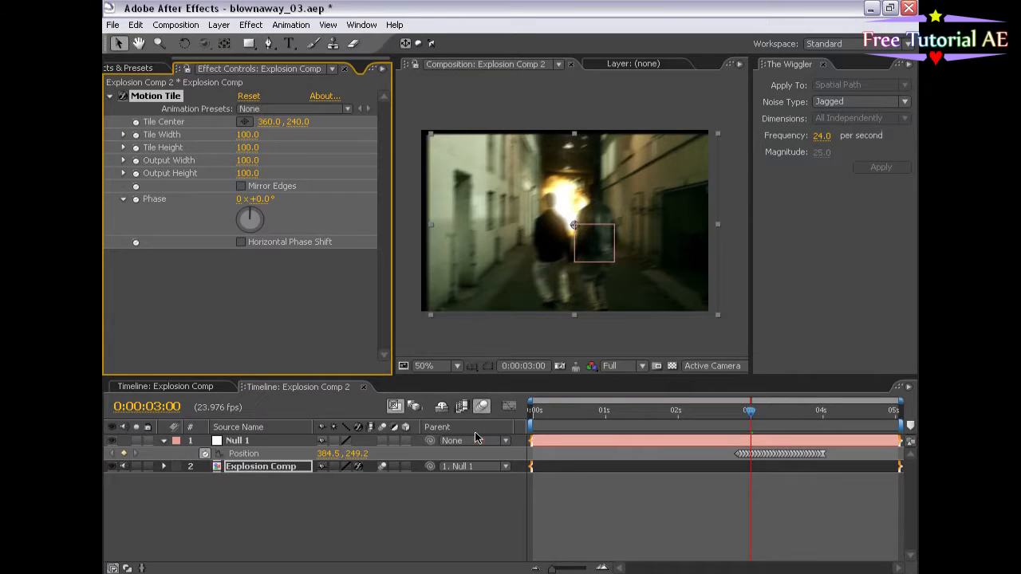
mouse_move(527, 140)
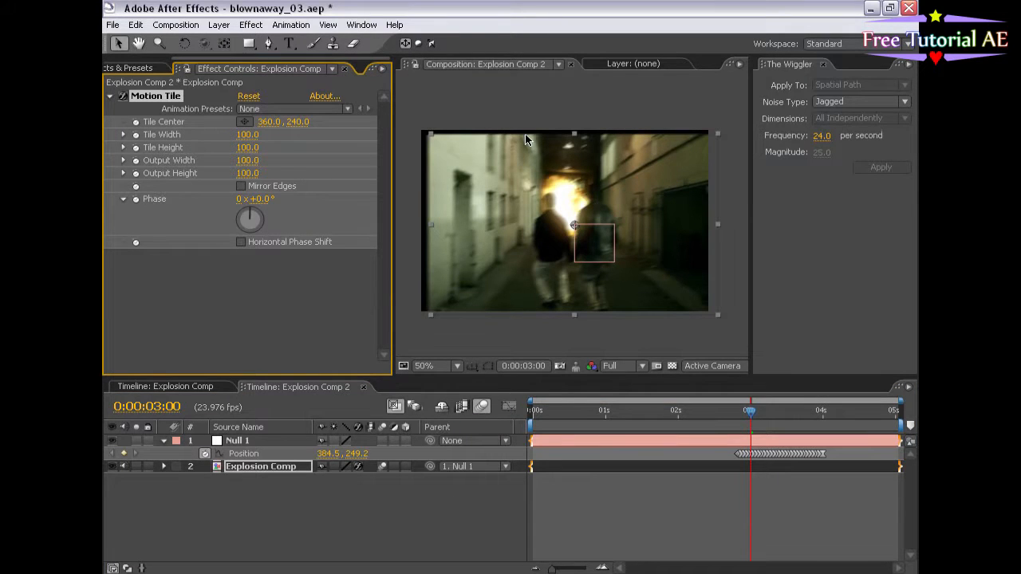
mouse_move(369, 189)
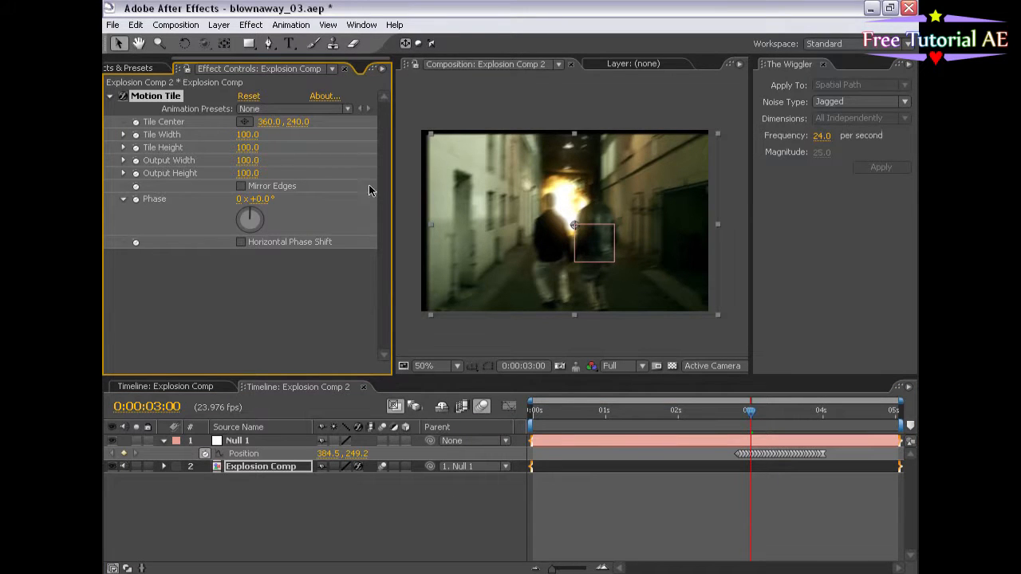
left_click(240, 186)
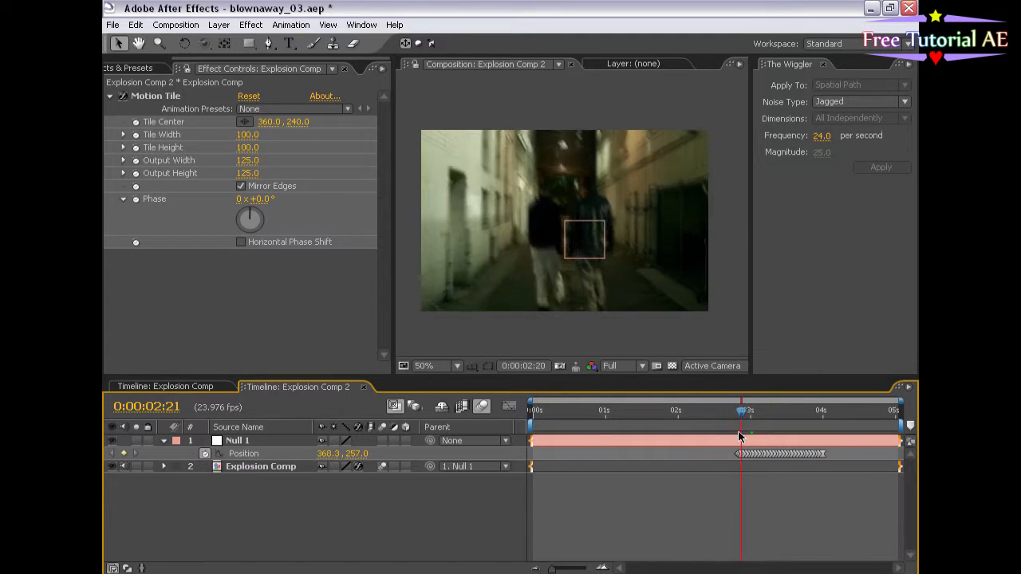
left_click_drag(741, 411, 762, 410)
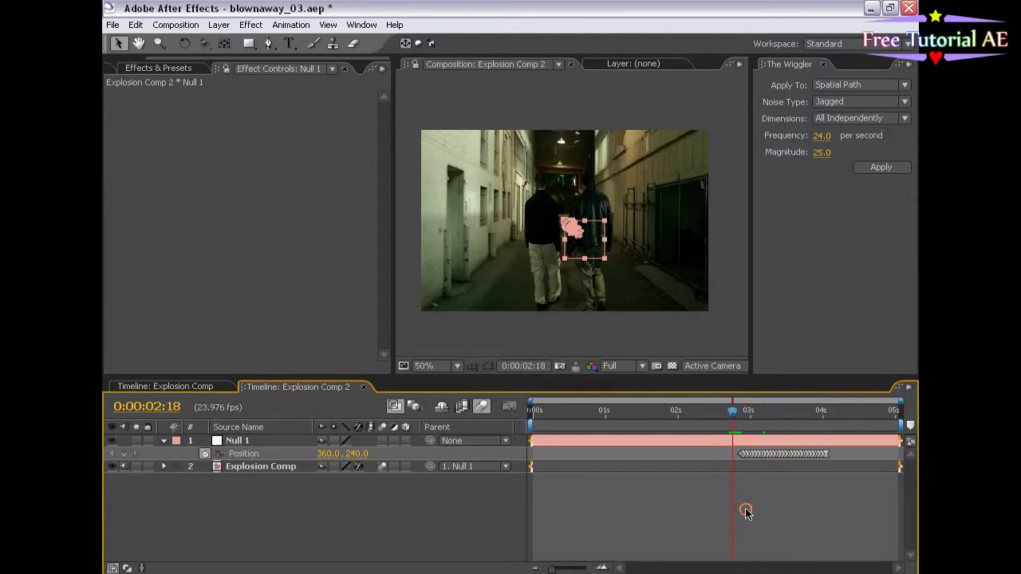
Set The Wiggler for Null 2 to smooth noise, frequency 2.0, magnitude 2.0.
left_click(600, 410)
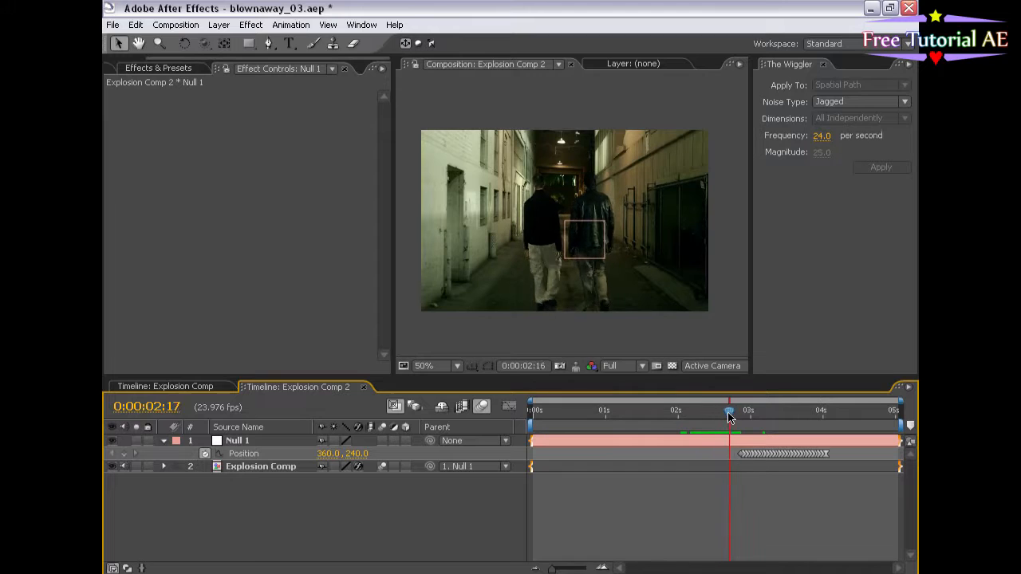
left_click_drag(729, 410, 683, 410)
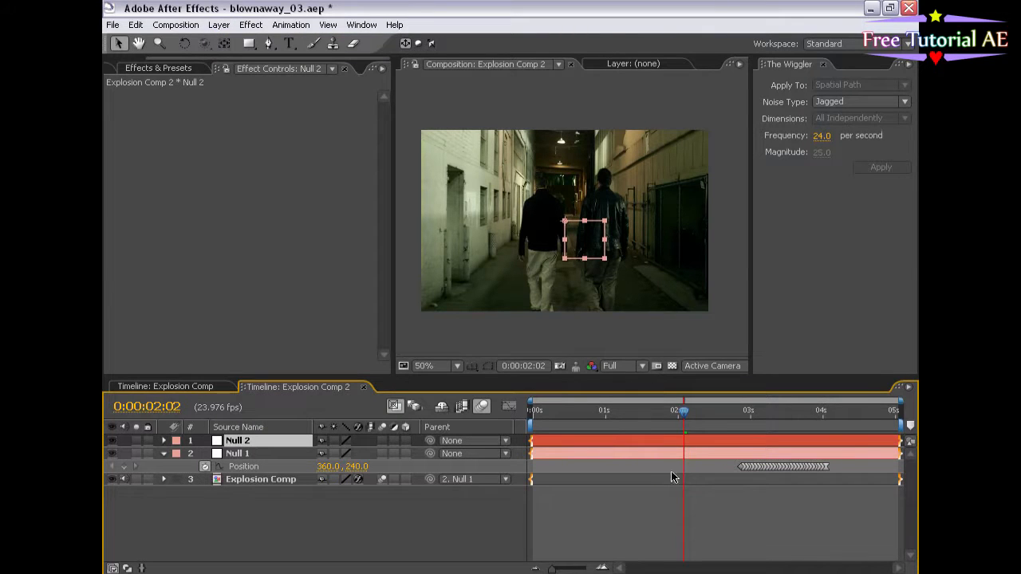
mouse_move(405, 495)
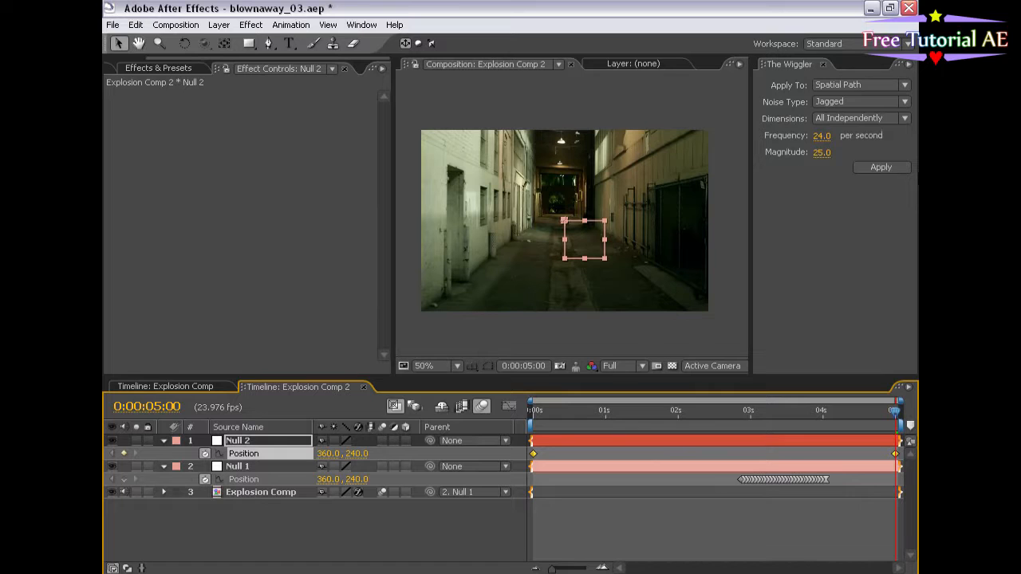
left_click(858, 101)
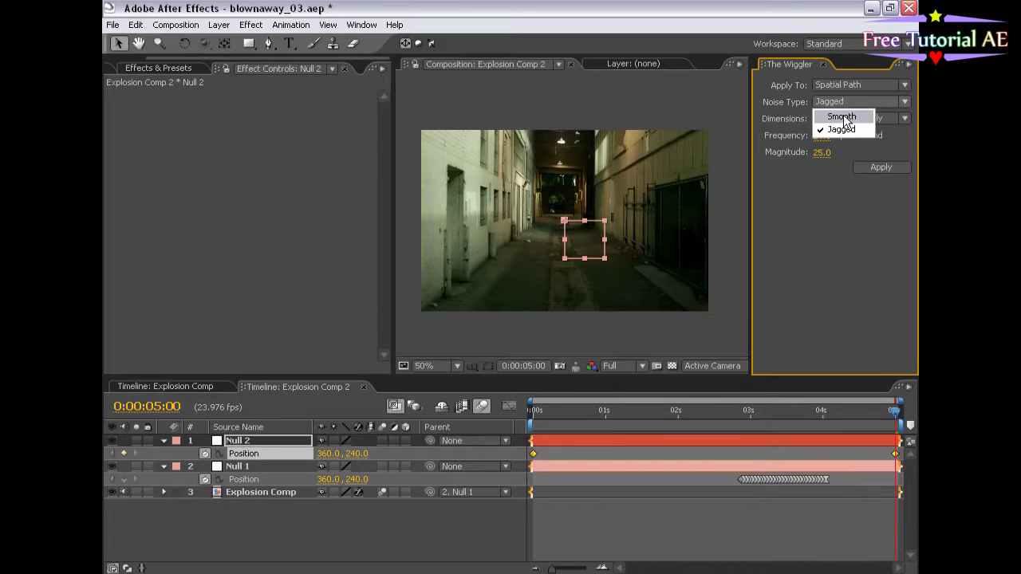
left_click(841, 116)
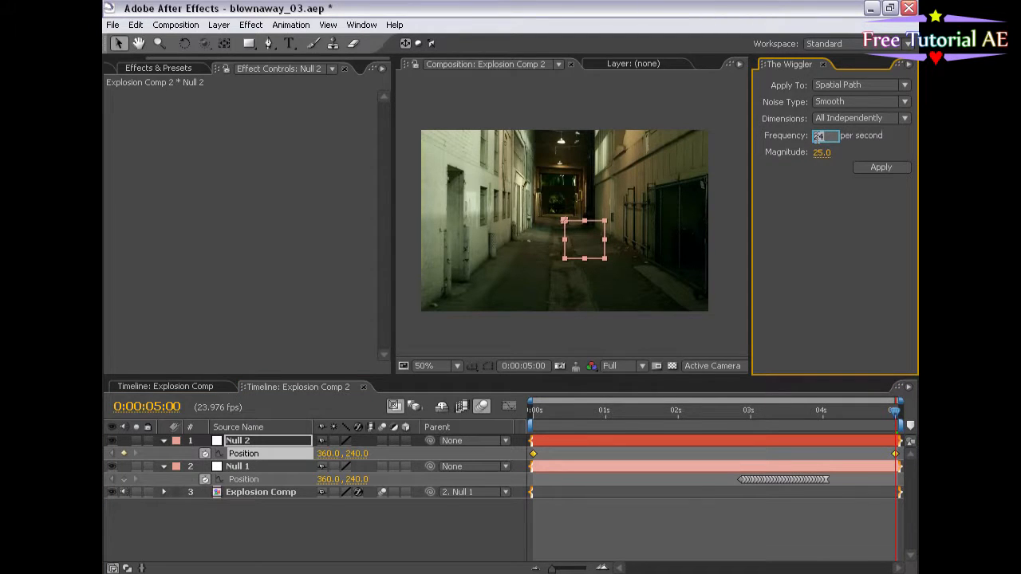
left_click(826, 152)
type("2")
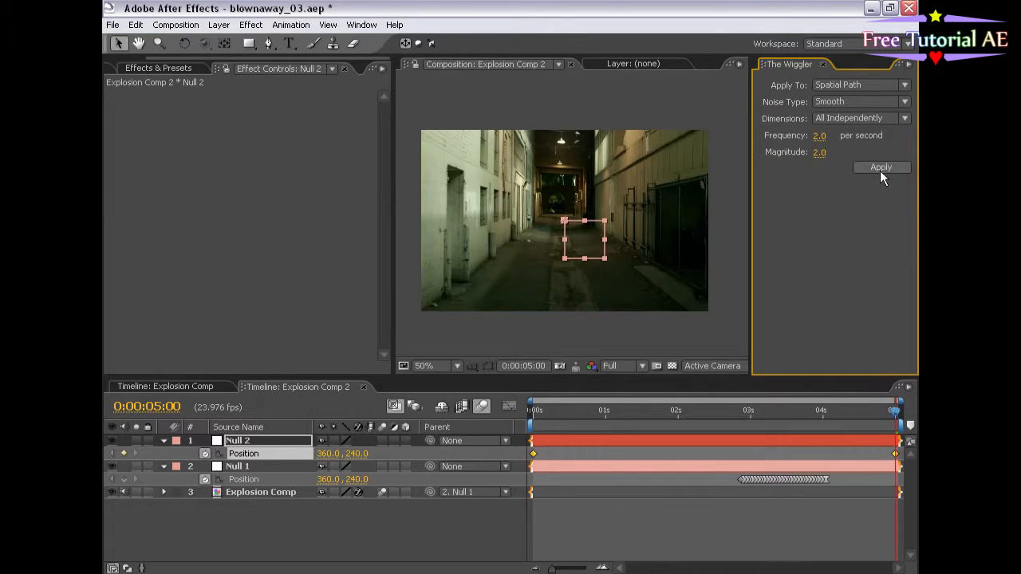
Apply the smooth wiggle to Null 2's Position and preview the shake.
left_click(881, 167)
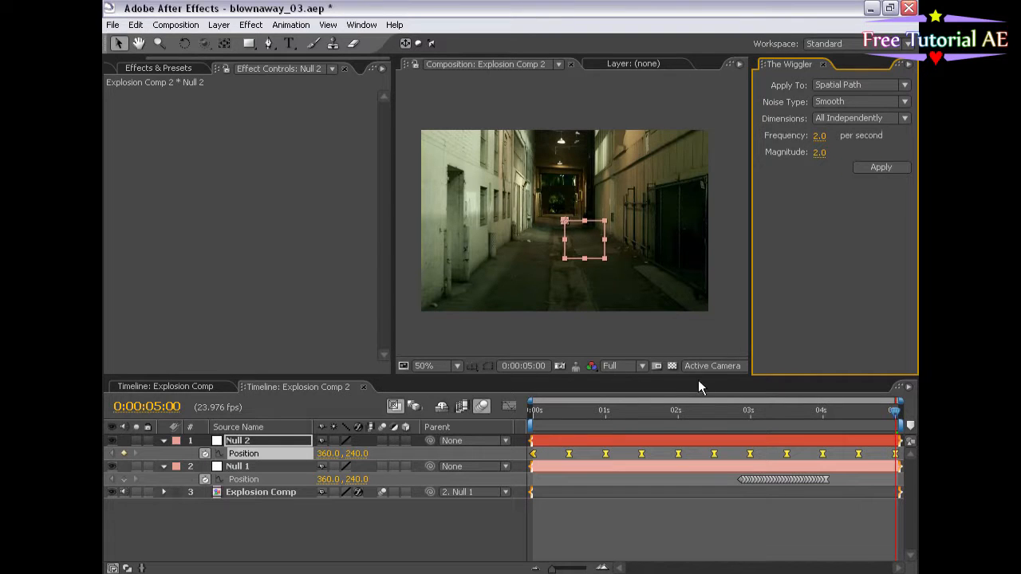
left_click(633, 410)
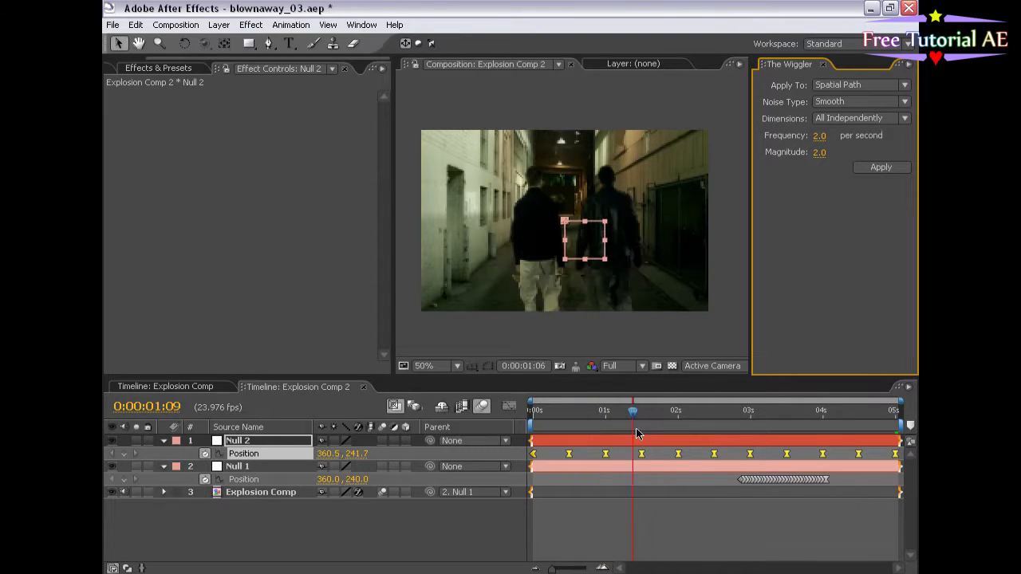
left_click_drag(633, 411, 611, 411)
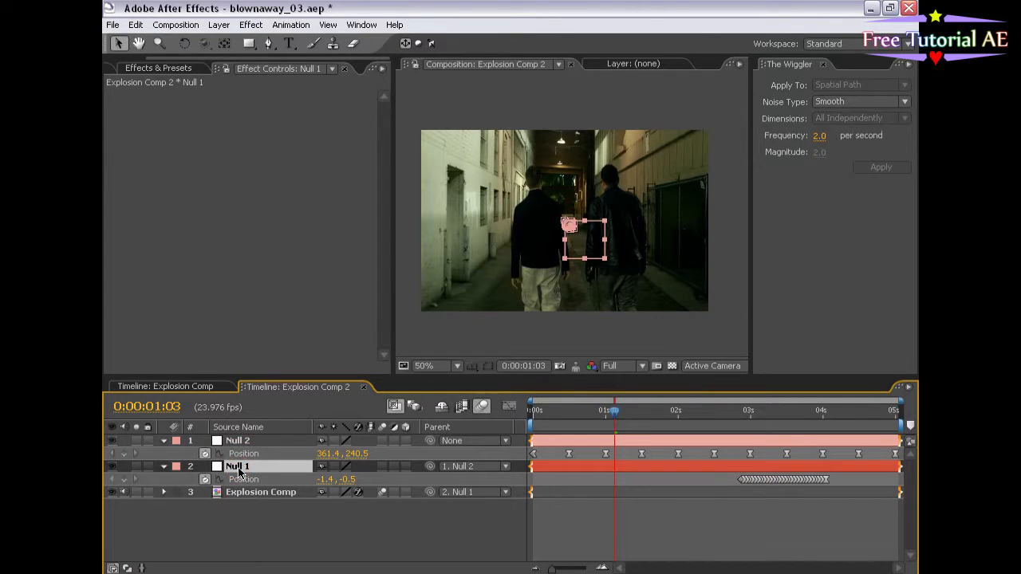
Parent Null 1 to Null 2, add Motion Tile at 125 output, and return to Explosion Comp.
left_click(238, 441)
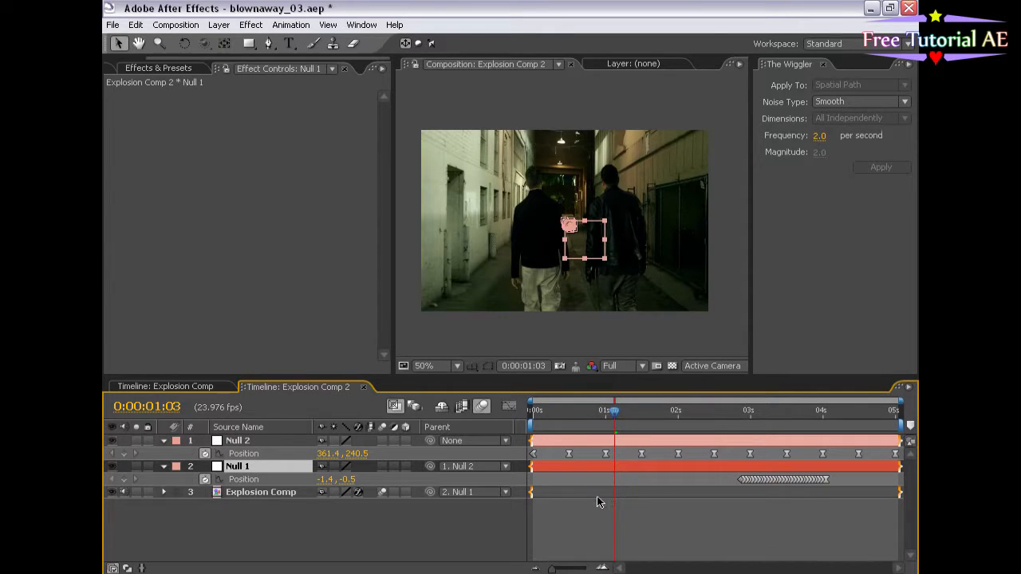
left_click(261, 492)
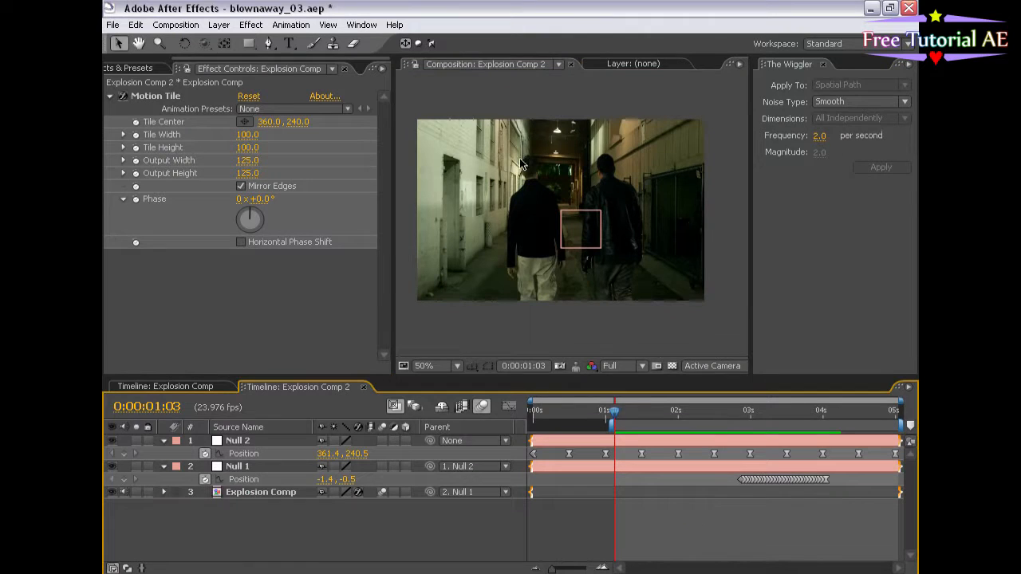
left_click(811, 410)
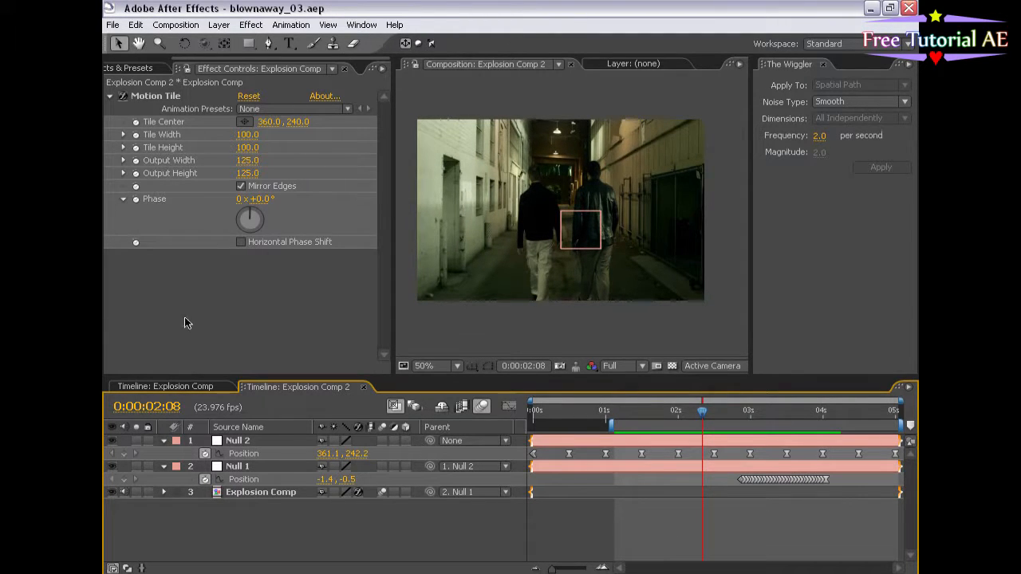
left_click(166, 386)
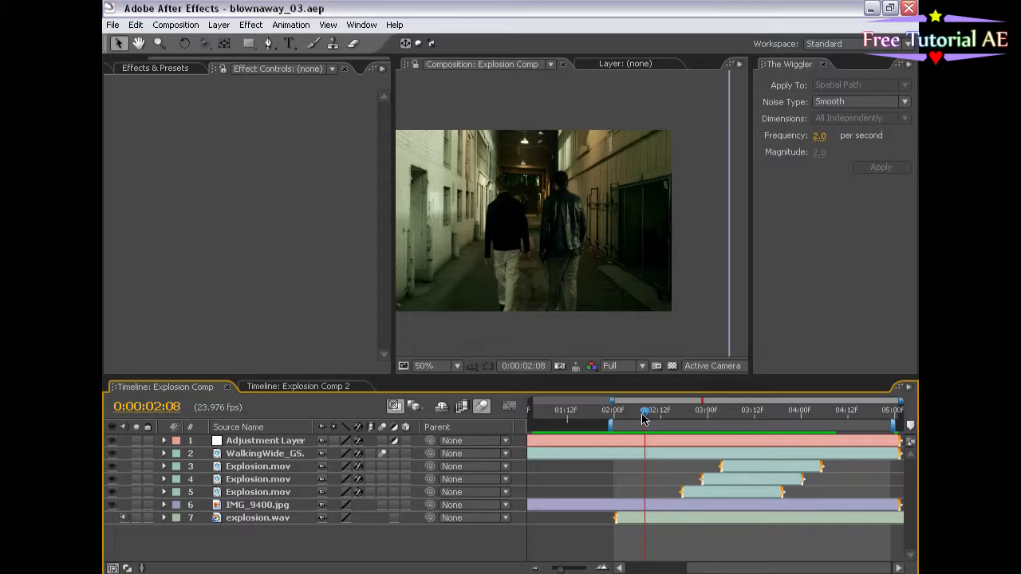
left_click_drag(647, 421, 705, 421)
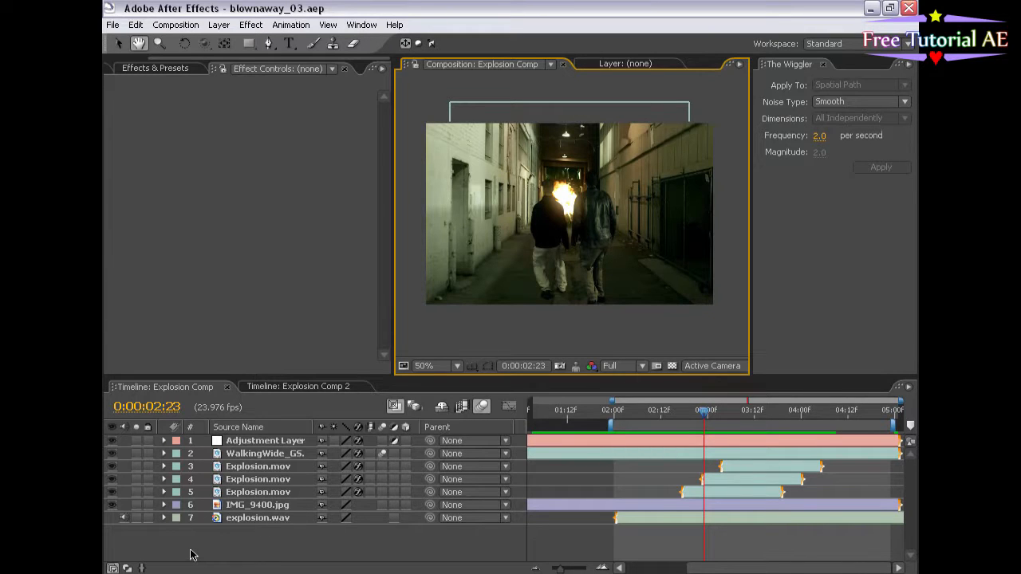
mouse_move(563, 311)
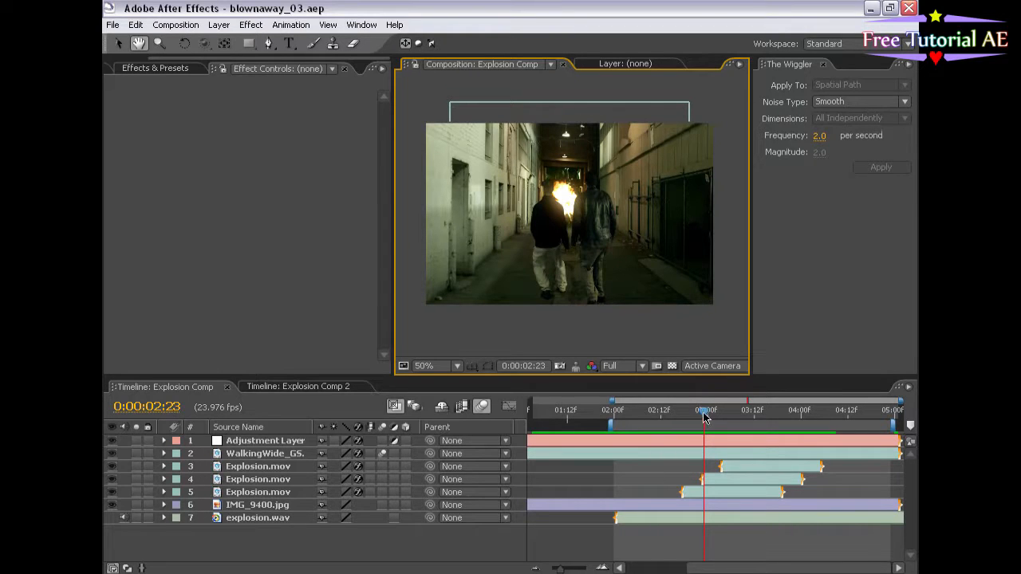
Duplicate IMG_9400.jpg and trace a closed Pen mask around the alley floor on the top copy.
left_click(706, 411)
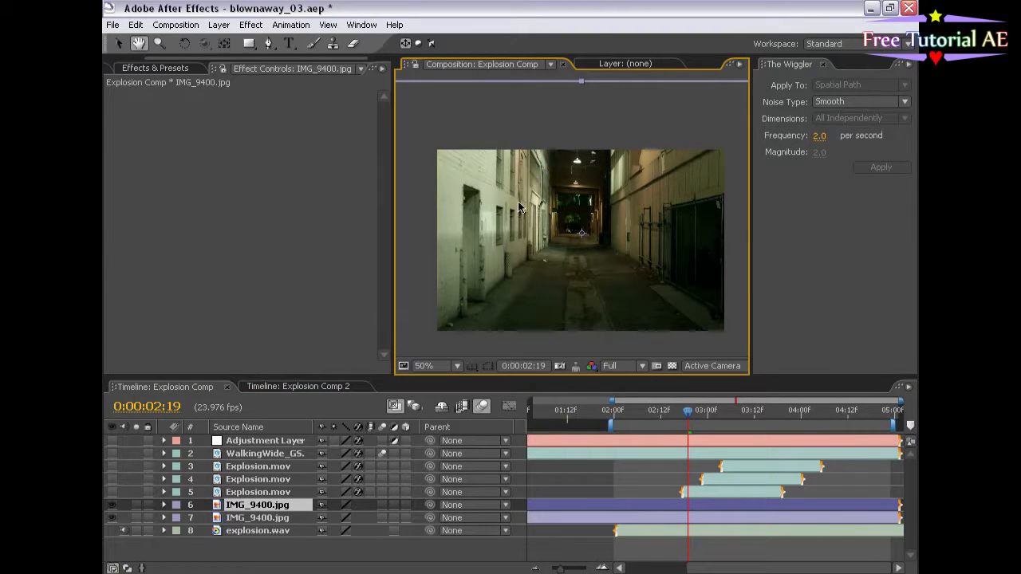
mouse_move(710, 218)
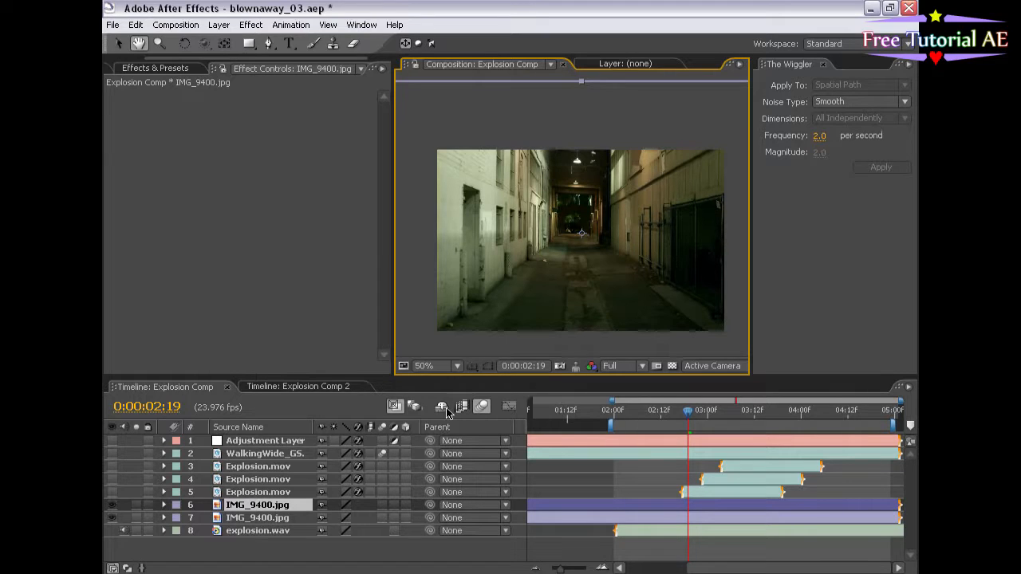
left_click(313, 43)
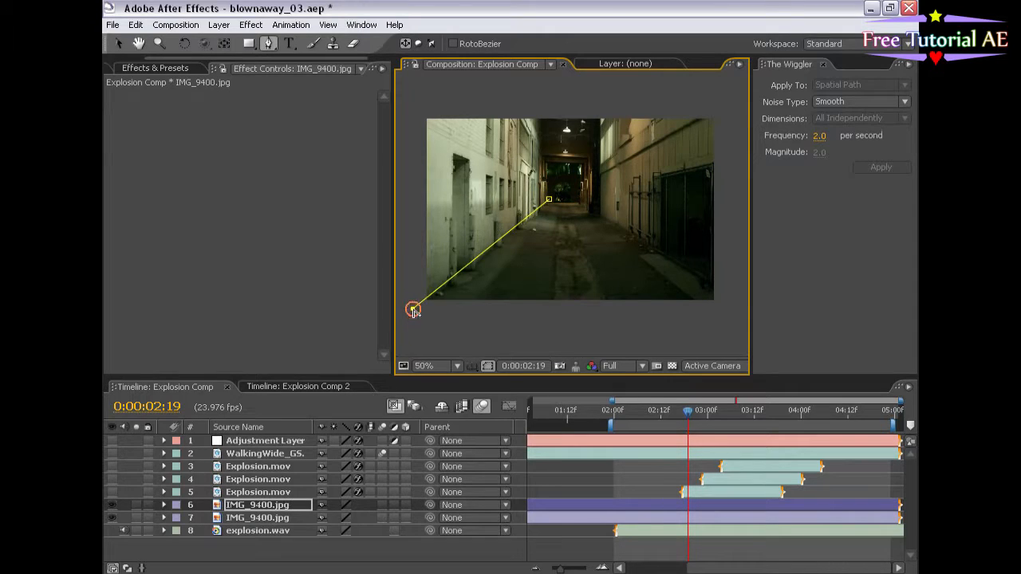
left_click_drag(413, 309, 721, 302)
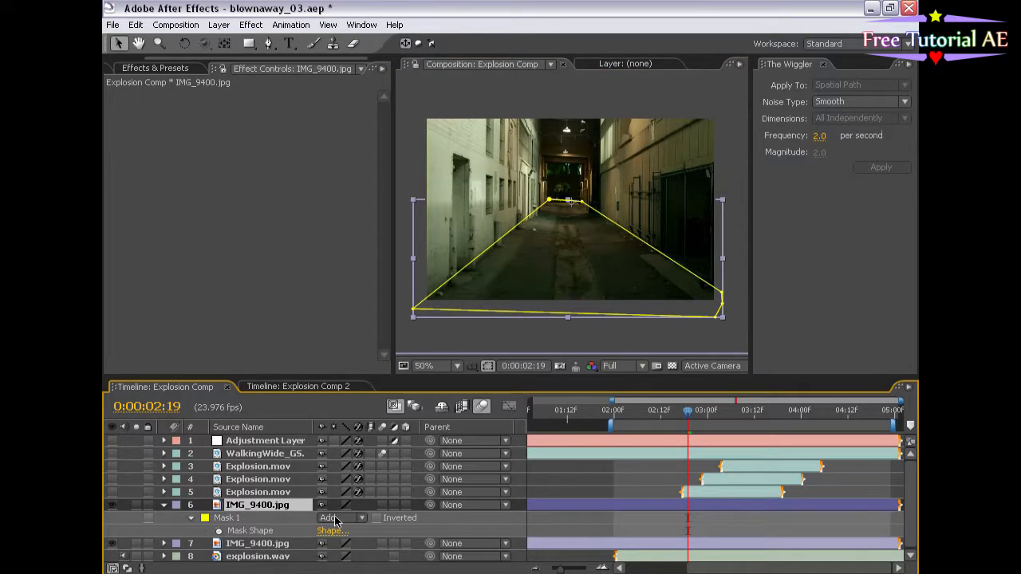
left_click(335, 518)
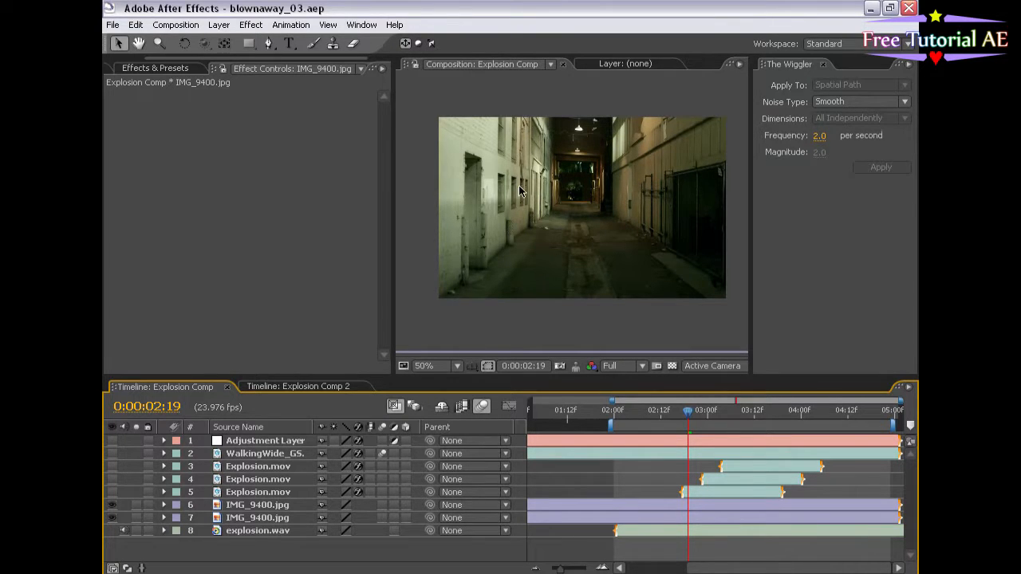
mouse_move(477, 209)
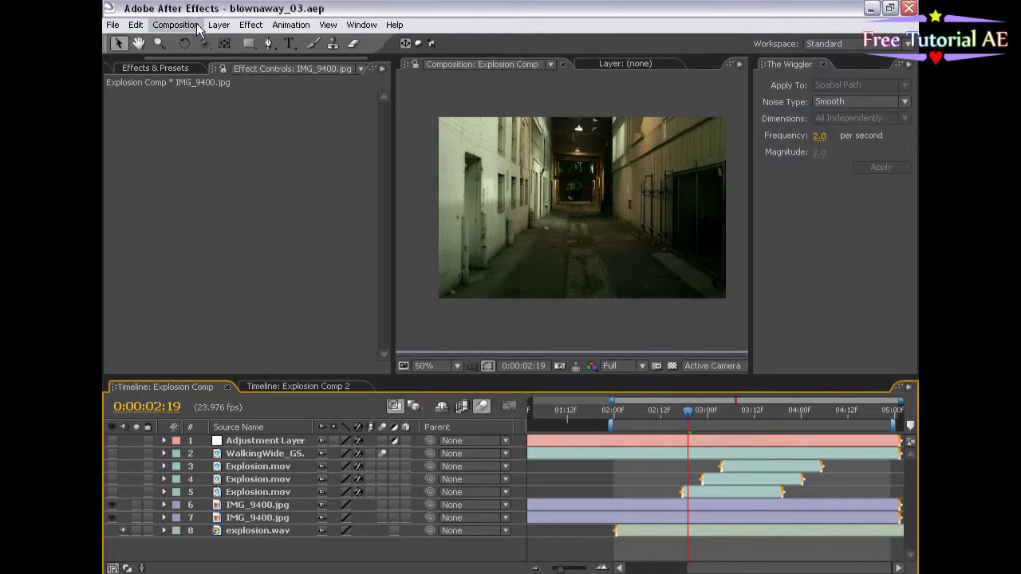
Create an NTSC DV Comp 1 with a black solid and a strip-masked white solid.
left_click(174, 25)
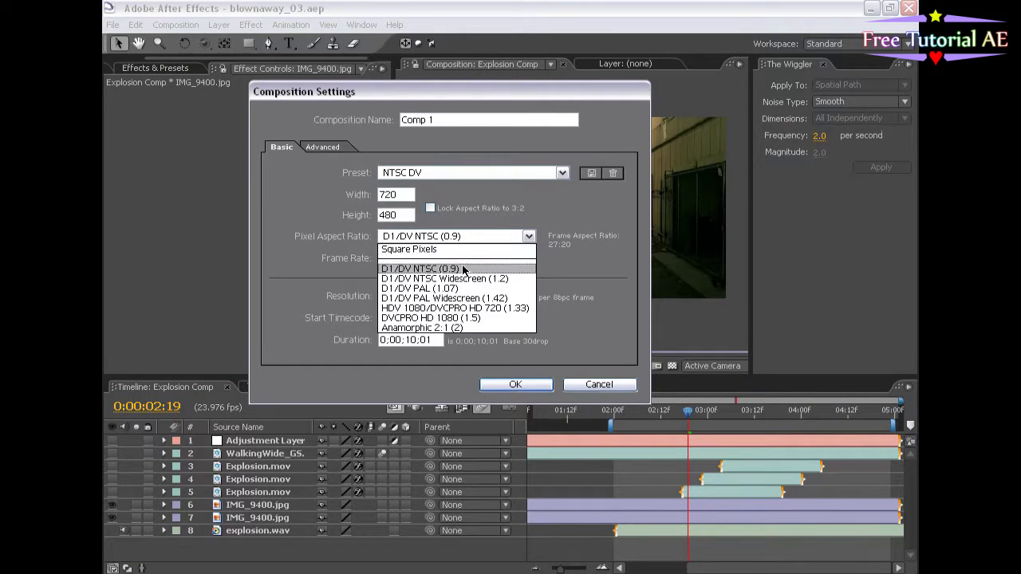
left_click(444, 278)
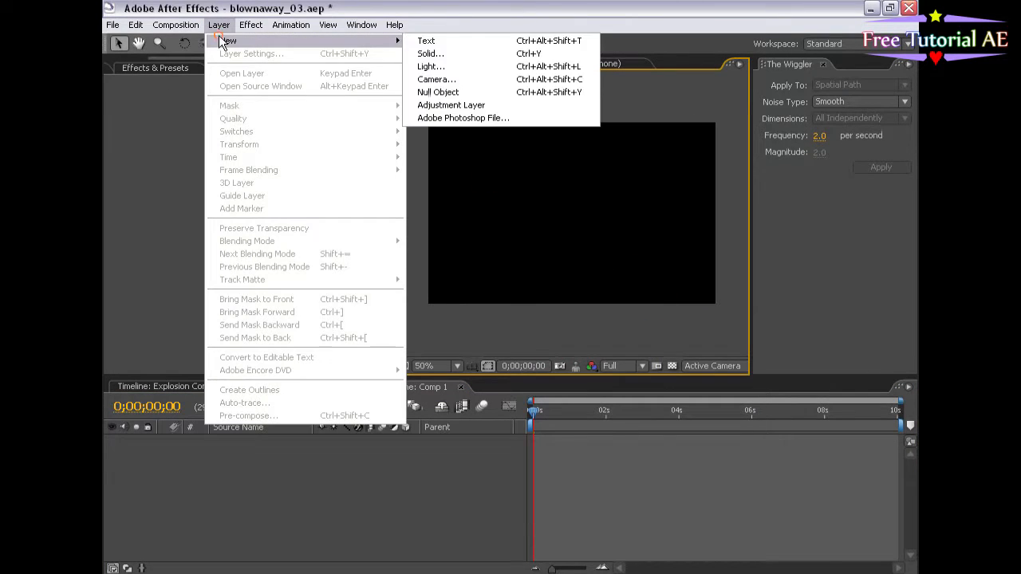
left_click(430, 53)
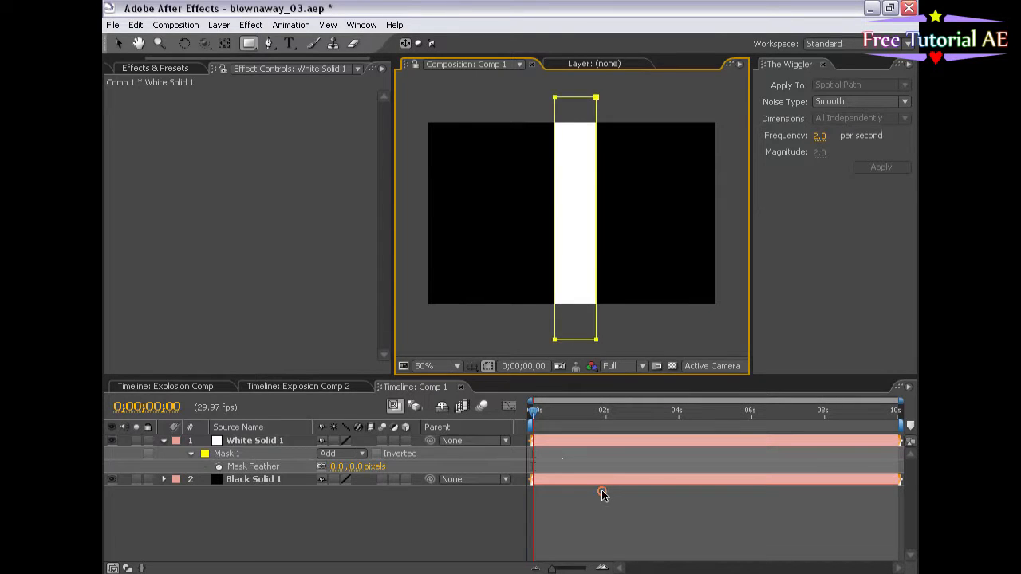
Feather White Solid 1's mask by 67 pixels and narrow the white strip.
left_click(255, 440)
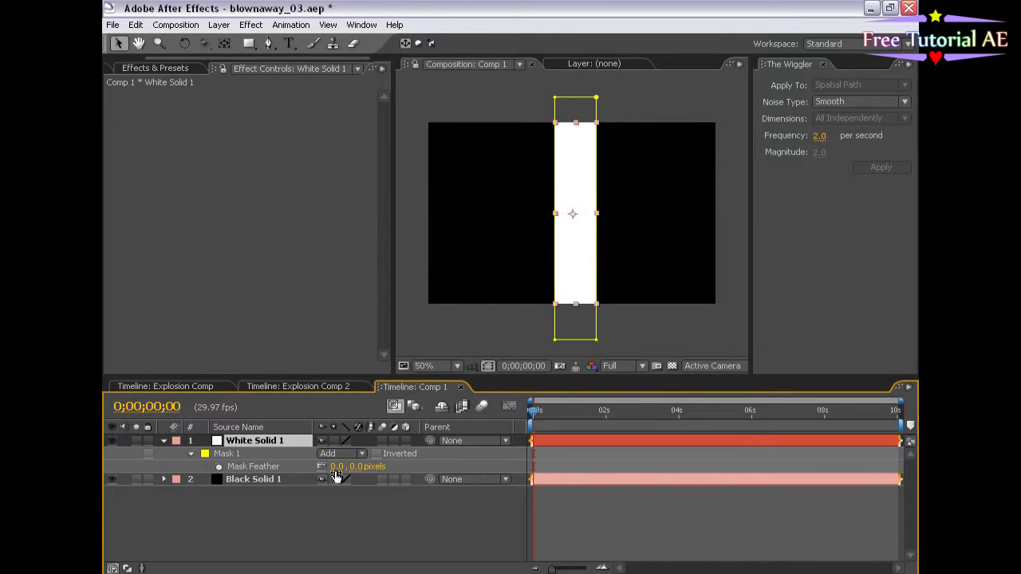
left_click_drag(339, 466, 395, 466)
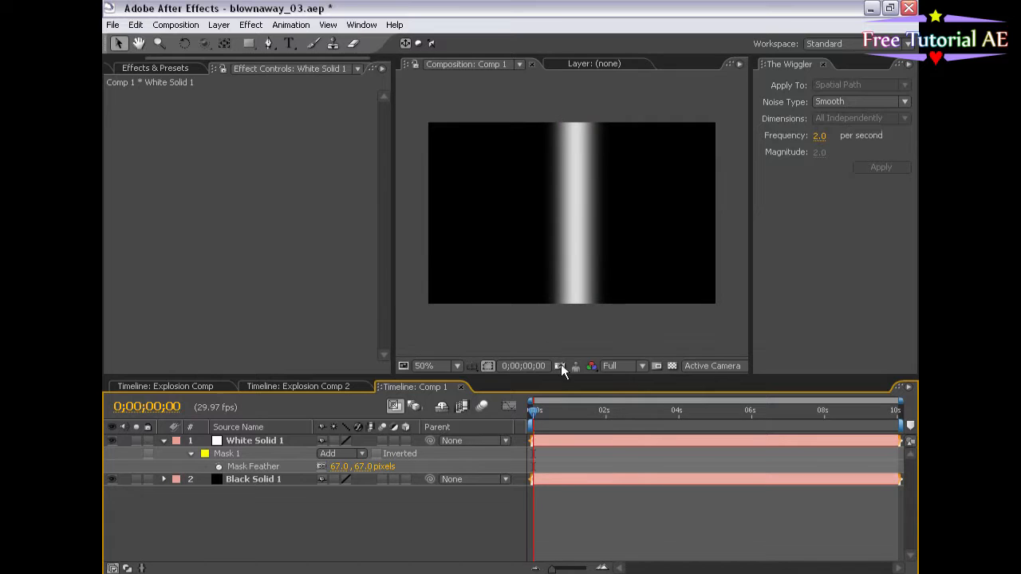
mouse_move(281, 382)
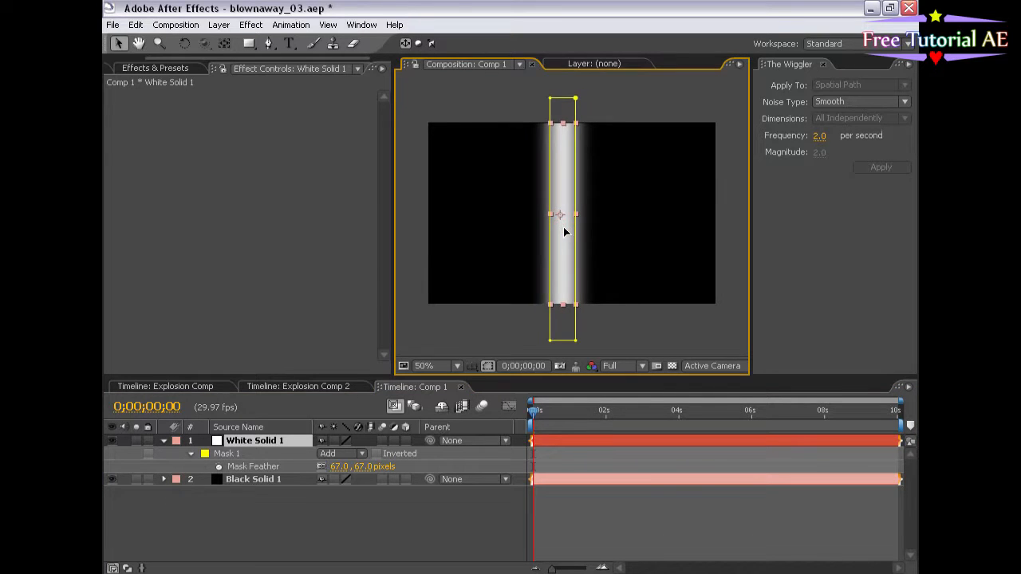
left_click_drag(563, 214, 623, 210)
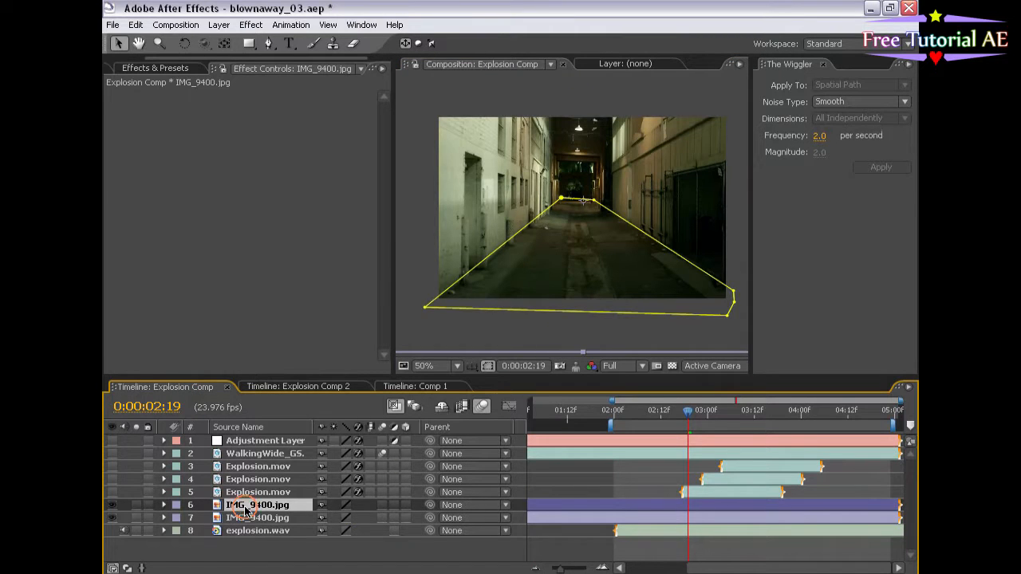
Copy the masked IMG_9400.jpg from Explosion Comp and paste it into Comp 1 above Black Solid 1.
left_click(415, 387)
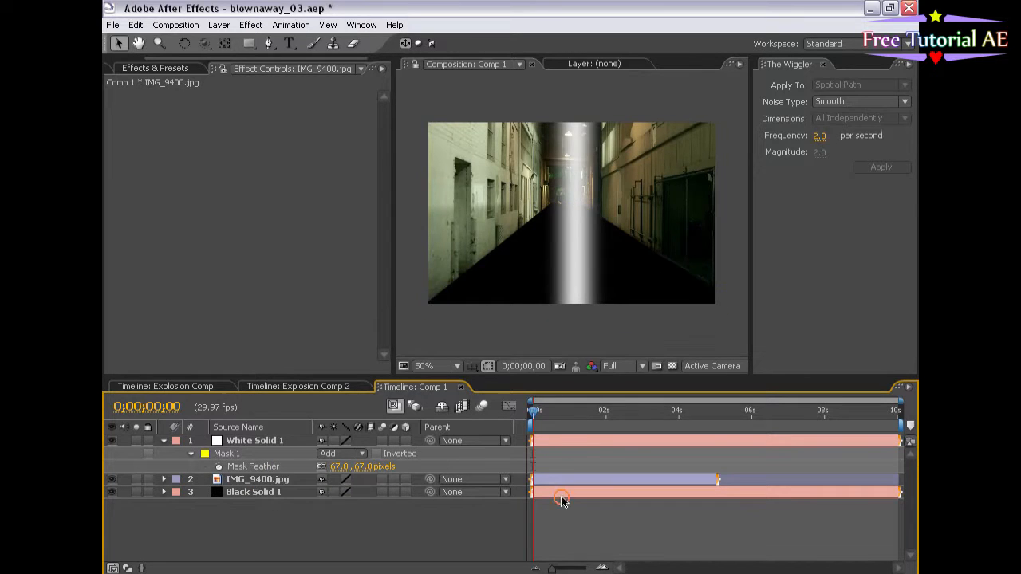
left_click(254, 440)
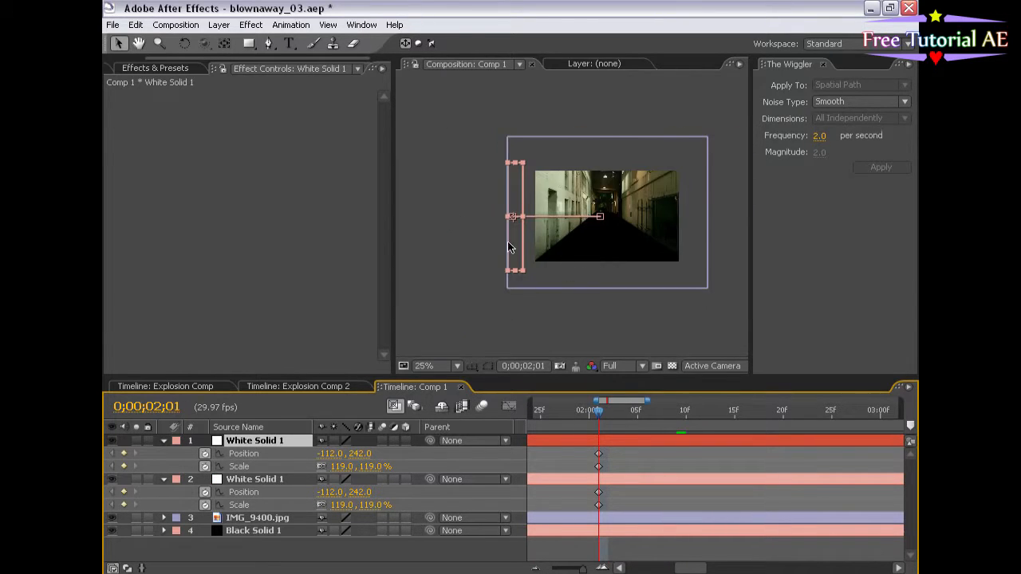
Keyframe the two white strips sliding from centre to opposite sides over about 28 frames.
left_click_drag(514, 217, 693, 217)
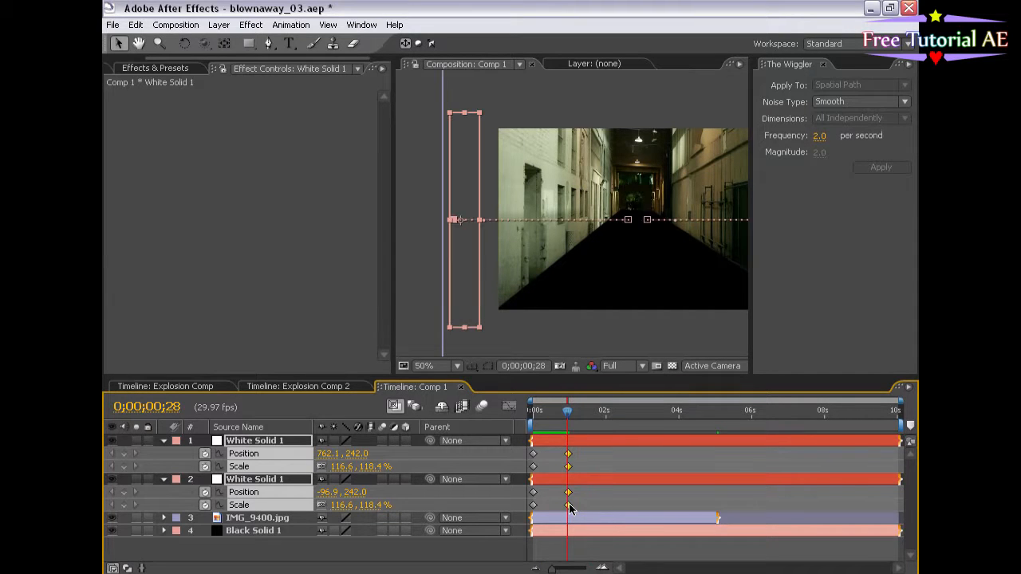
left_click_drag(566, 410, 547, 411)
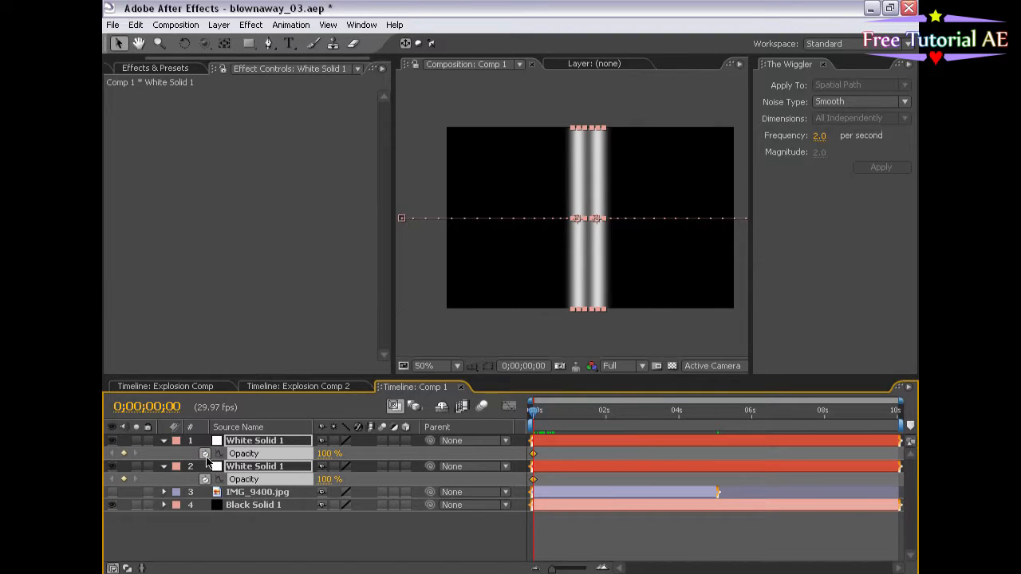
Keyframe both White Solid 1 layers' Opacity from 0% to fade in over about eight frames.
left_click(542, 411)
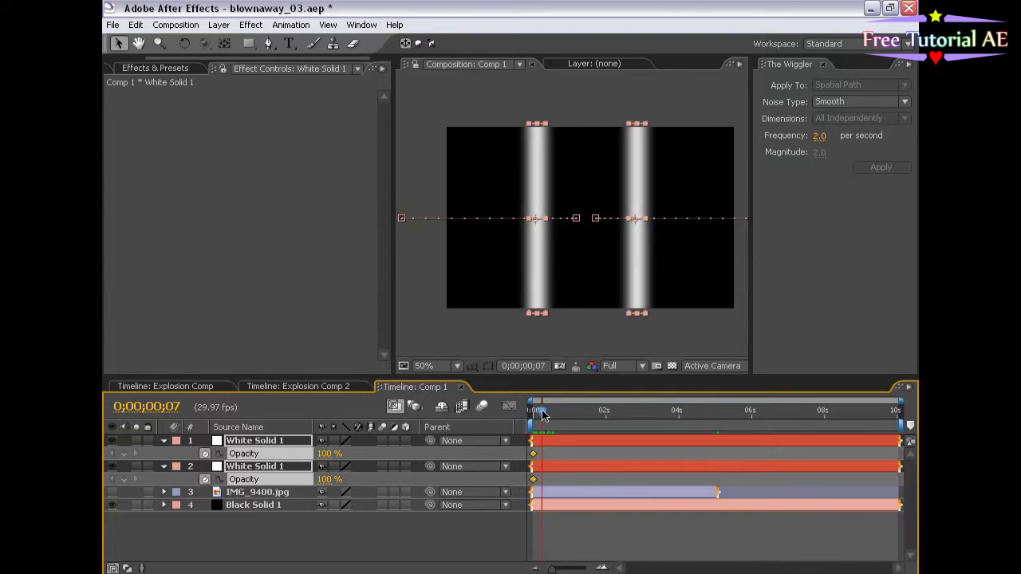
left_click_drag(542, 410, 534, 410)
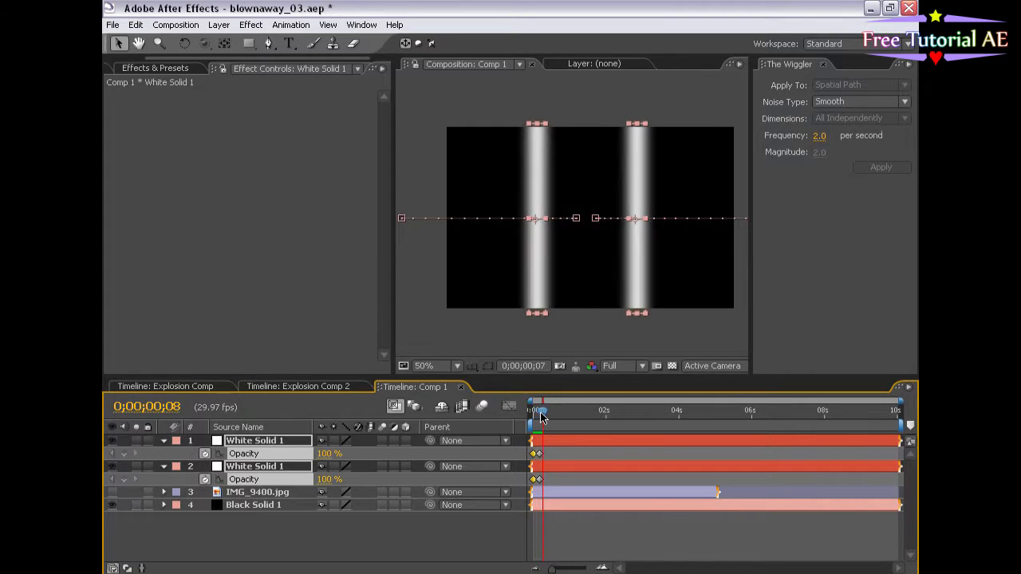
left_click_drag(542, 412, 549, 411)
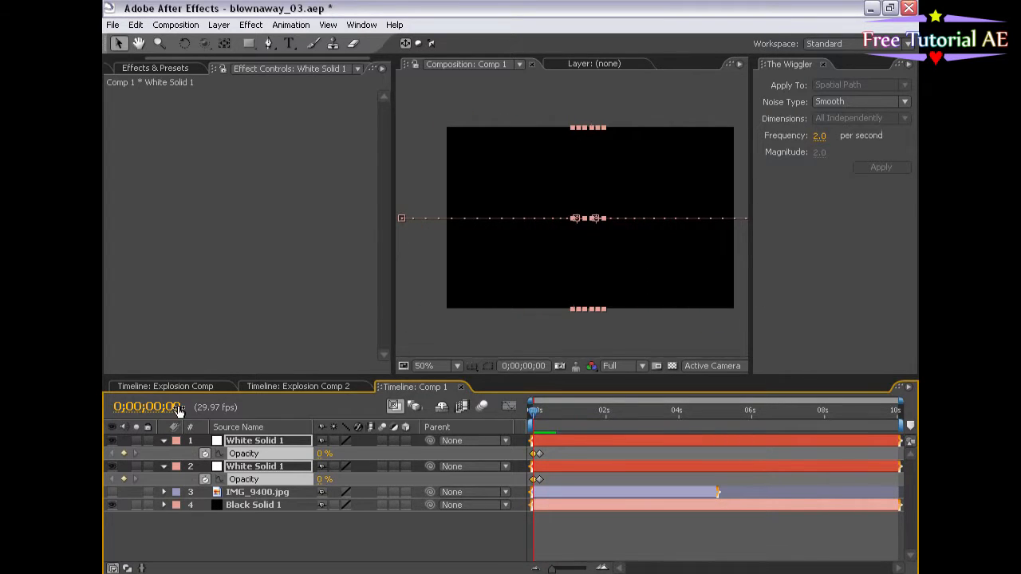
Rename Comp 1 to 'Displacement' and place it in Explosion Comp above IMG_9400.jpg.
left_click(174, 25)
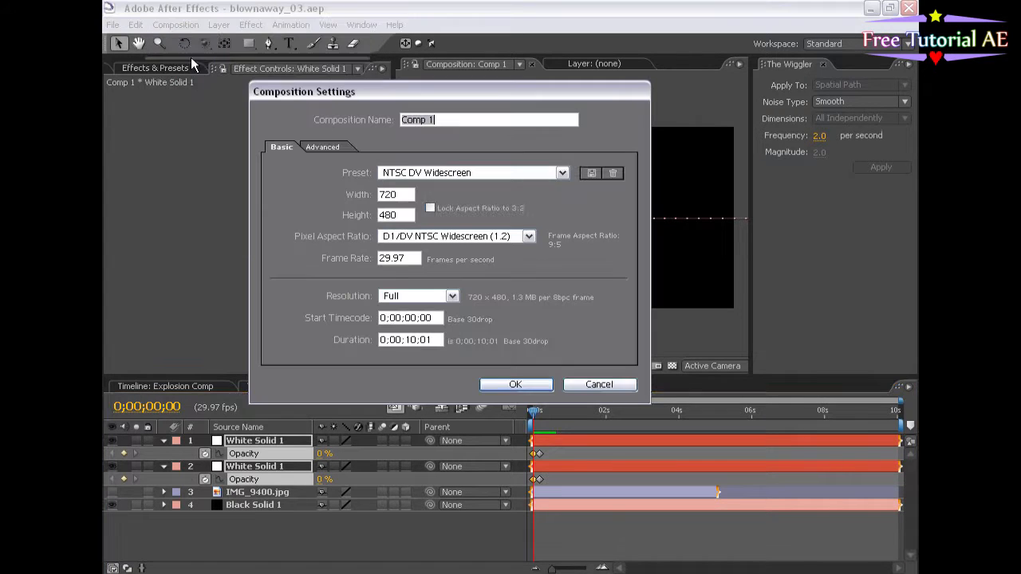
type("Dis")
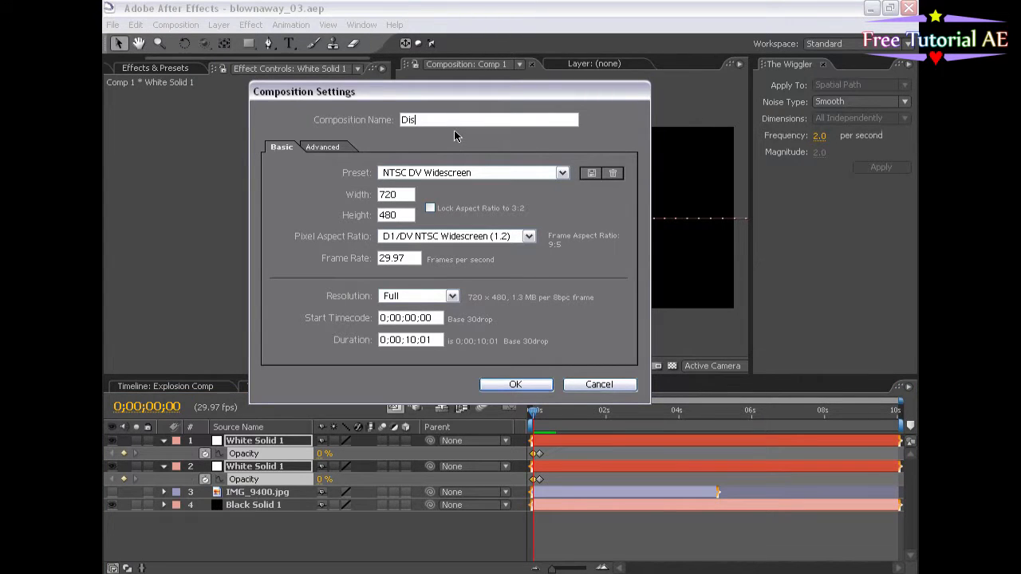
left_click(515, 384)
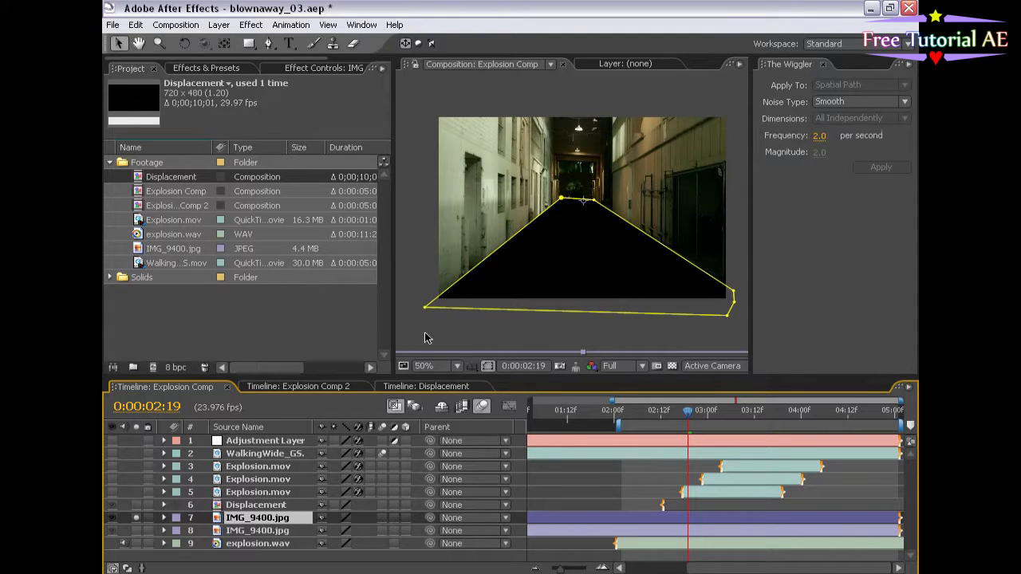
Add Displacement Map to IMG_9400.jpg using the Displacement layer, Stretch Map to Fit, max 20, and preview.
left_click(250, 25)
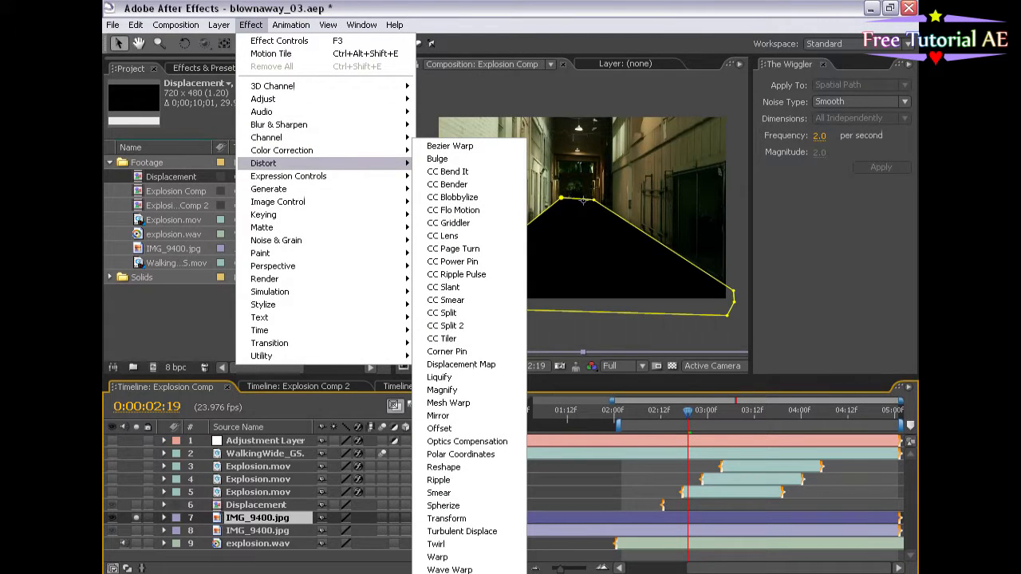
mouse_move(462, 365)
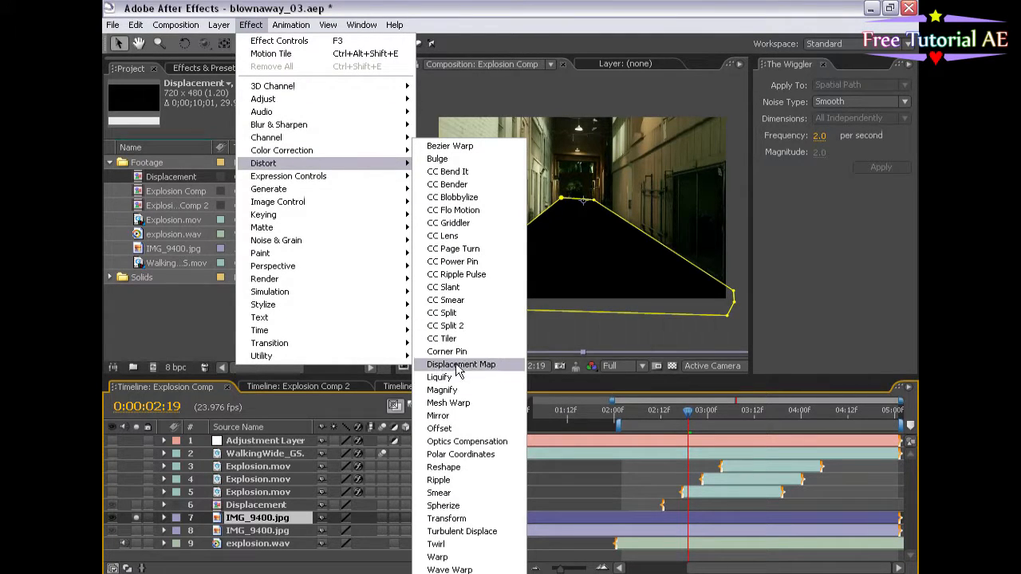
left_click(461, 365)
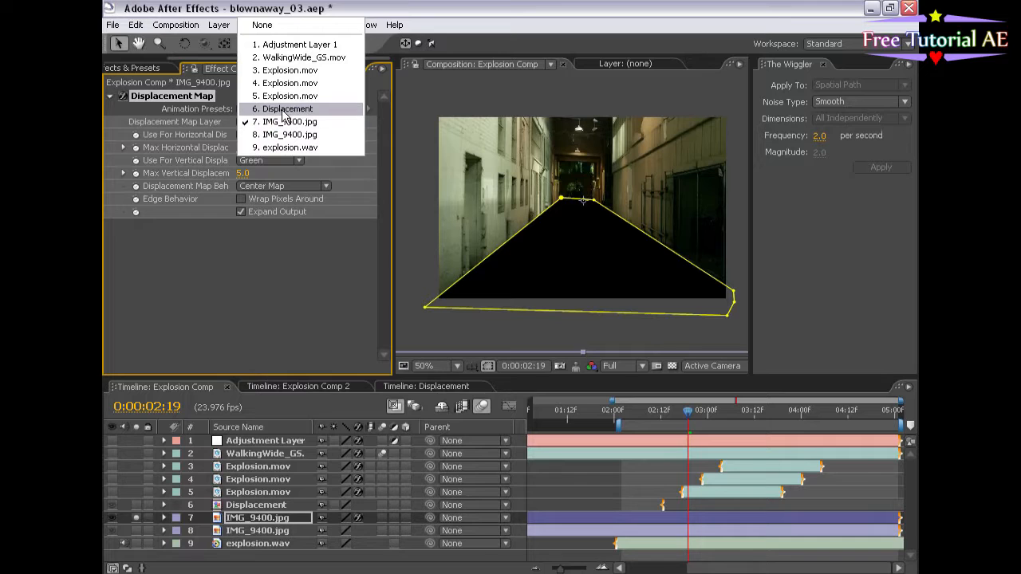
left_click(286, 109)
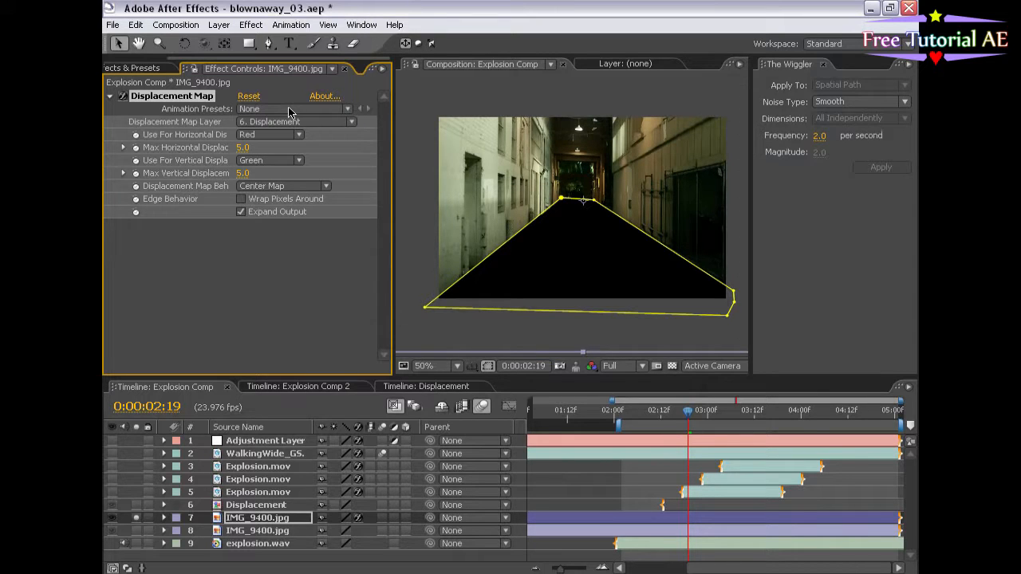
left_click(282, 185)
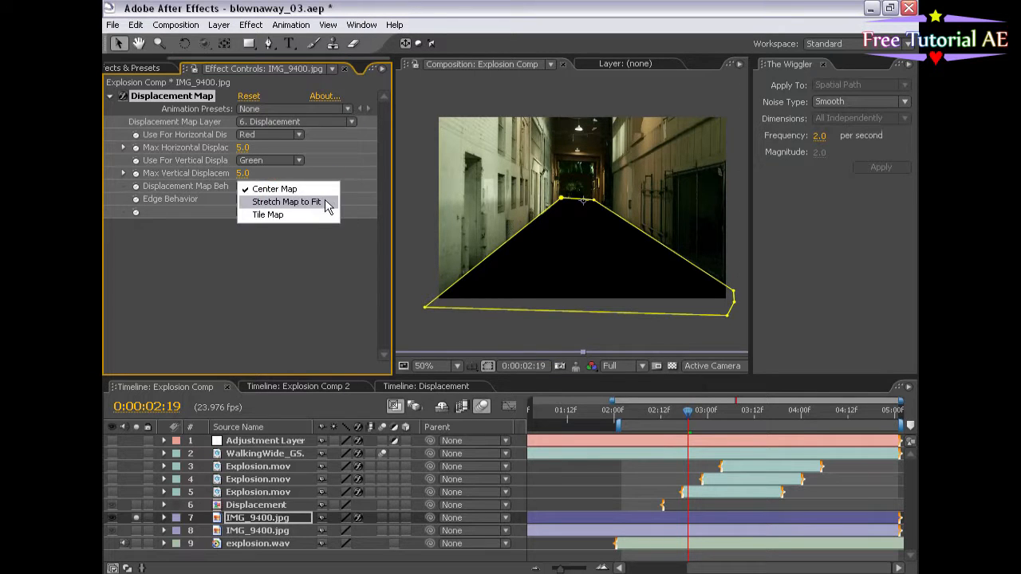
left_click(286, 201)
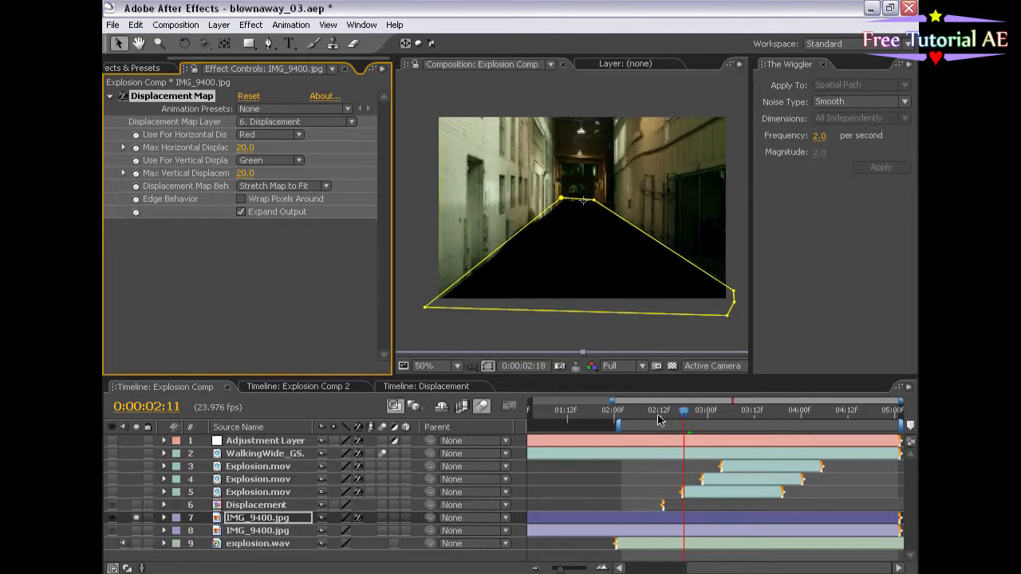
left_click_drag(684, 411, 704, 412)
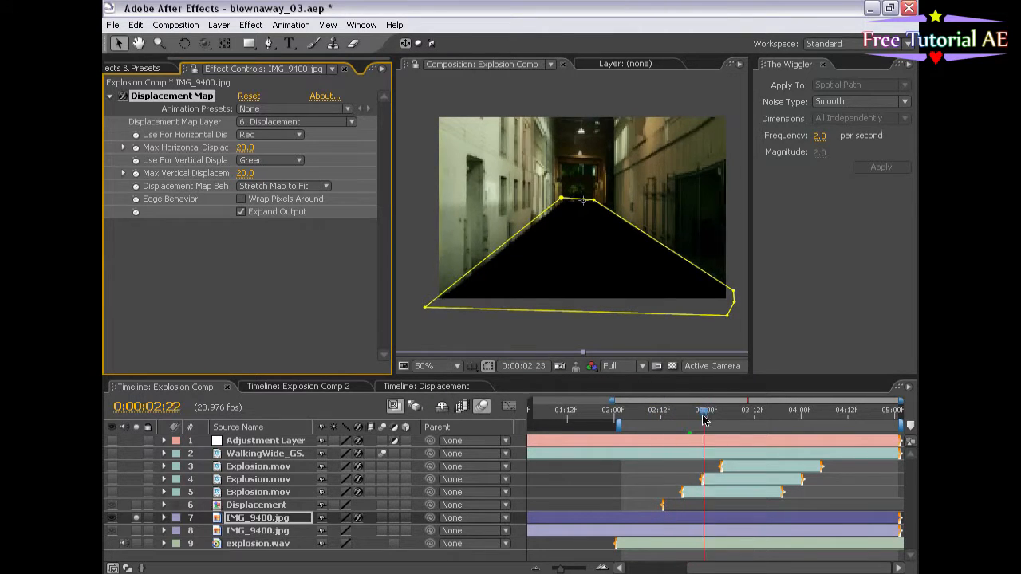
left_click_drag(703, 418, 676, 418)
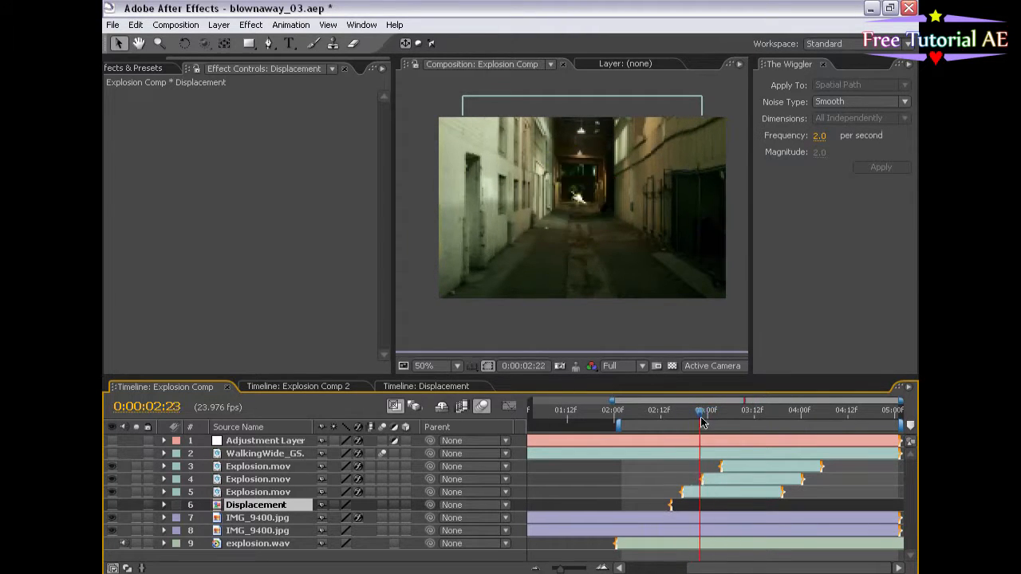
Nest Explosion Comp 2 in a new Comp 1 and scale it to 75% for letterbox bars.
left_click(299, 387)
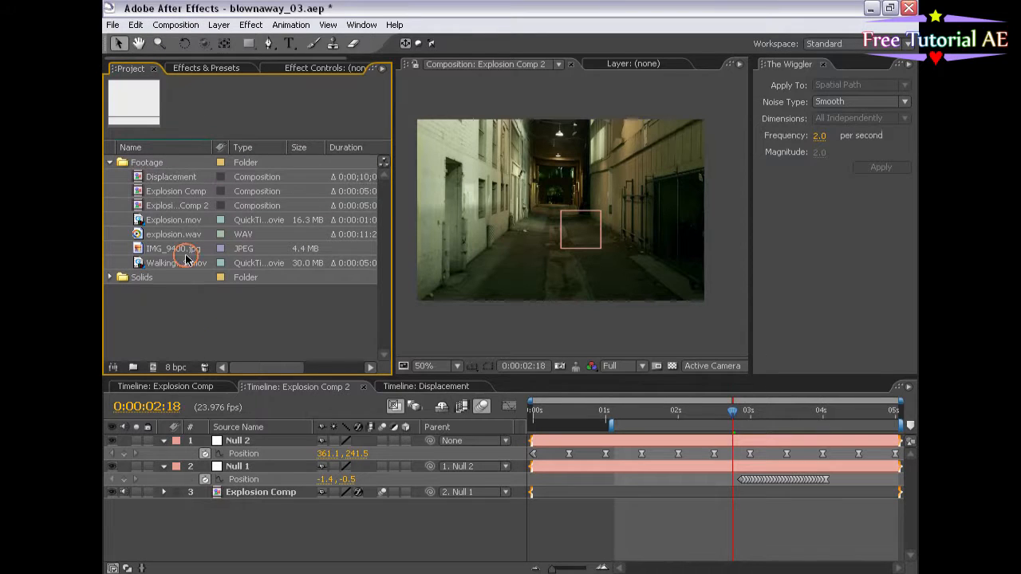
left_click(176, 205)
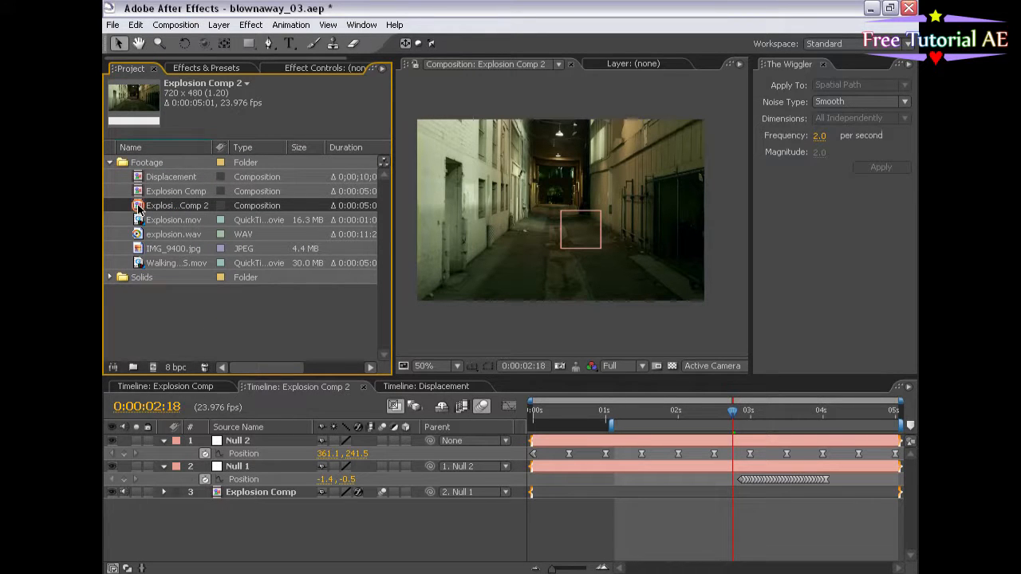
left_click(174, 25)
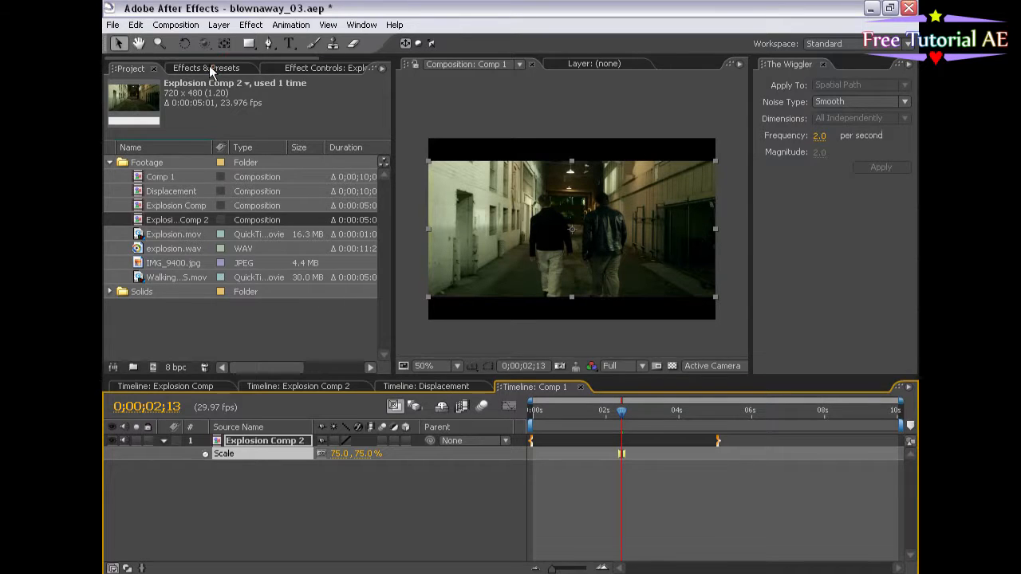
Apply the FMP_GreenEasy preset to Explosion Comp 2 and inspect its End Luminance settings.
left_click(206, 67)
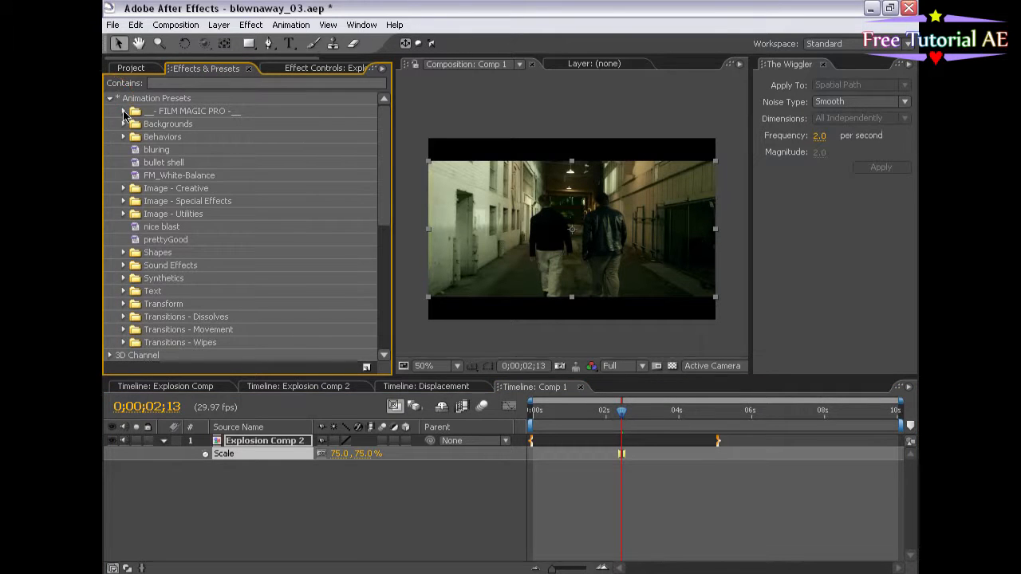
type("gre")
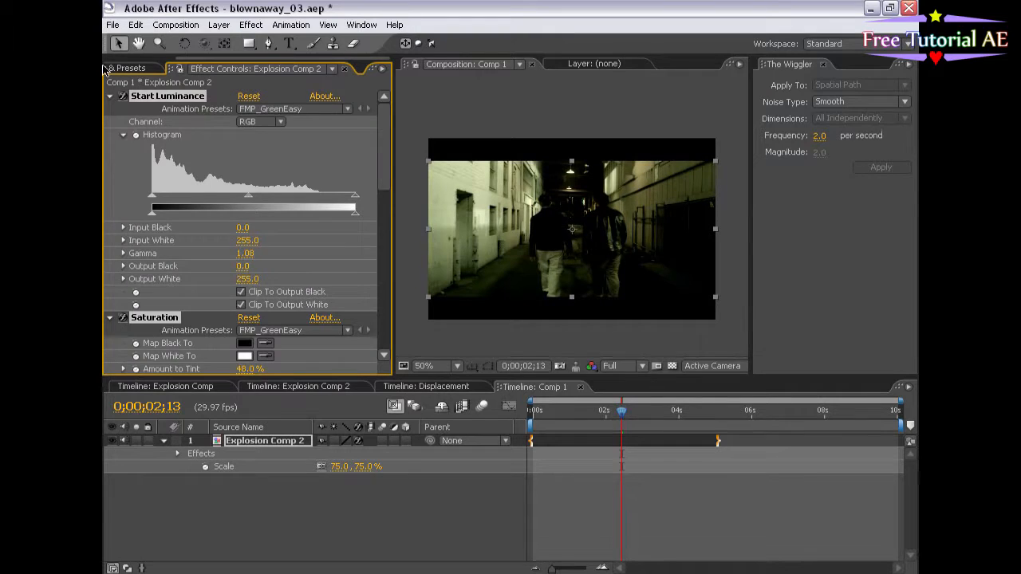
left_click(110, 96)
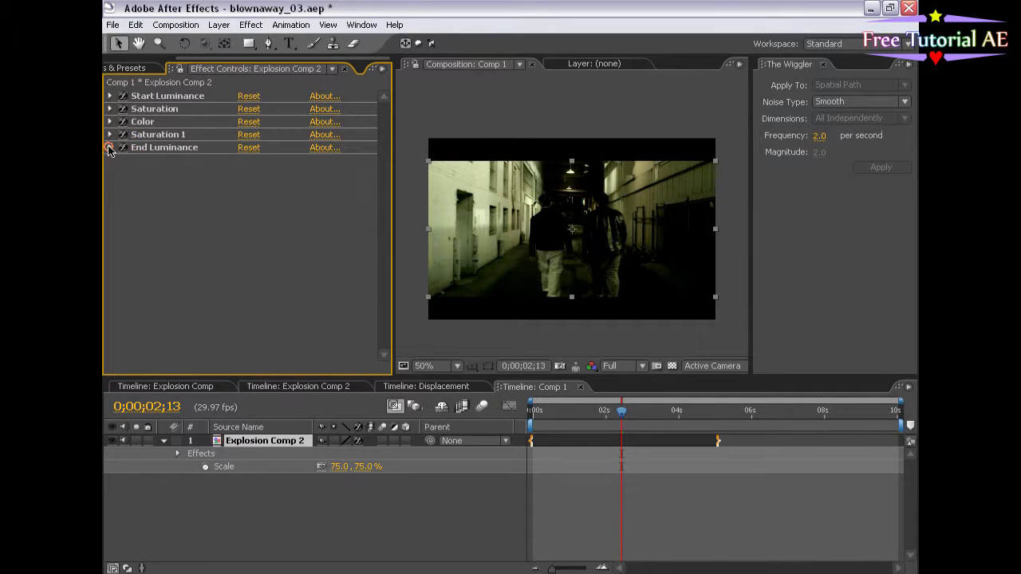
left_click(109, 148)
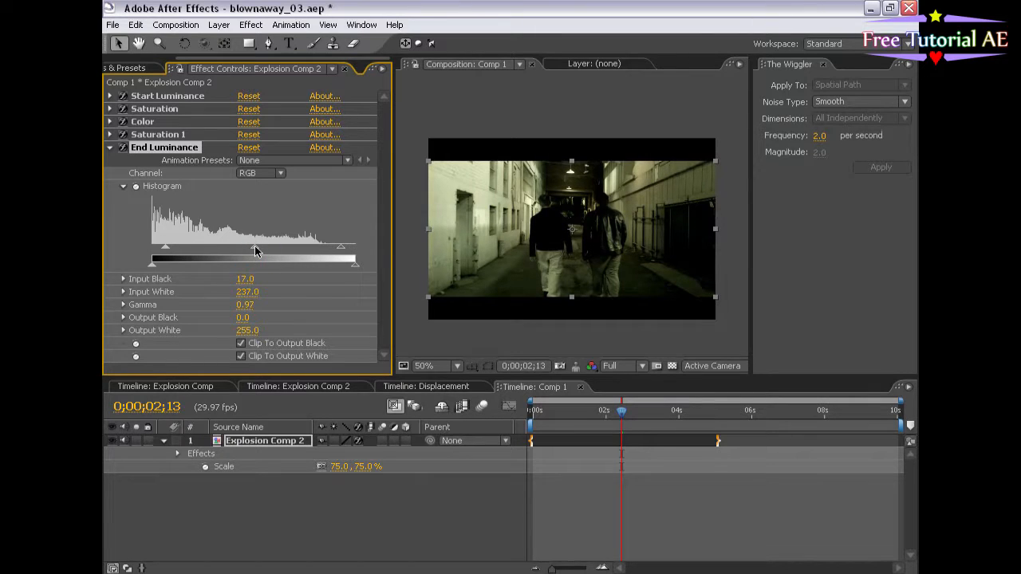
left_click(128, 68)
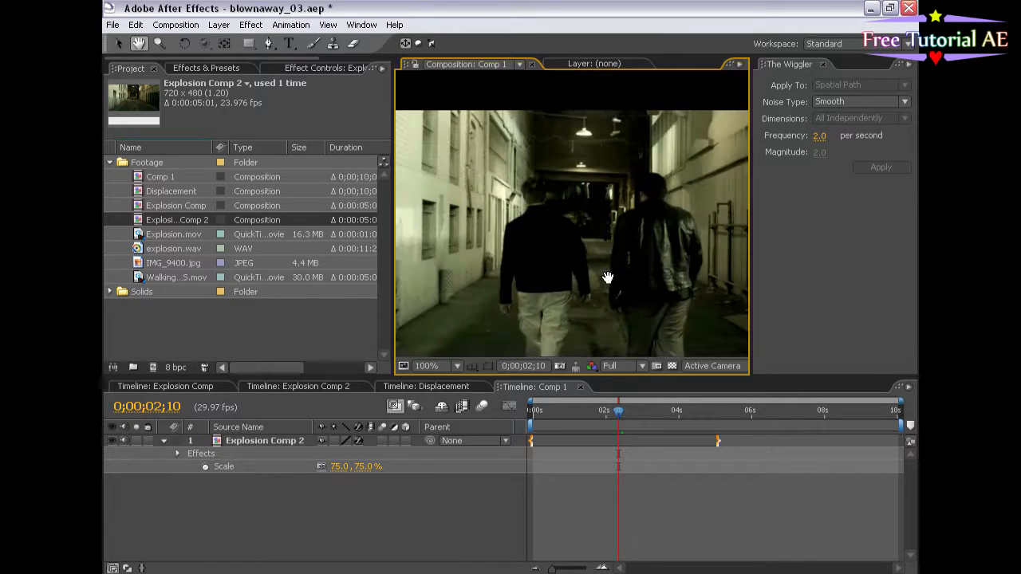
Maximize the viewer and set Comp 1's frame rate to 23.976 fps in Composition Settings.
left_click(427, 365)
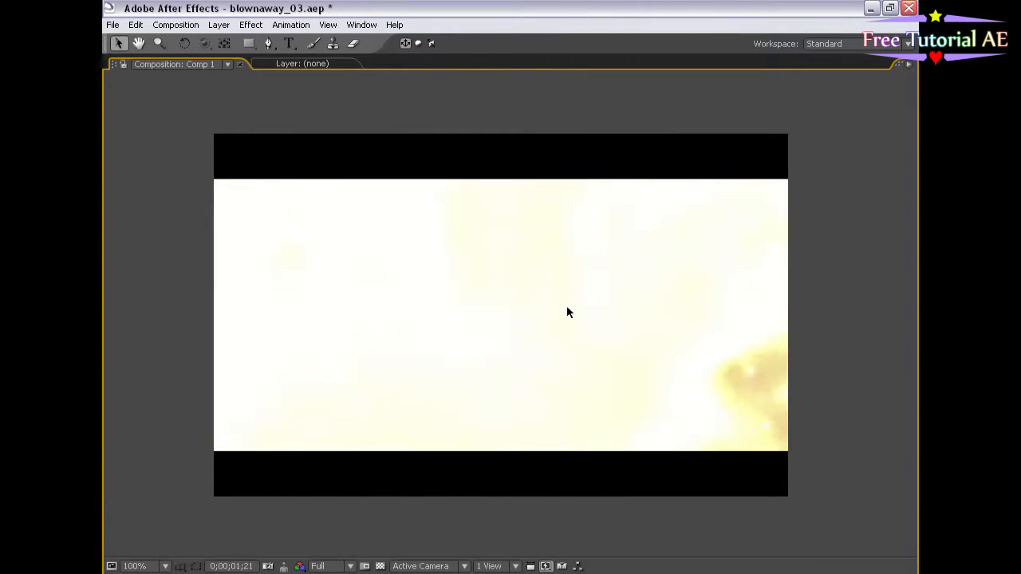
left_click(175, 25)
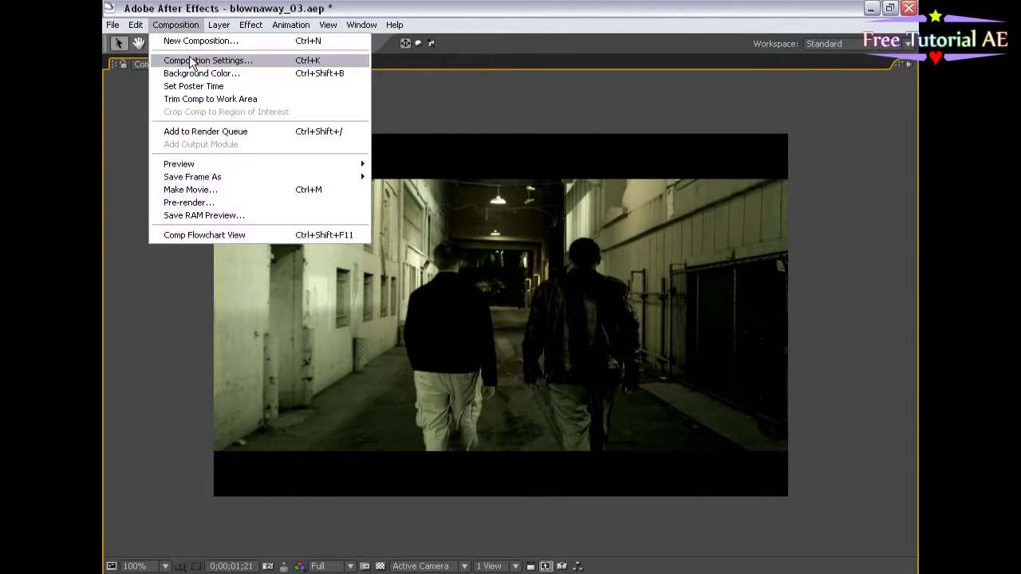
left_click(208, 60)
type("23.")
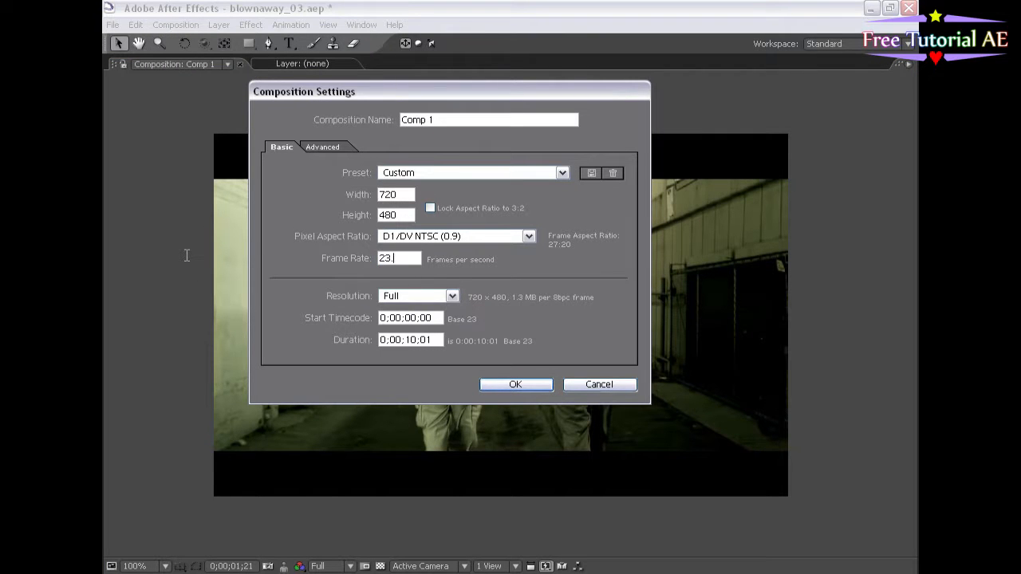
left_click(515, 385)
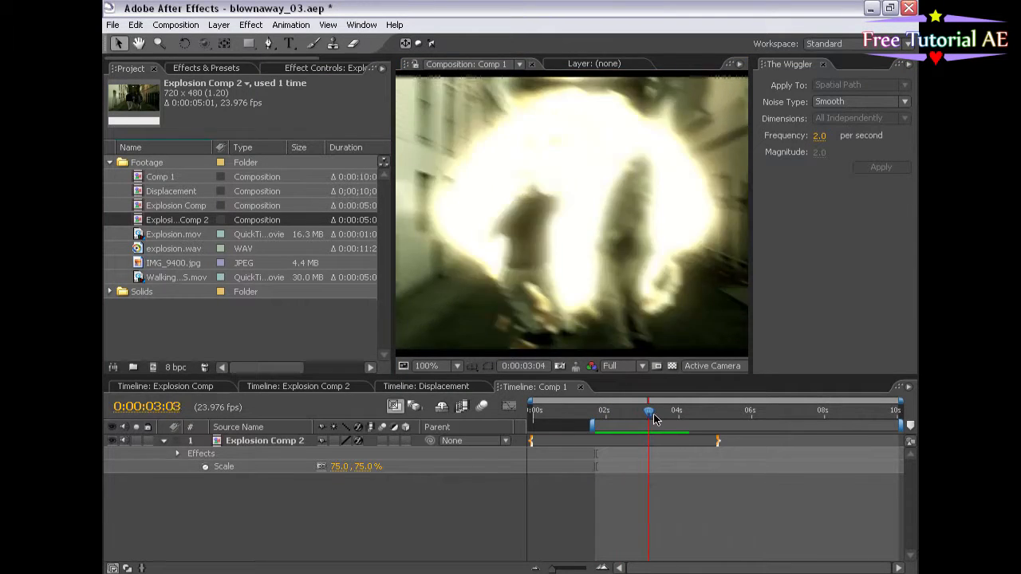
Return to the Explosion Comp timeline after the graded blast previews in Comp 1.
left_click(165, 387)
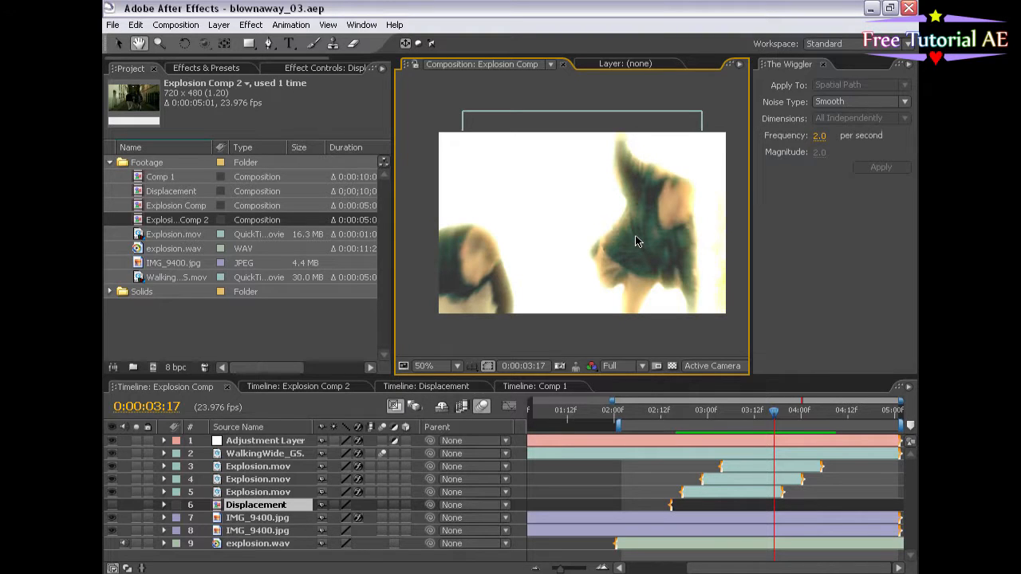